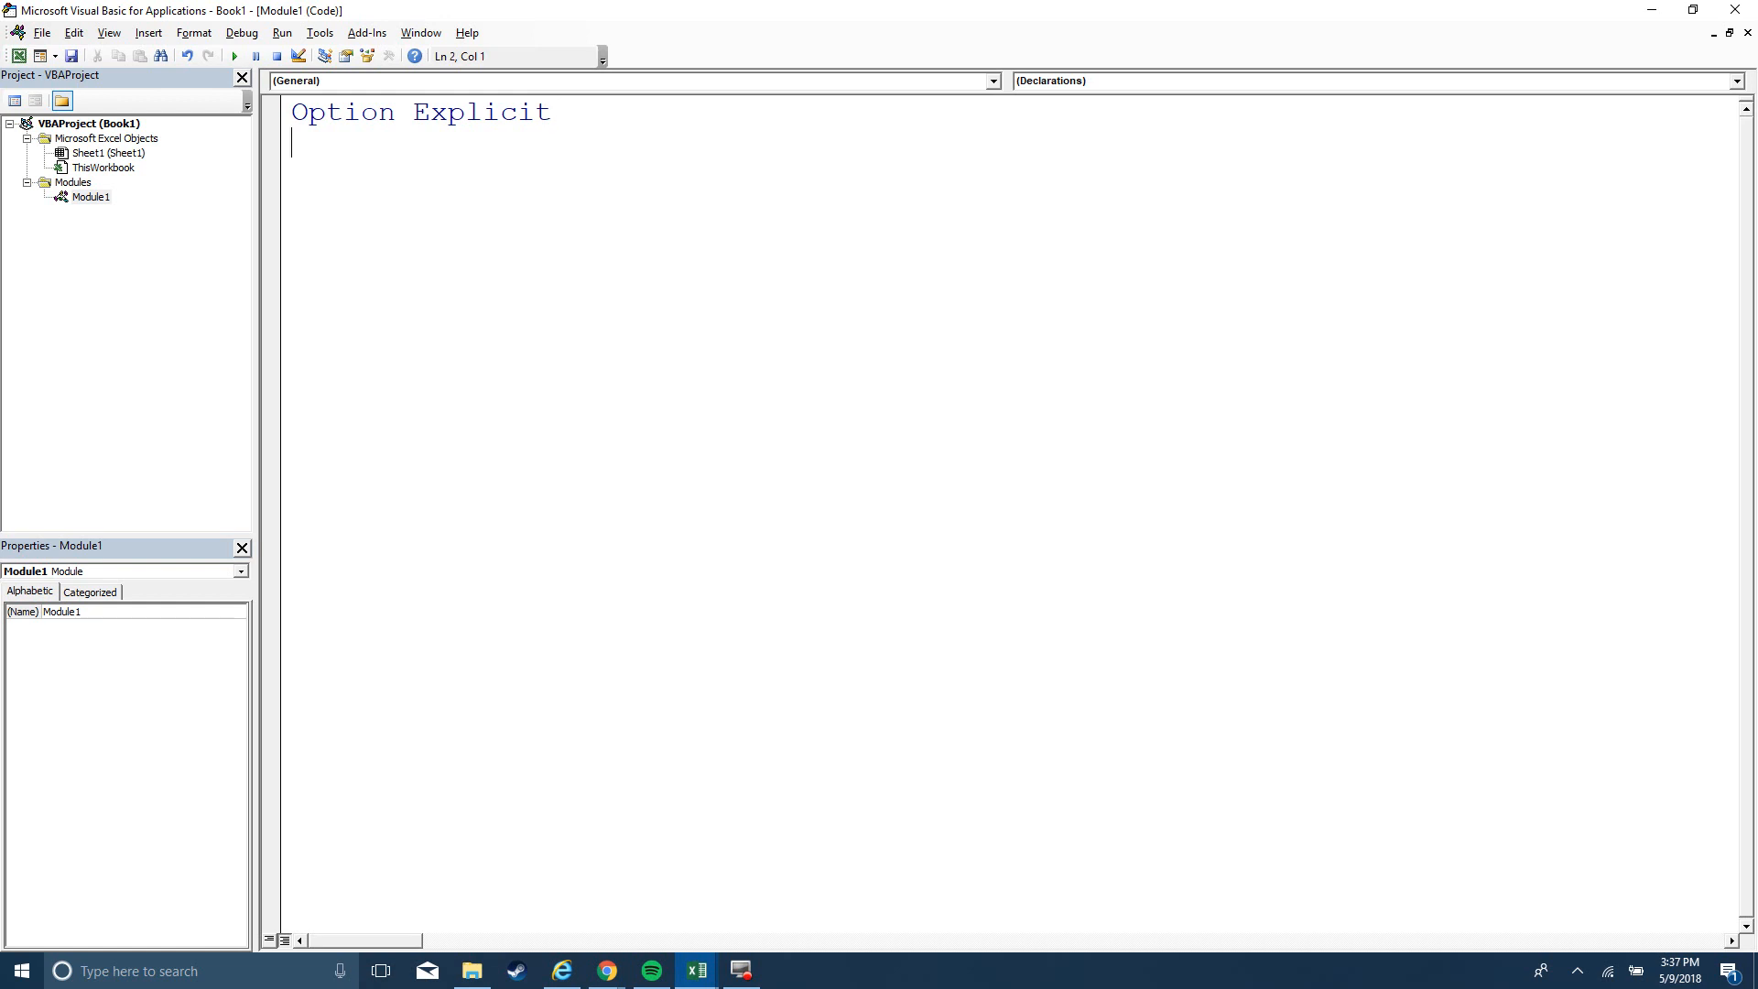
Type Sub MyProc under Option Explicit so the editor adds () and End Sub
text(Sub MyP)
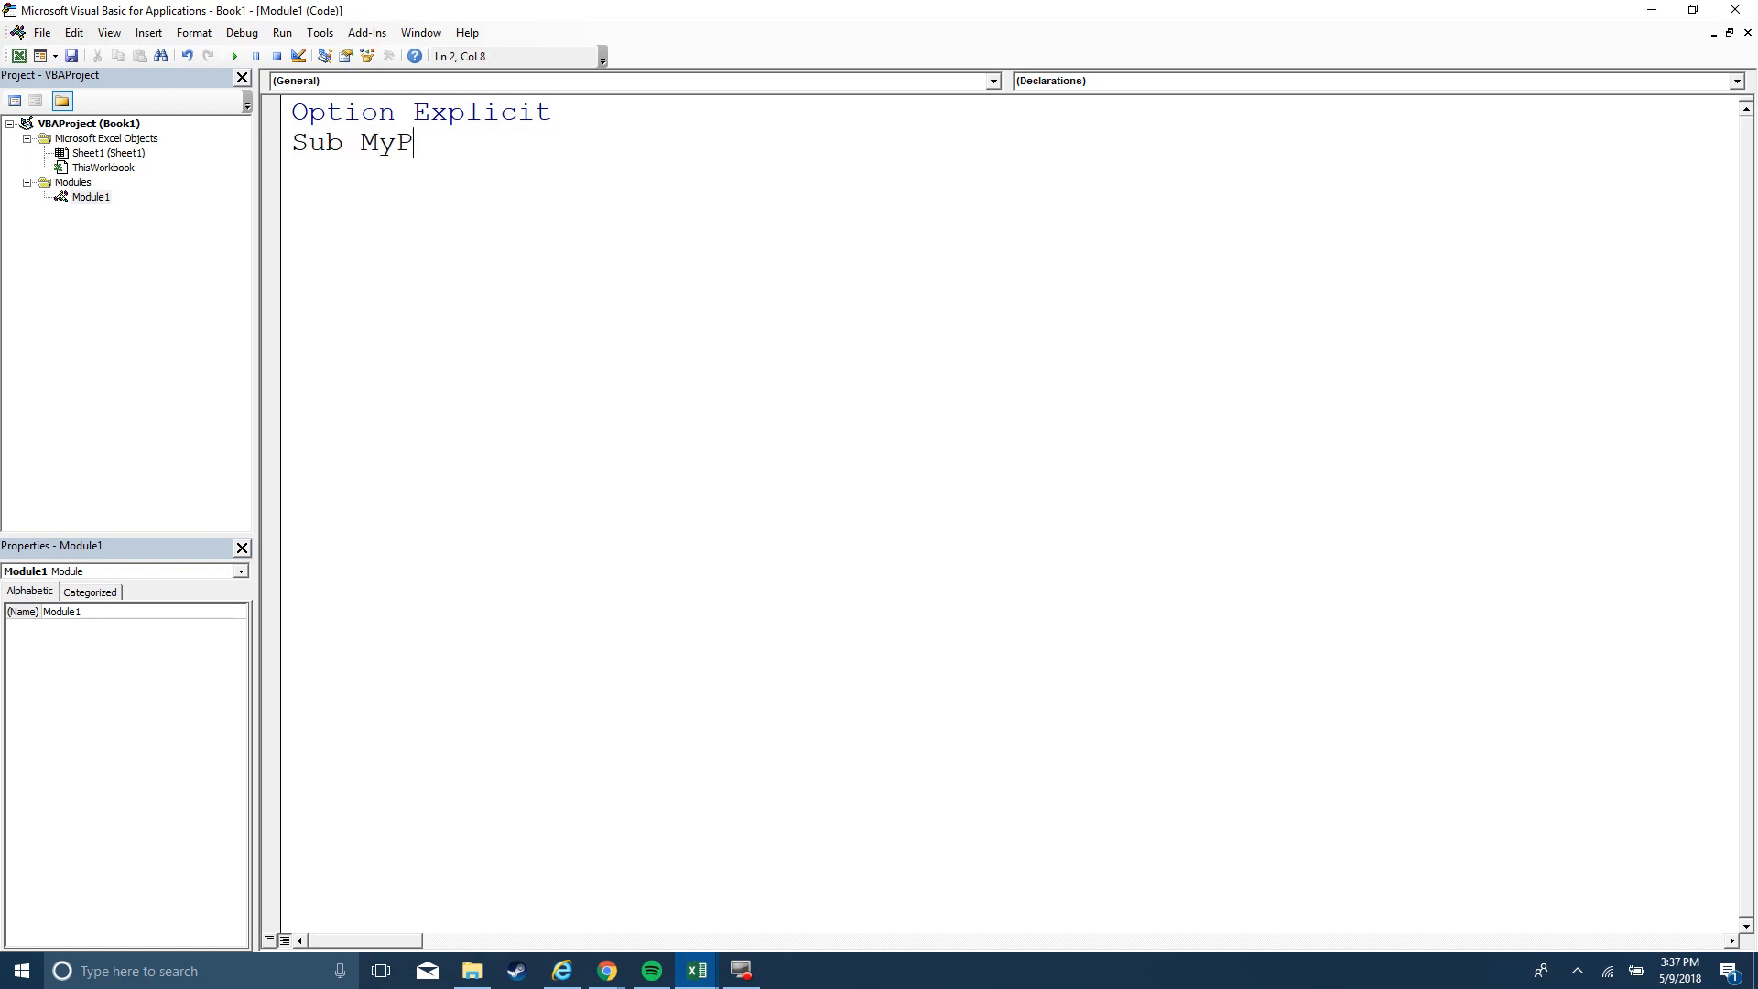
text(roc()
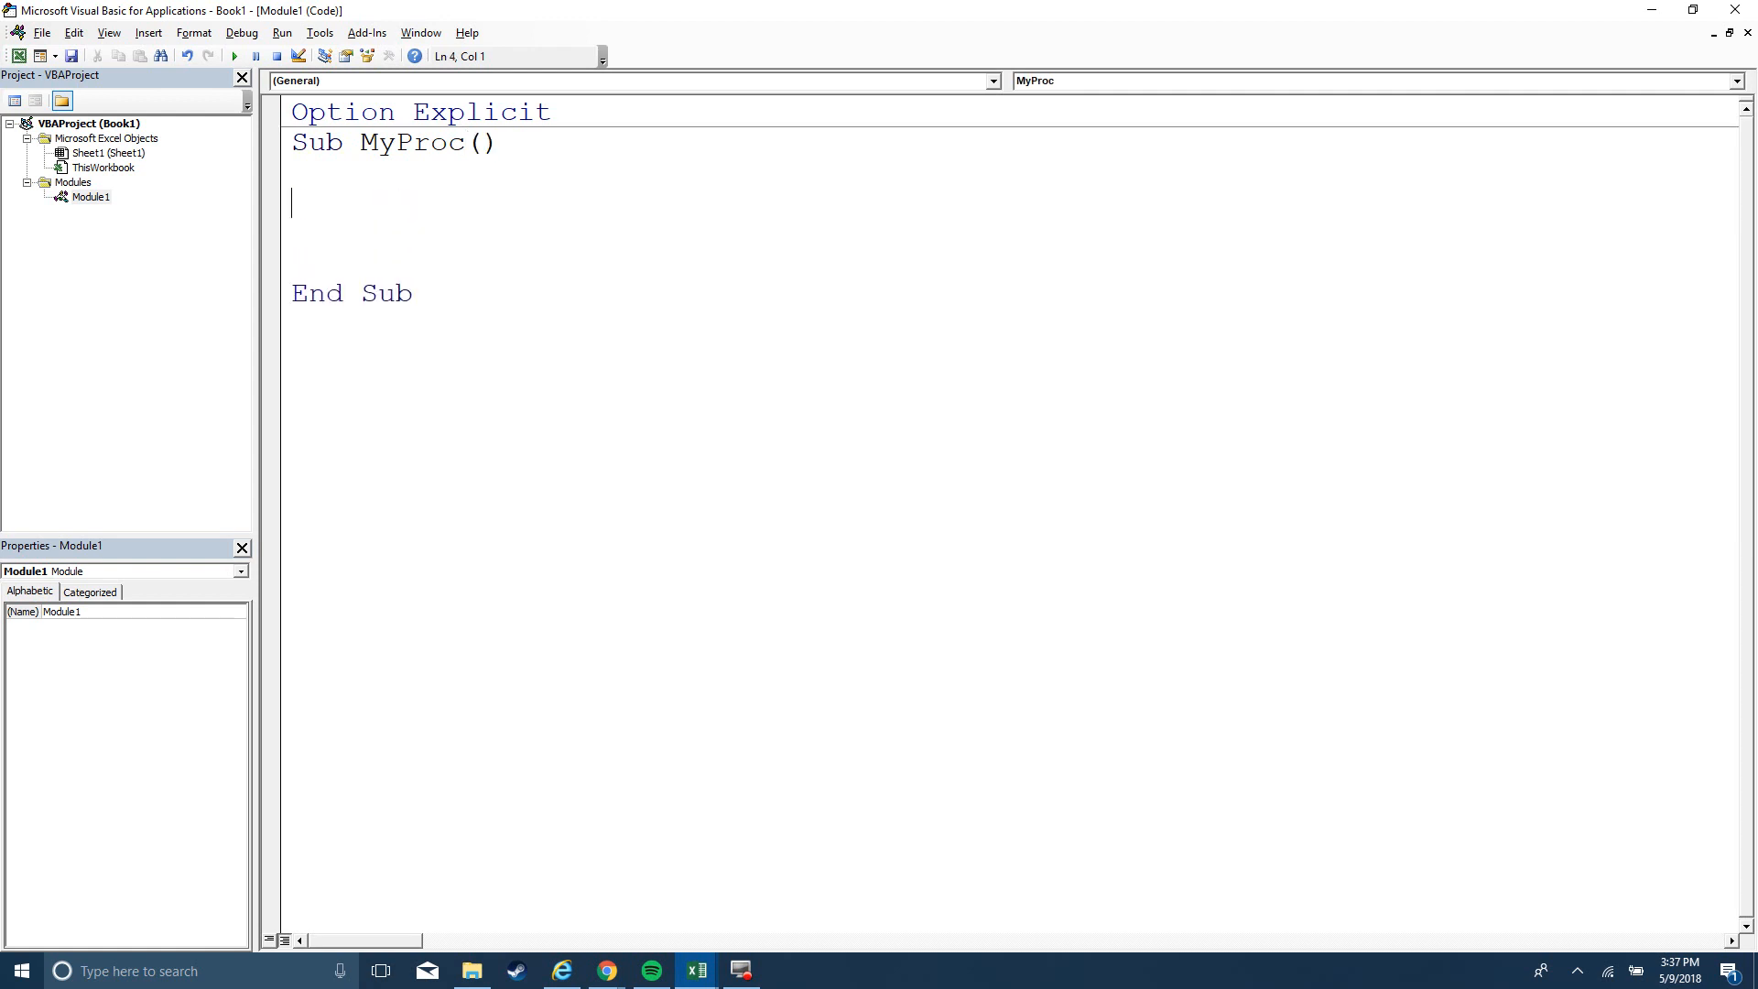
Write Dim myname As String, myheightfeet As Double as MyProc's first line
key(up)
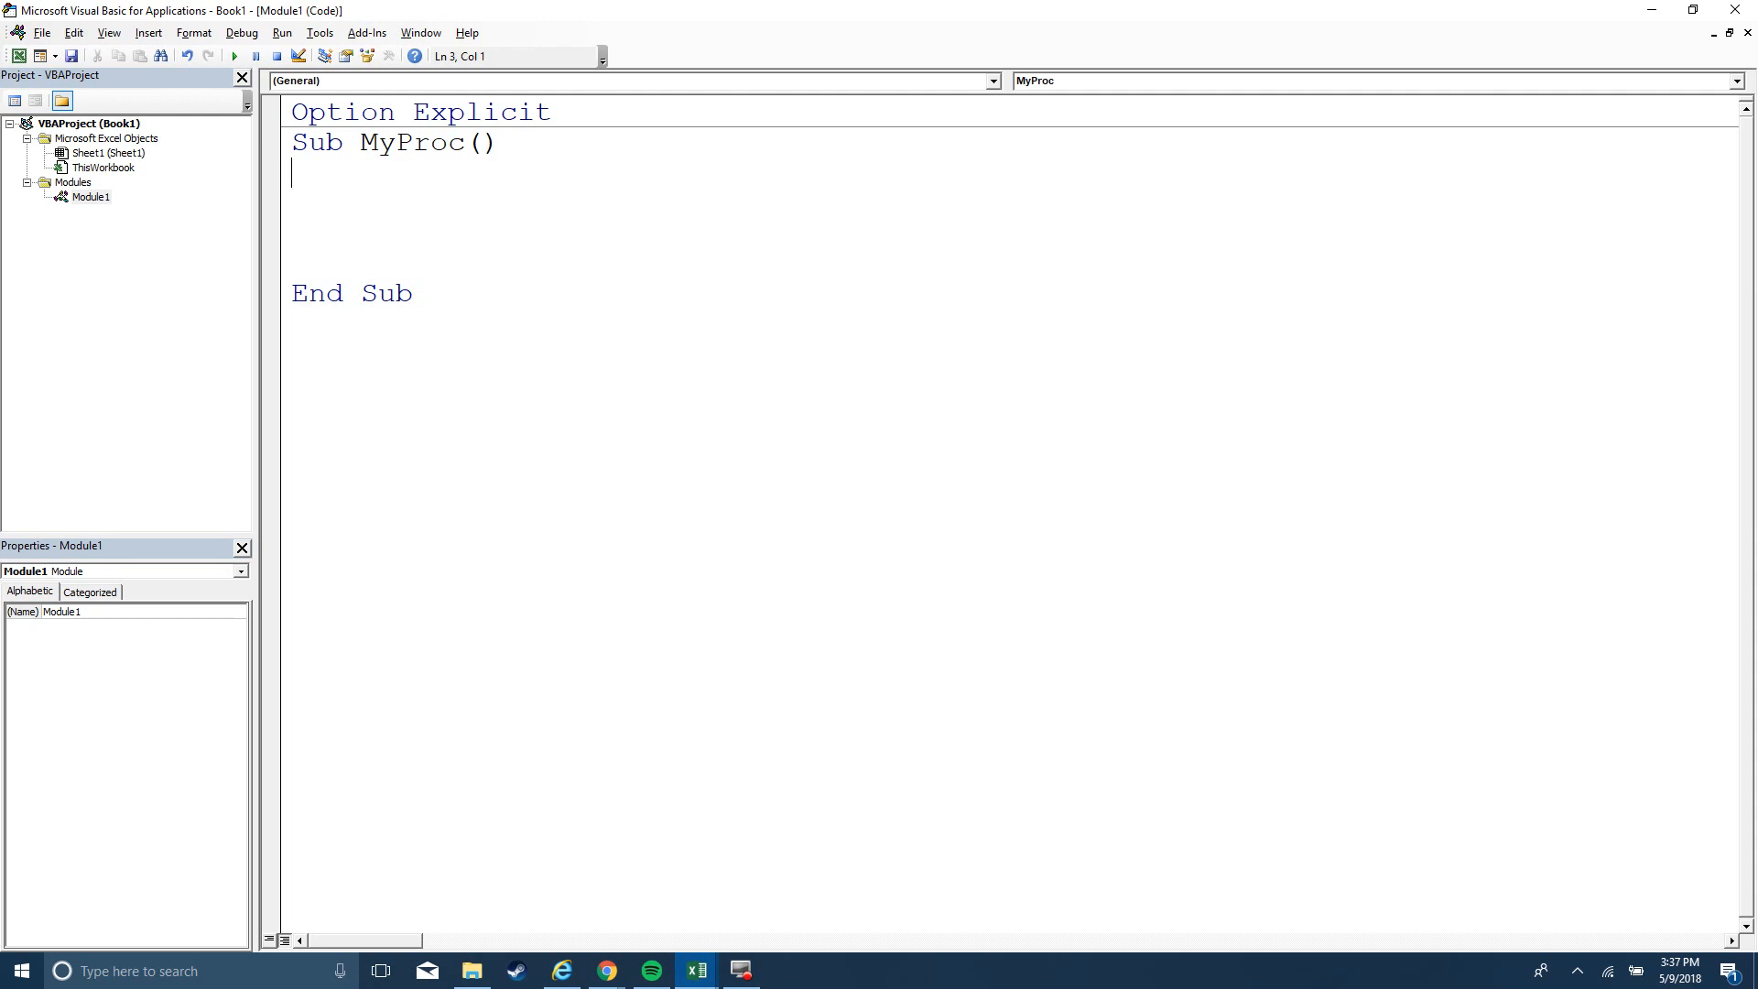
text(Dim)
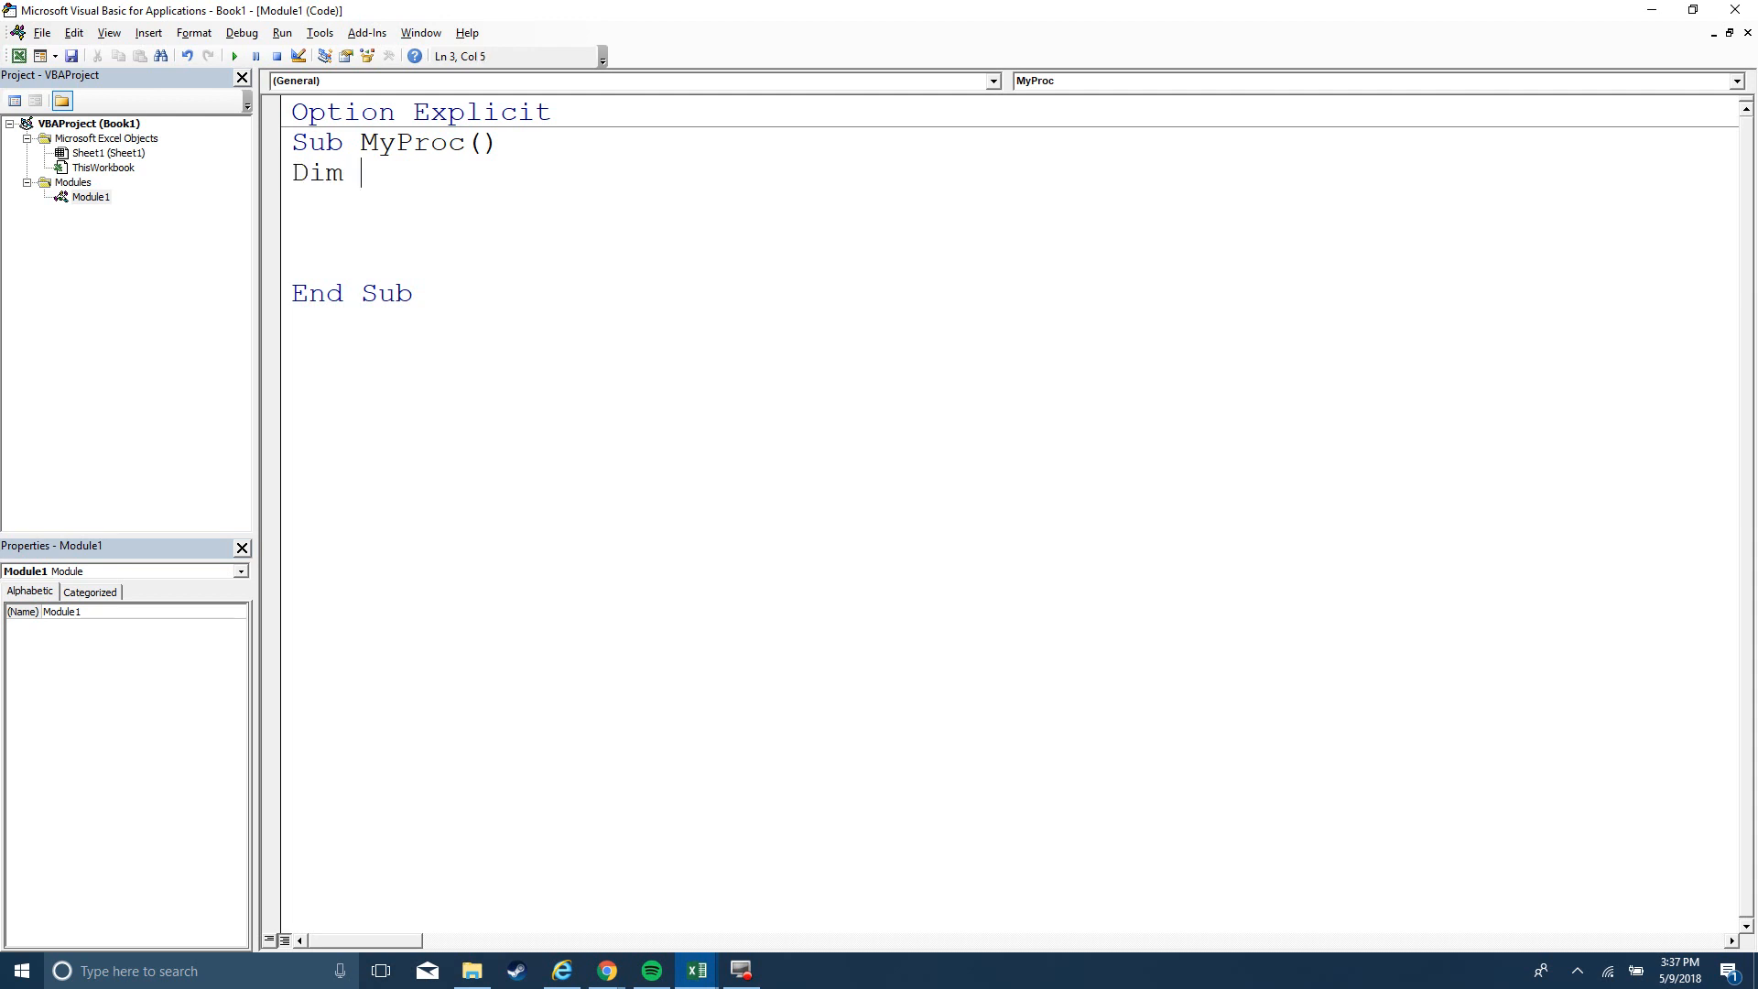
text(myn)
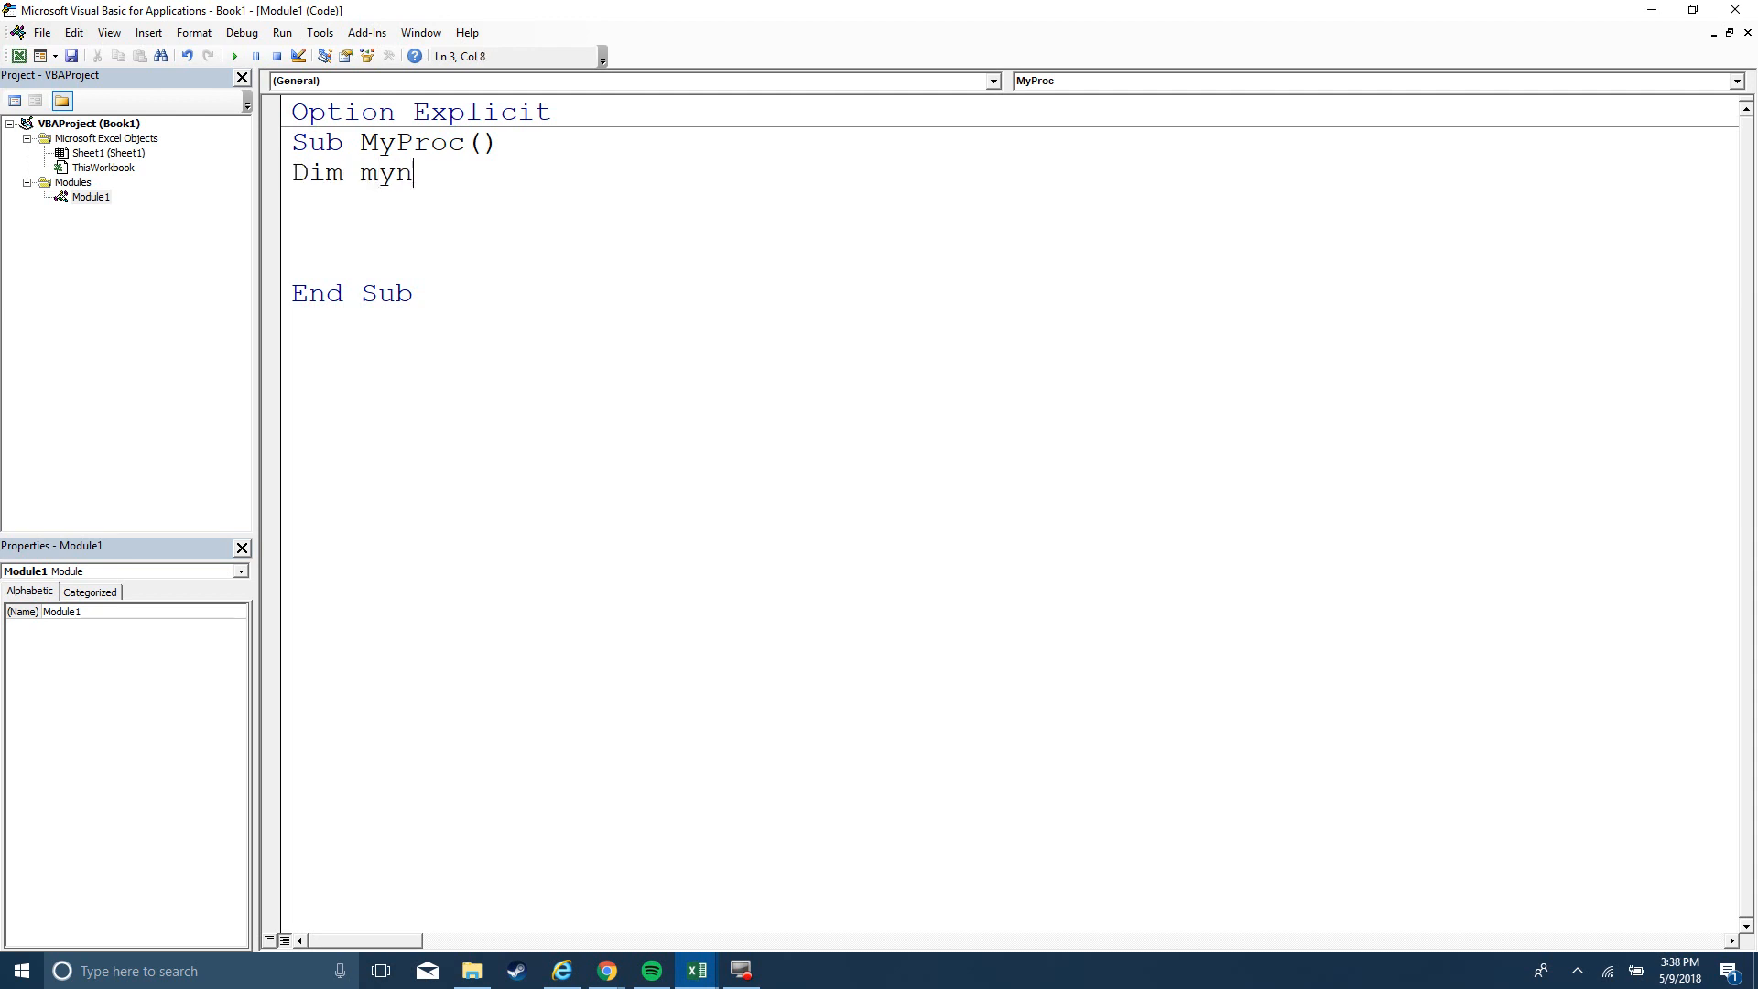
text(ame as string,)
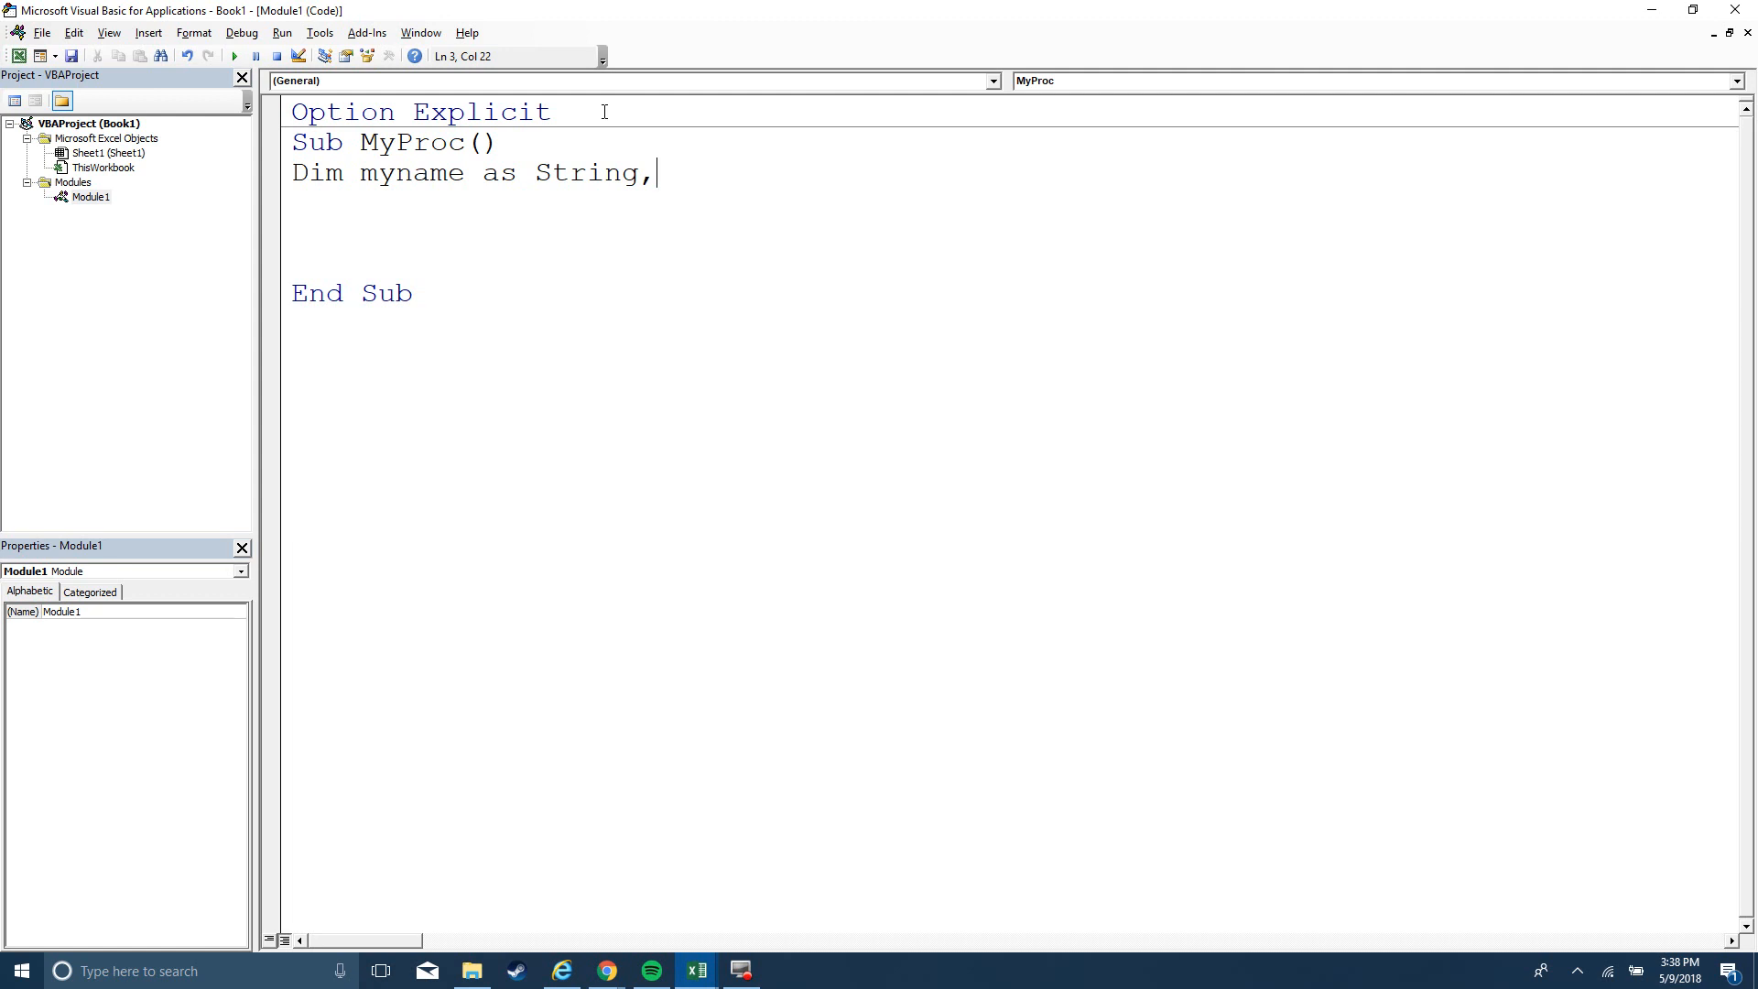
text(my)
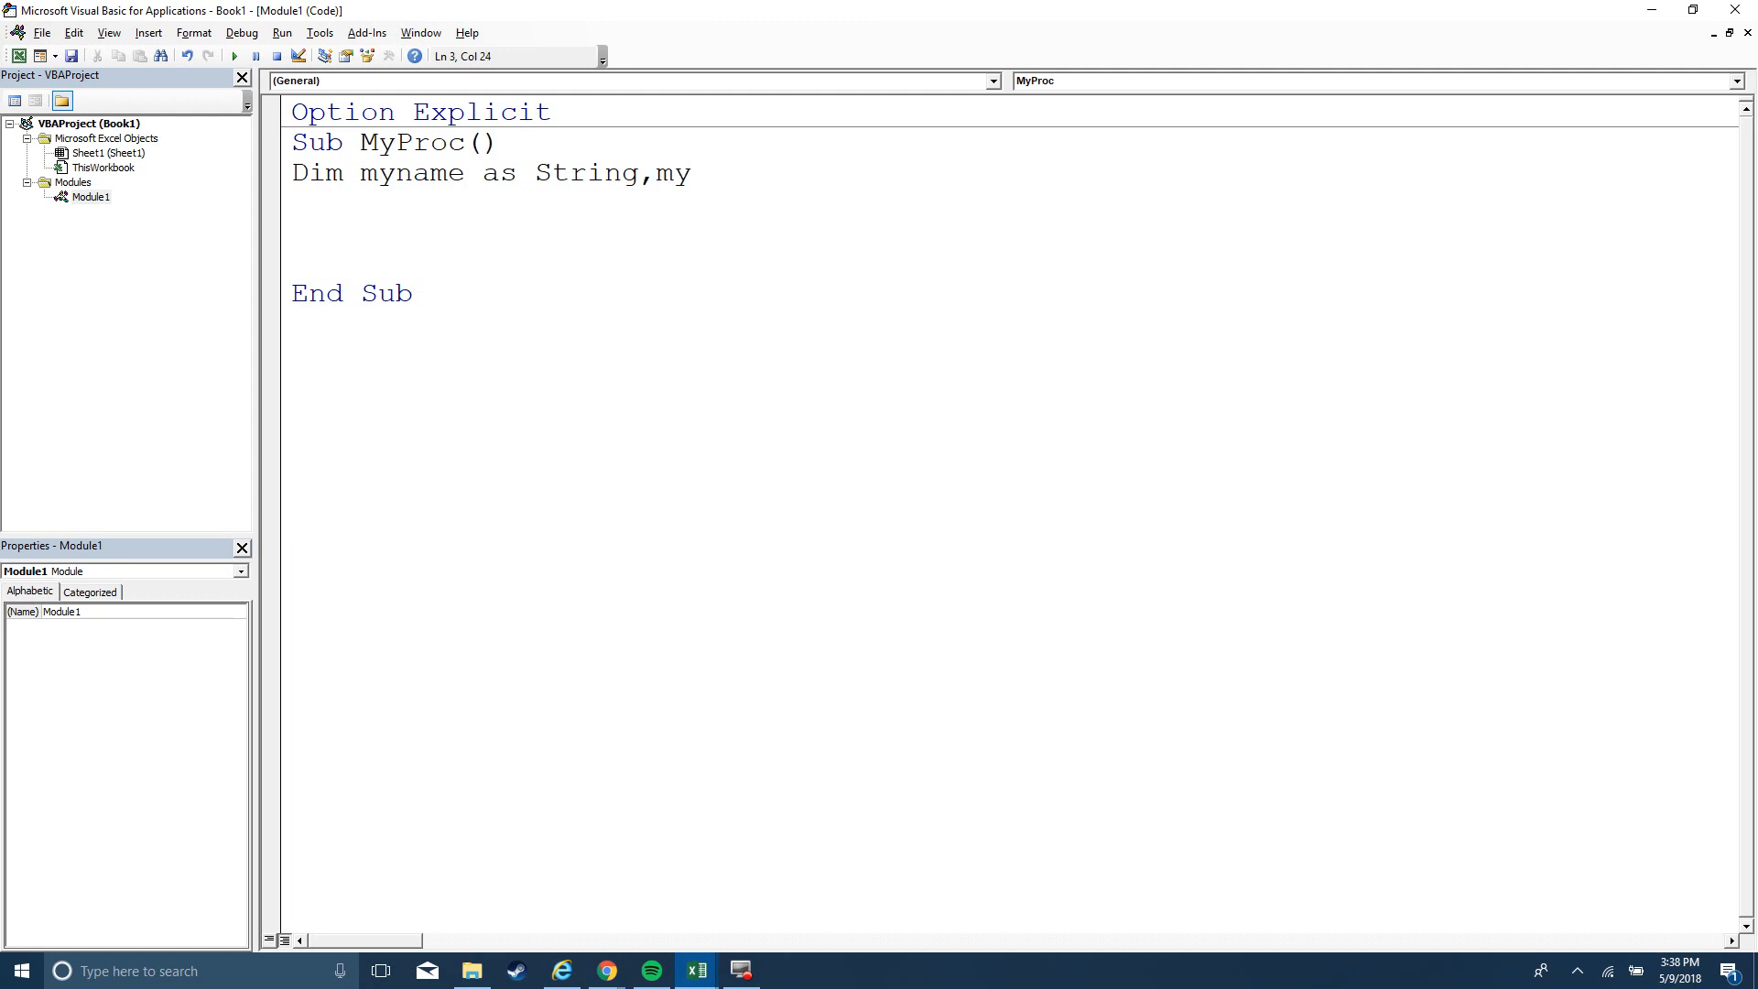
text(height as)
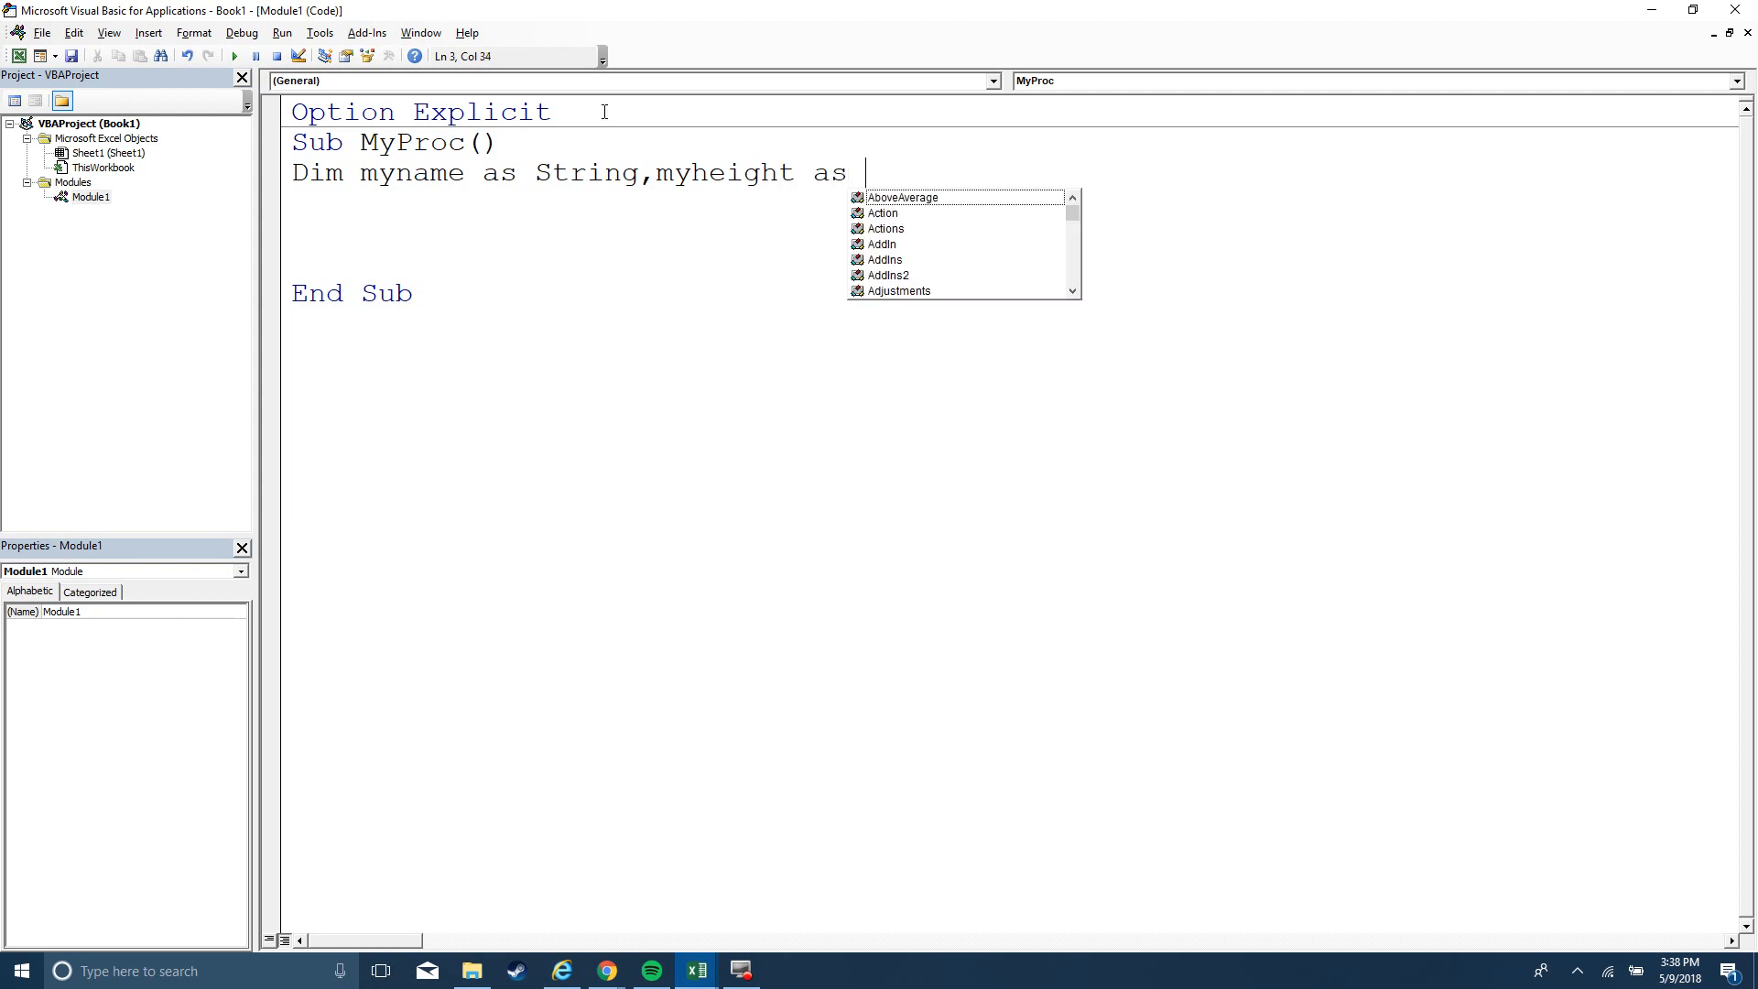
text(in)
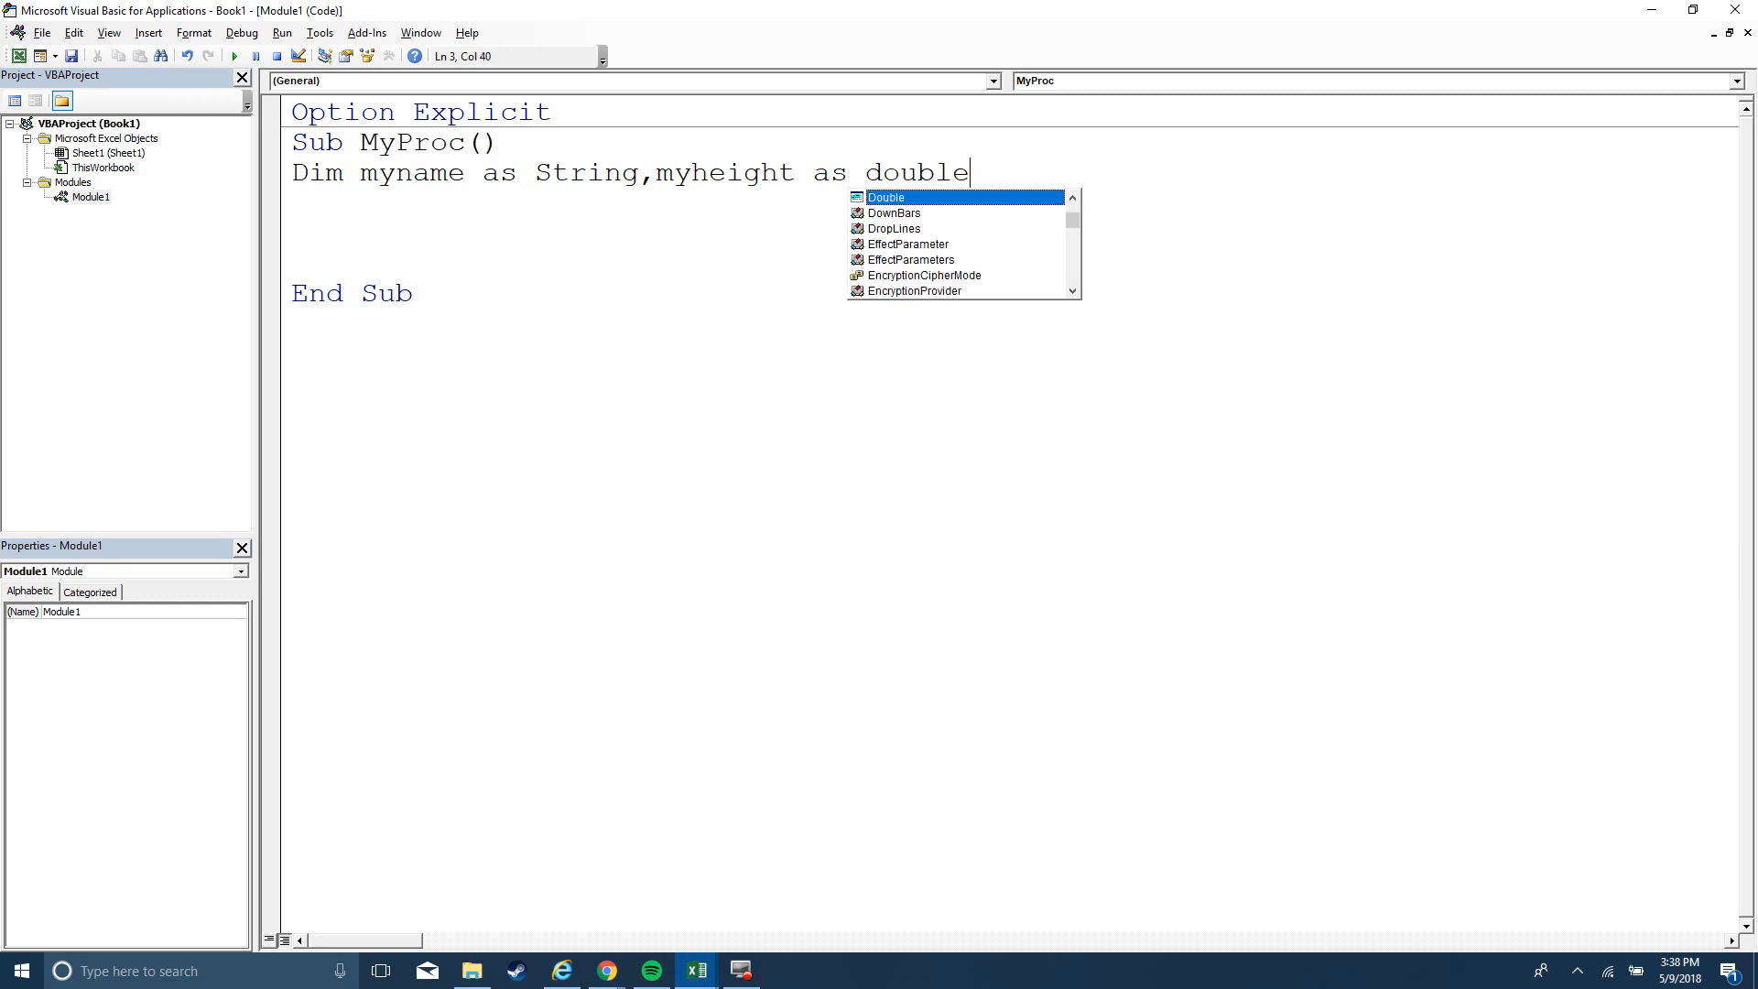
mouse_move(435, 253)
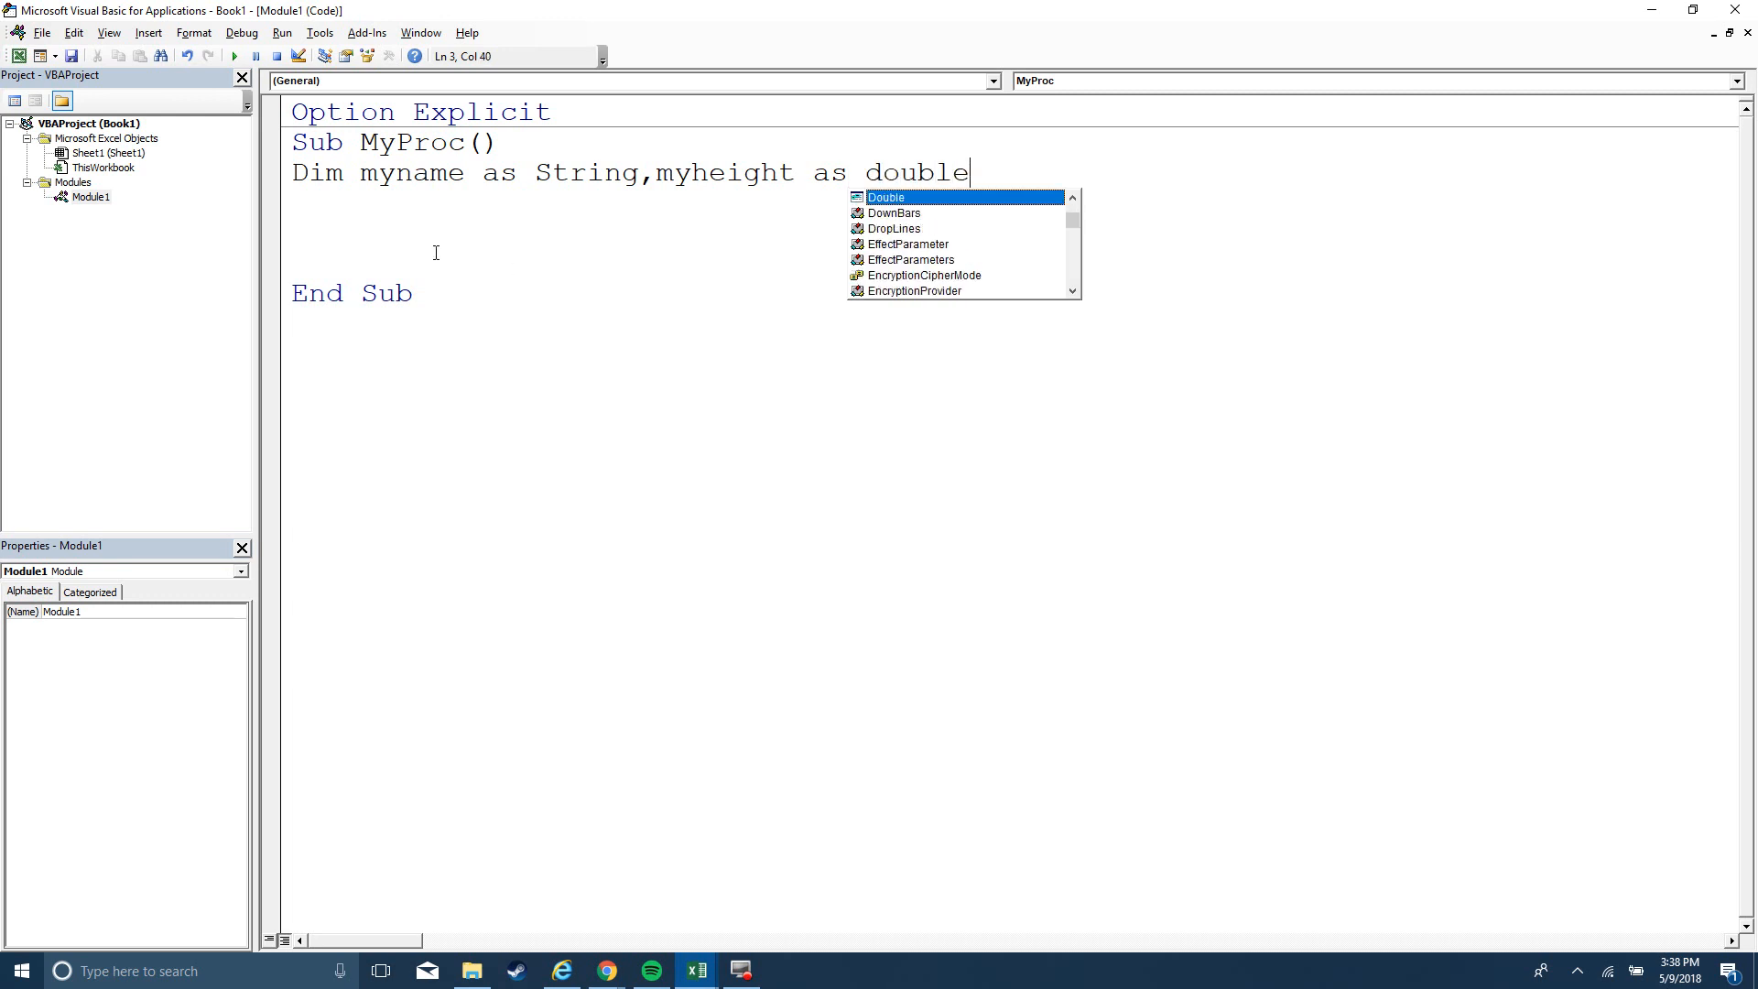
text(feet)
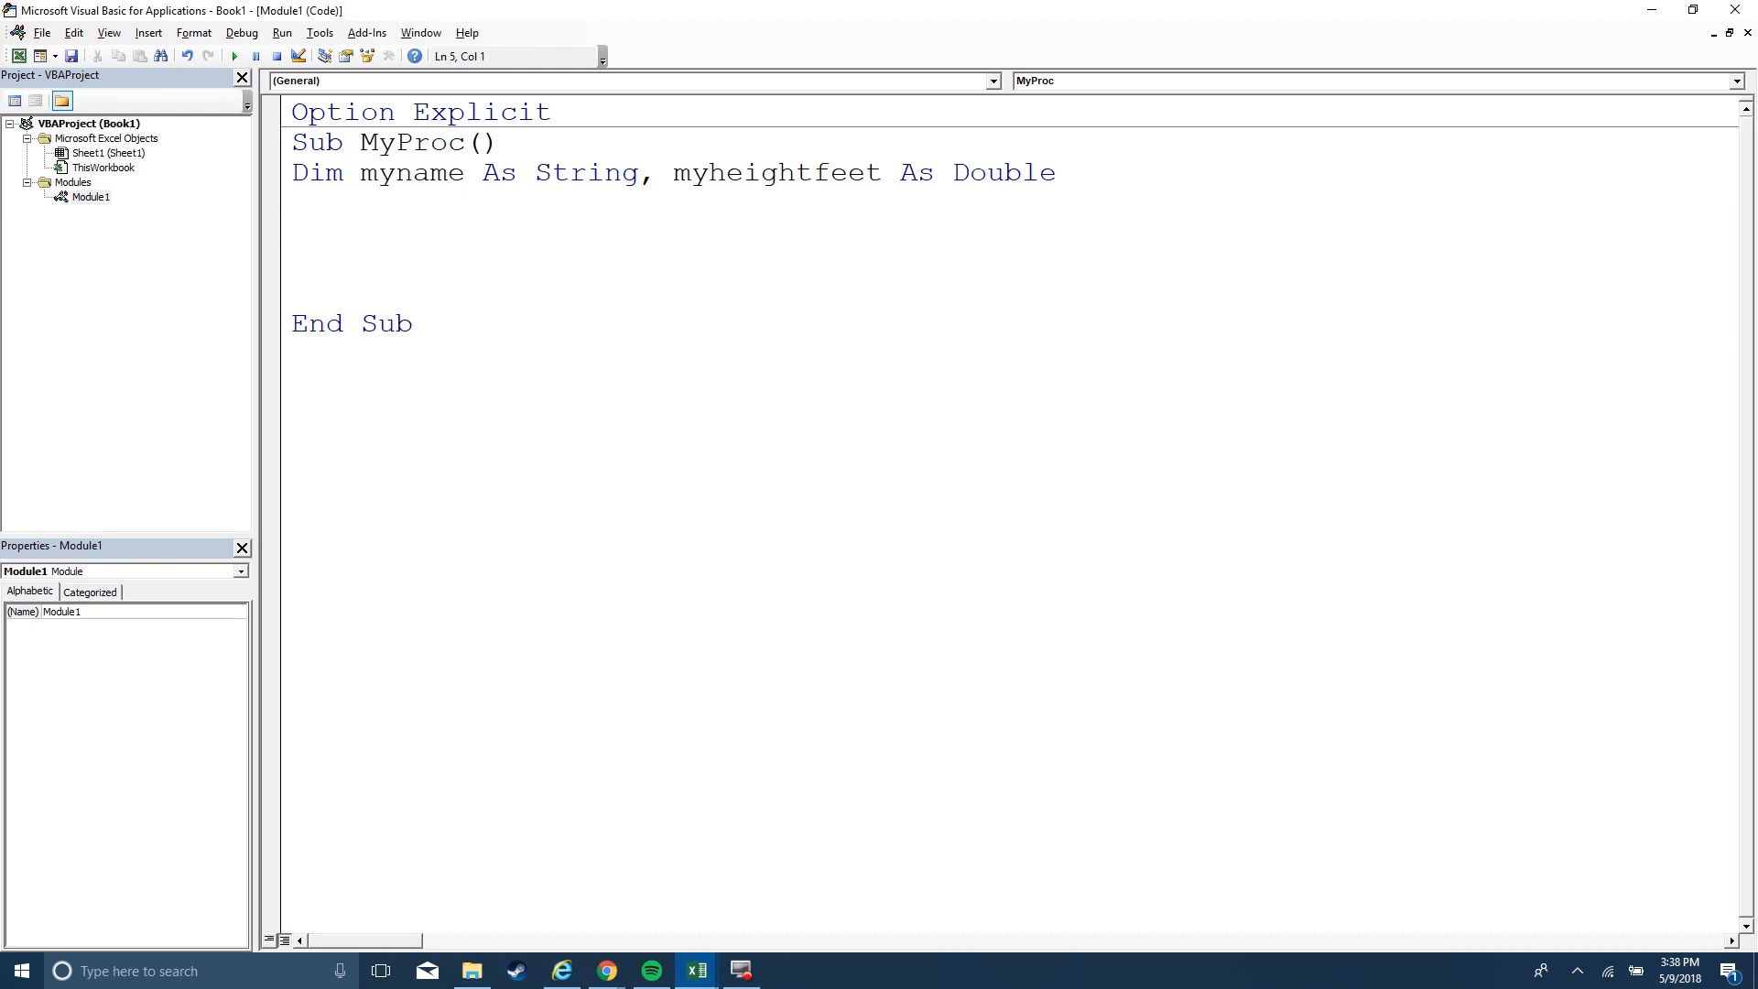
Add the lines myname = "Amber" and myheightfeet = 5 below the Dim line
text(myname = ")
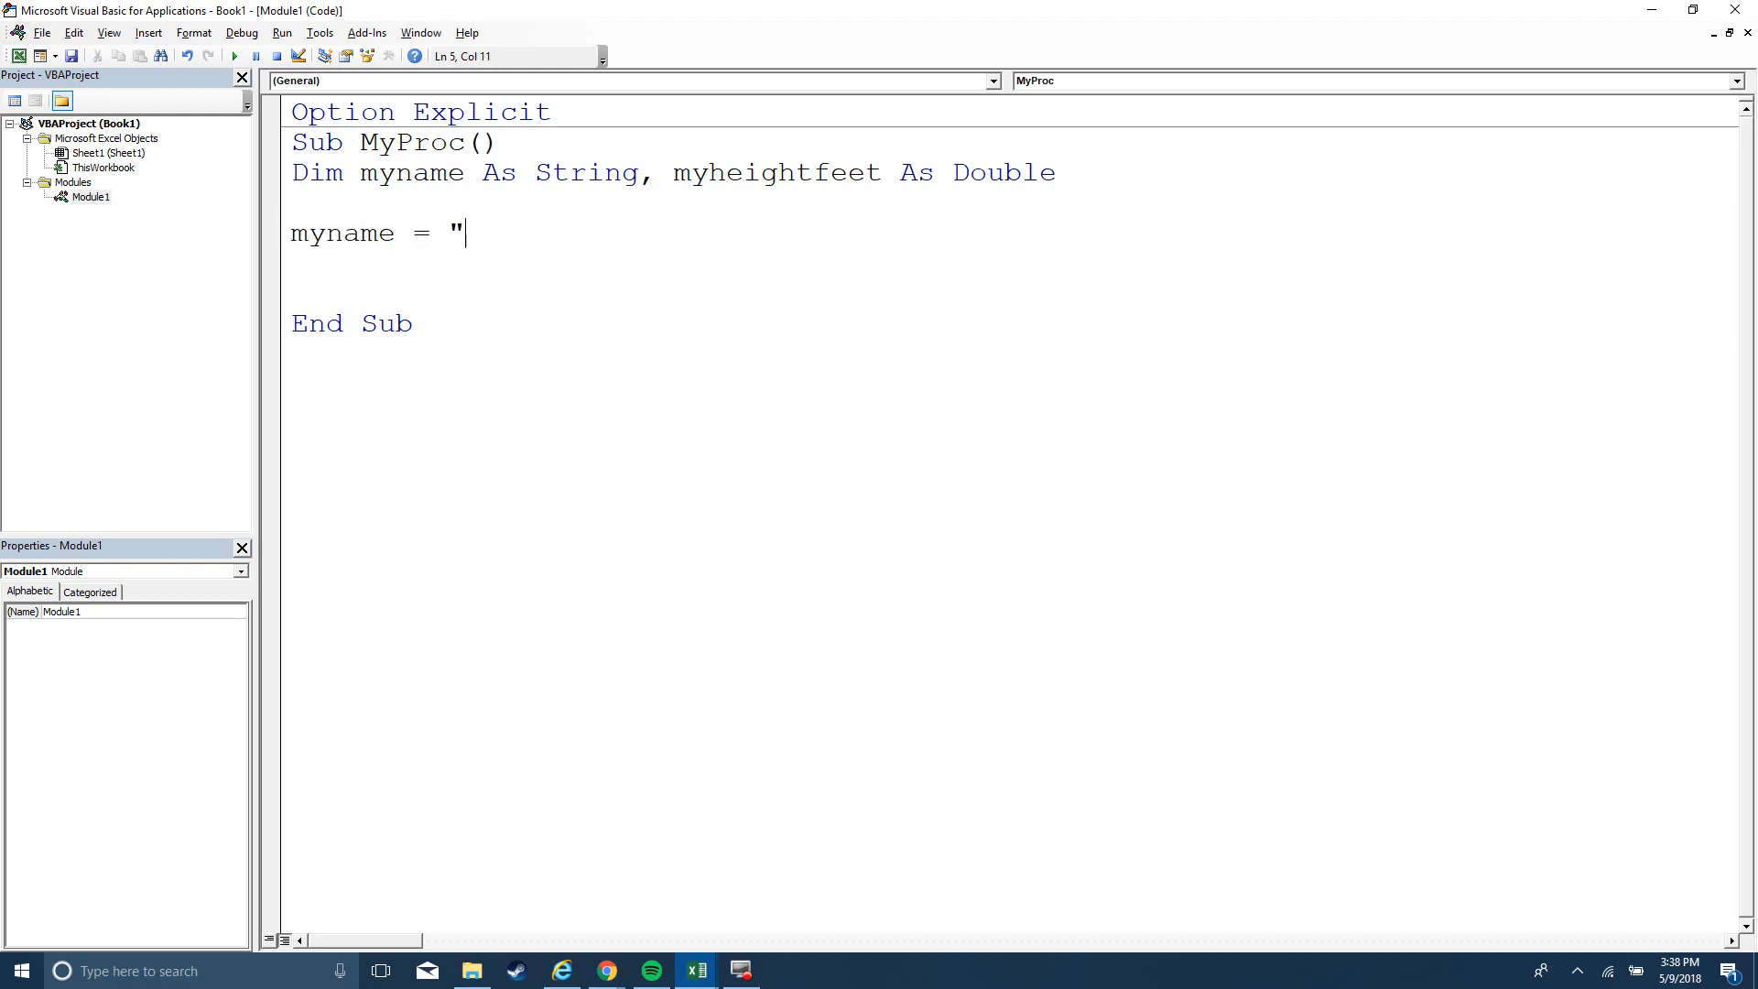
text(Amber)
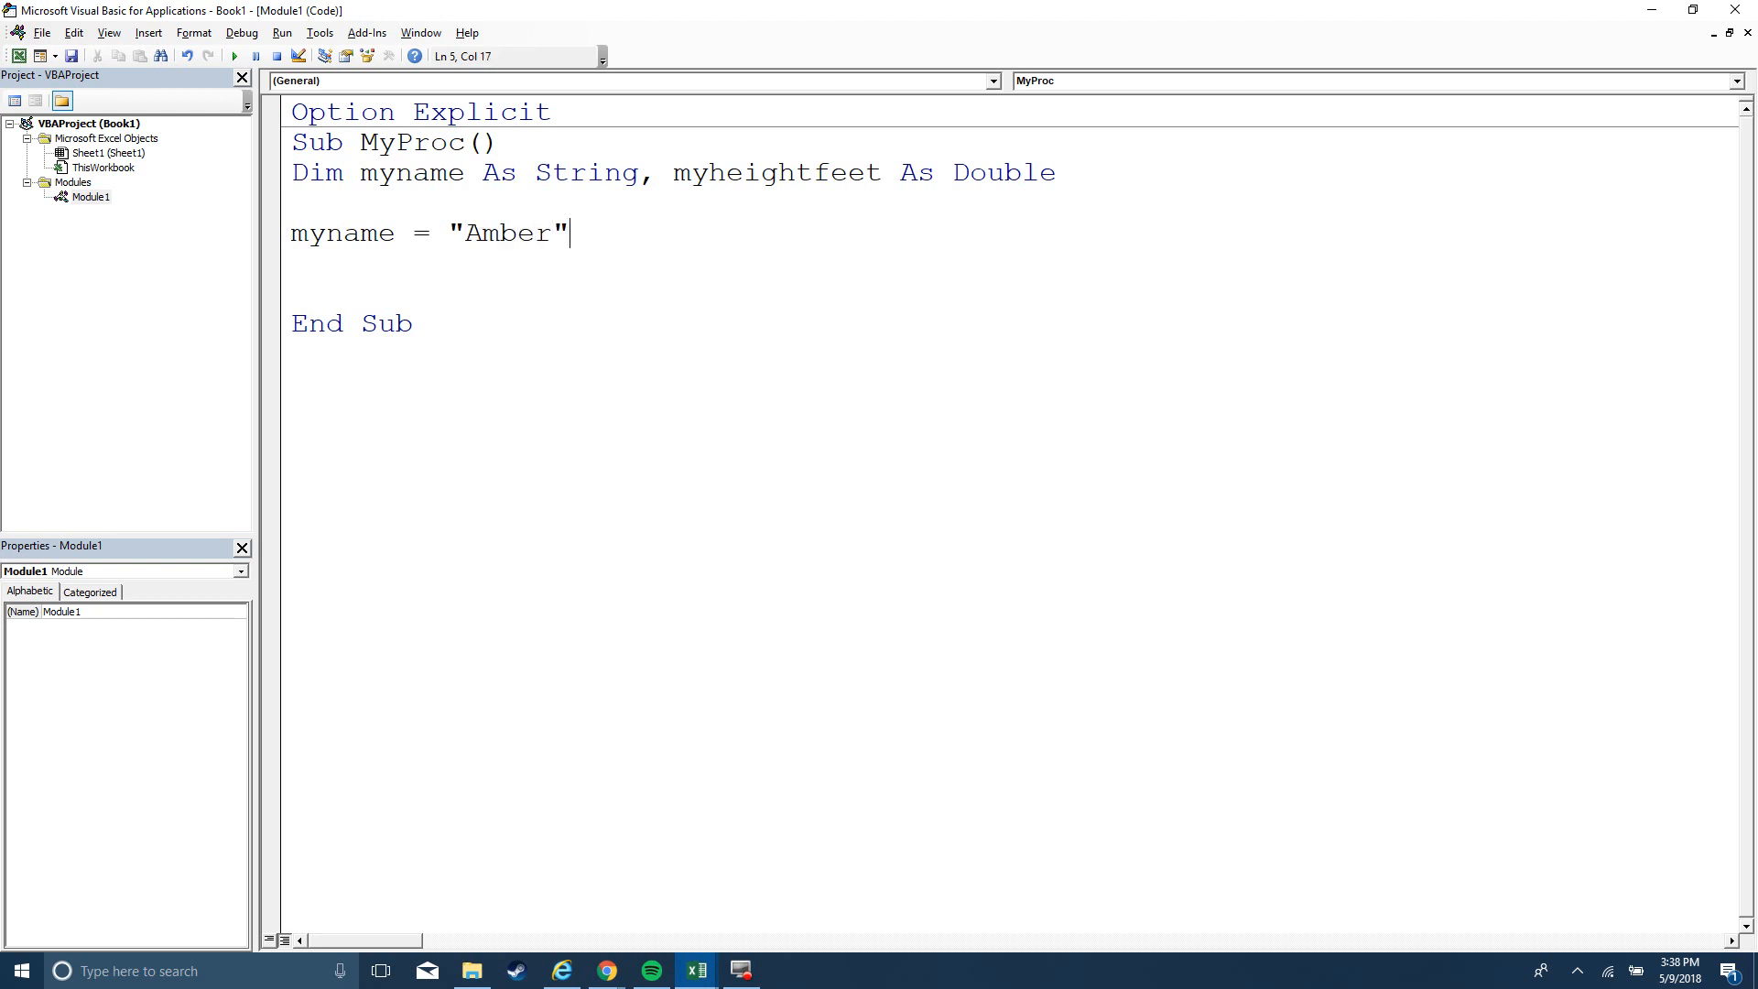
text(my)
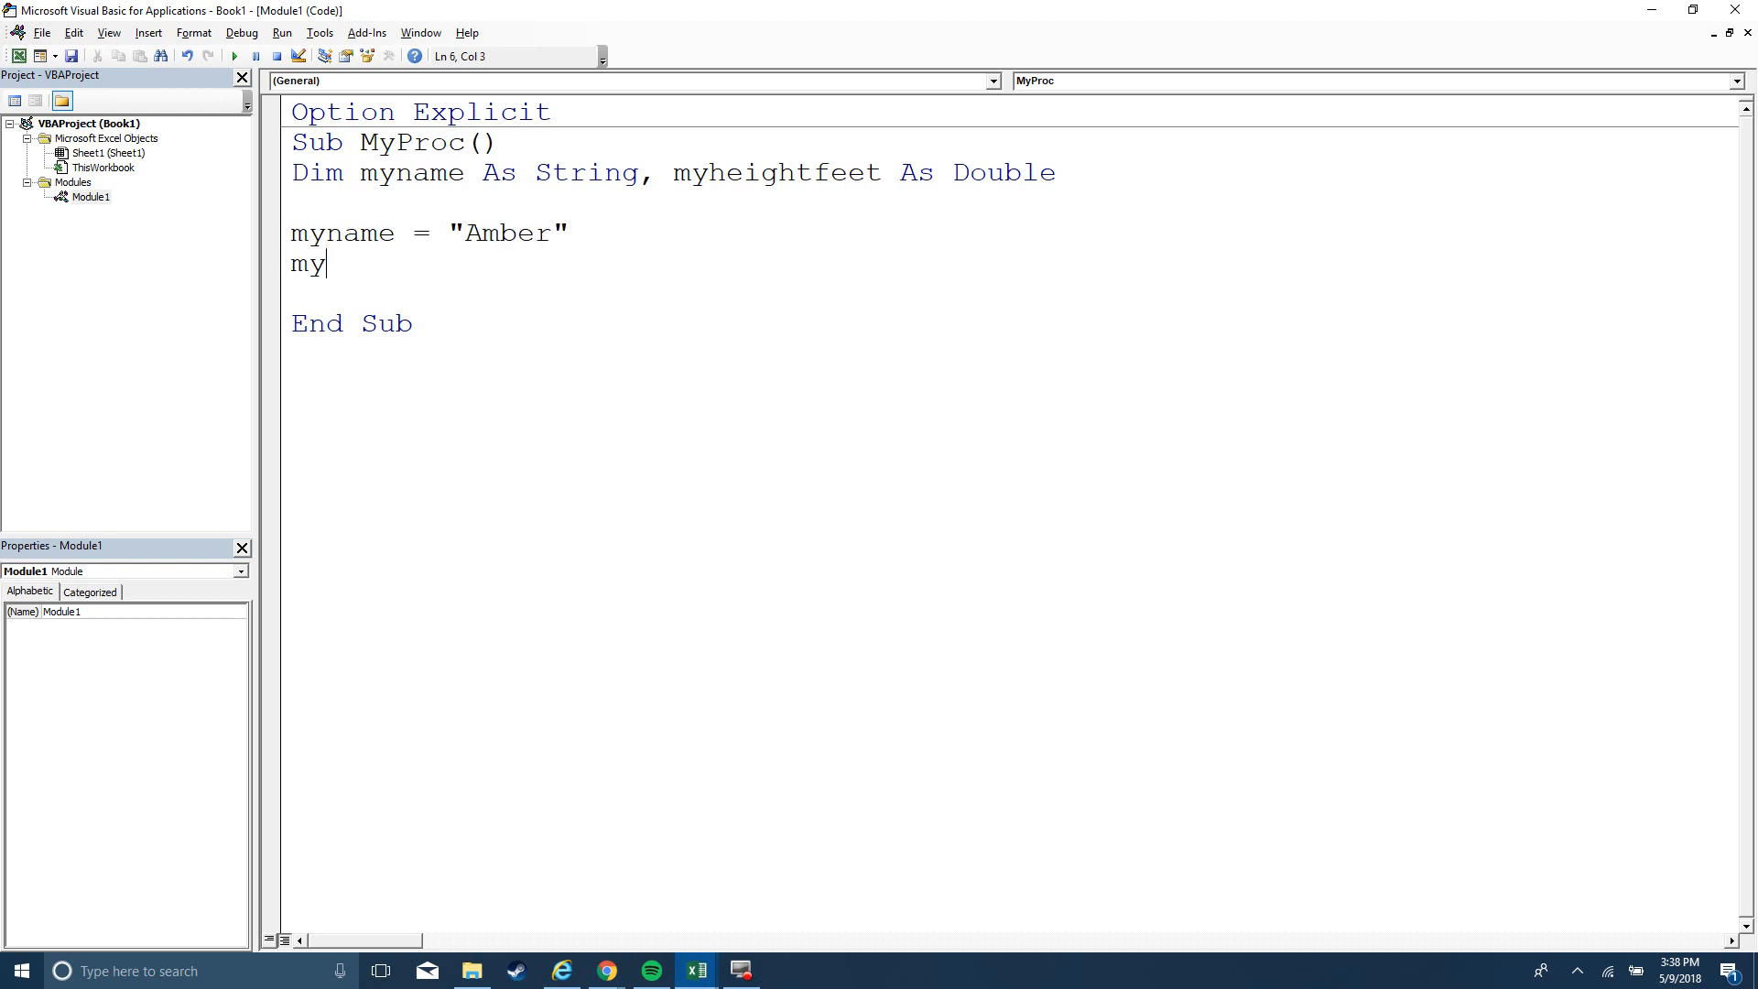
text(heightfeet =)
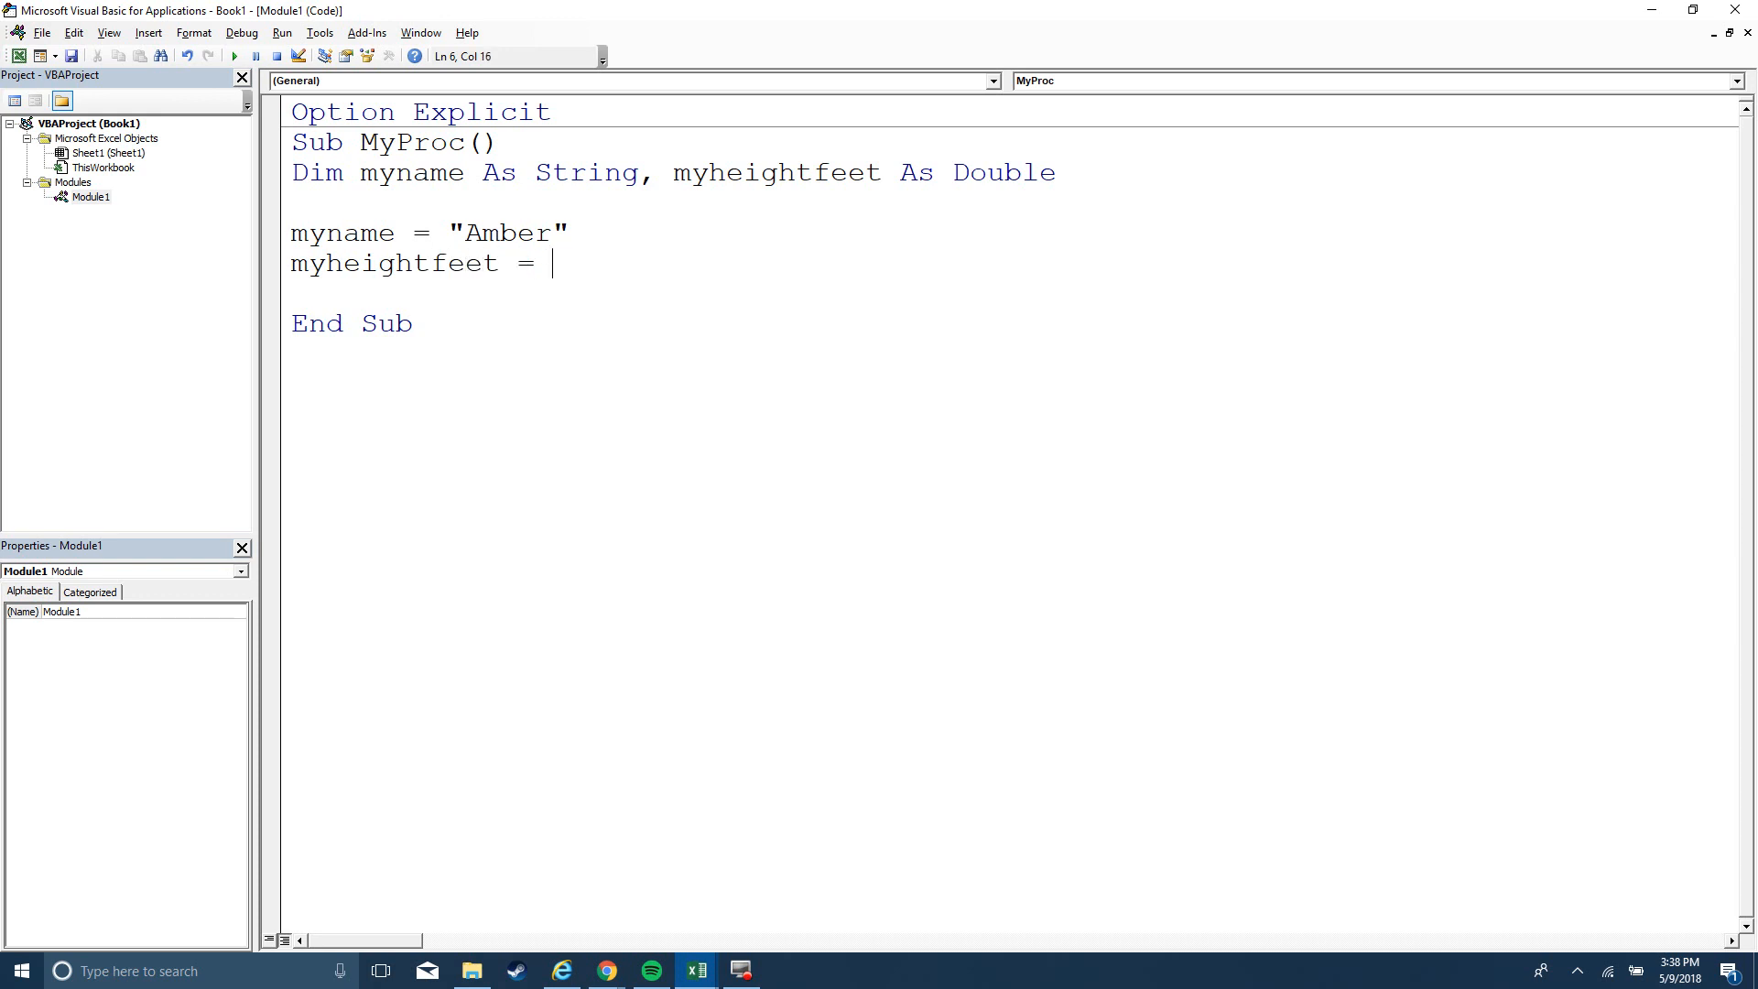
text(5)
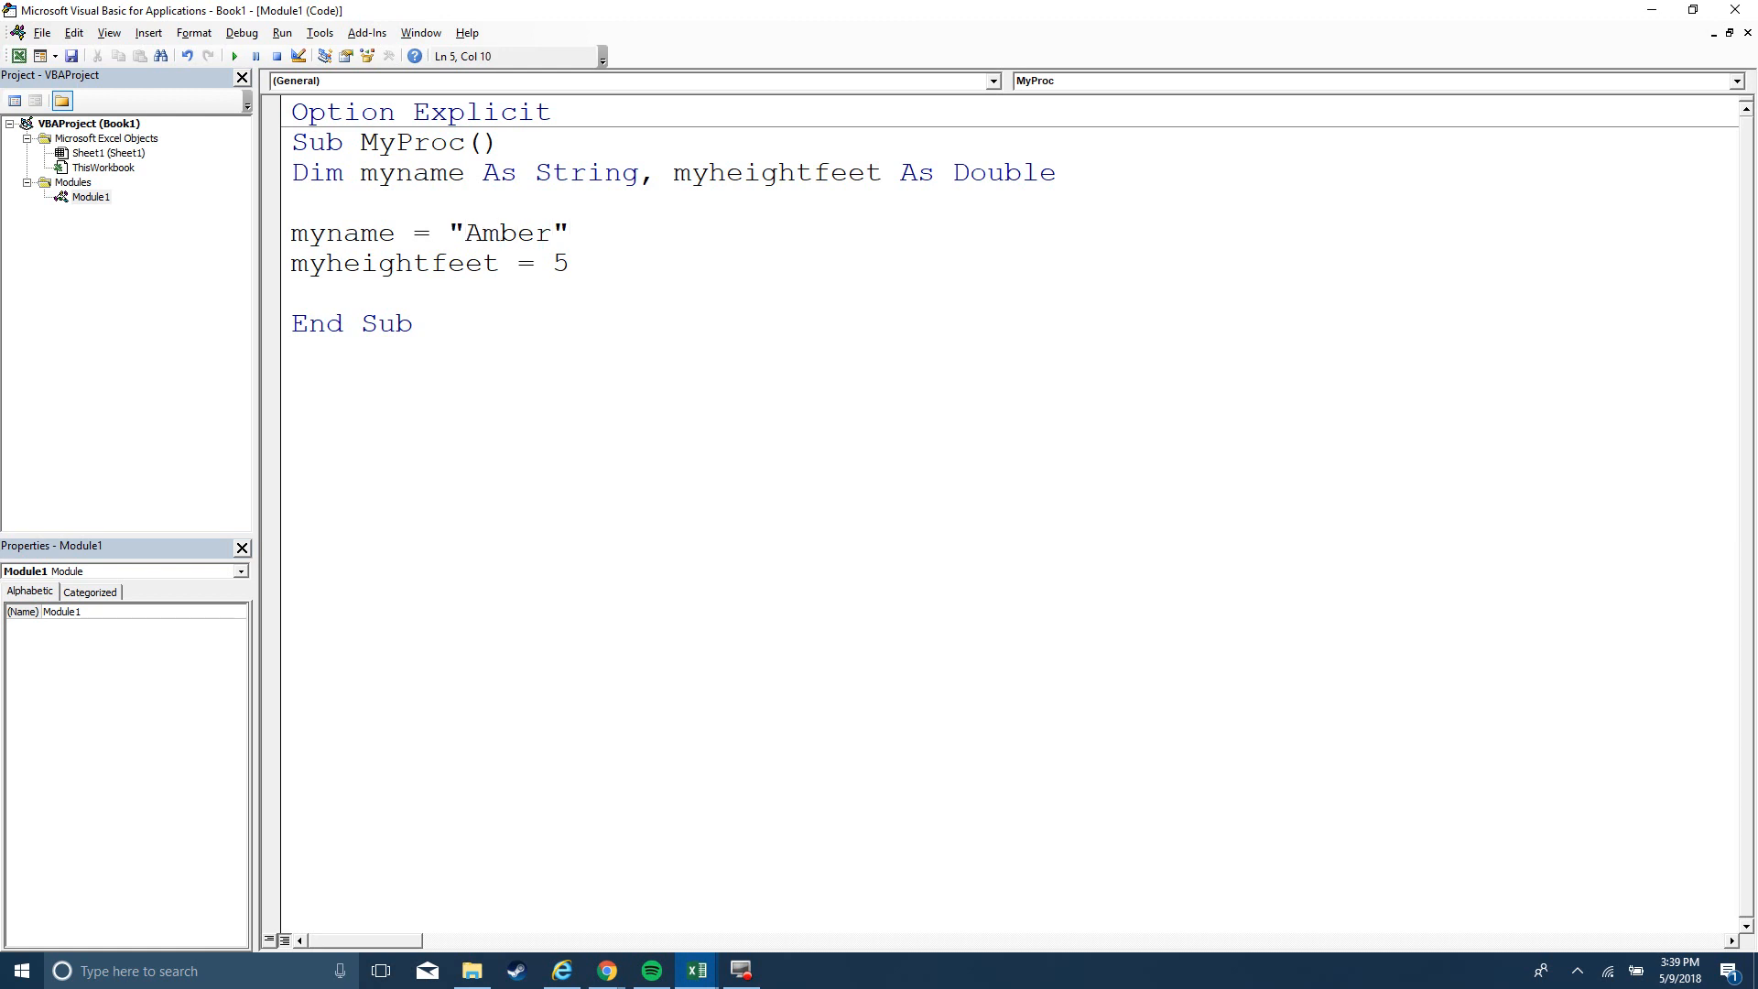
Try changing the height 5 to 5.5, revert it, then step into MyProc with F8
click(446, 231)
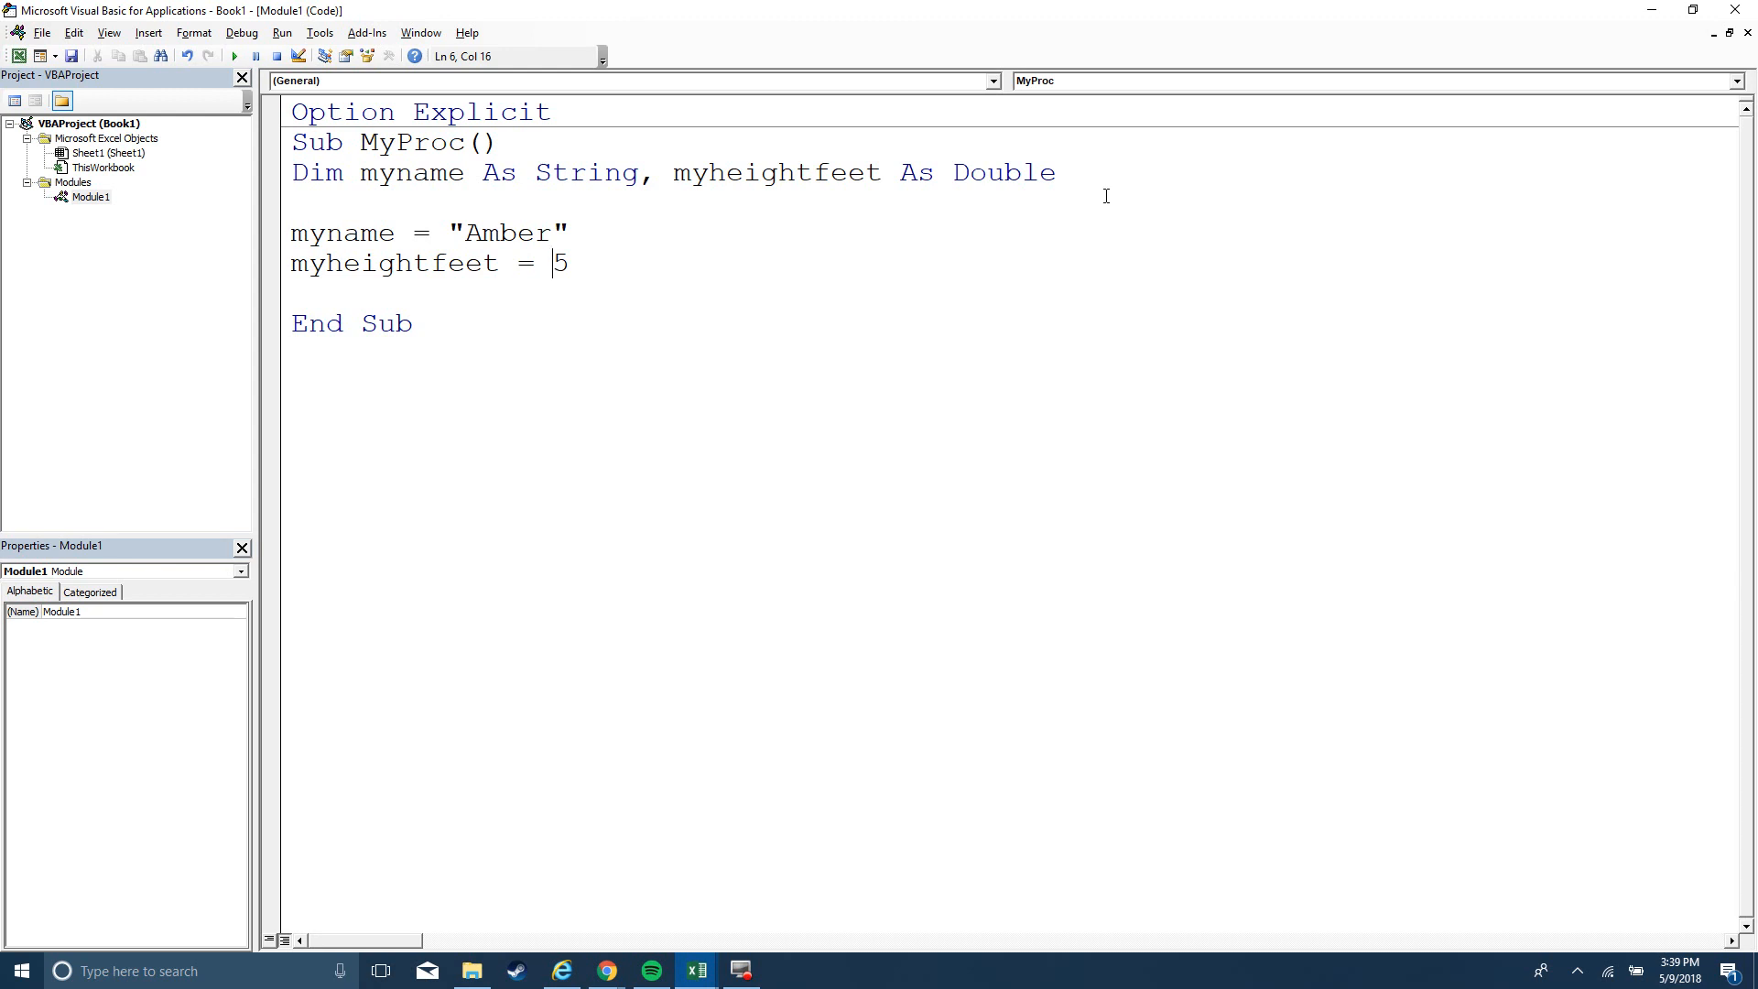
double_click(1001, 174)
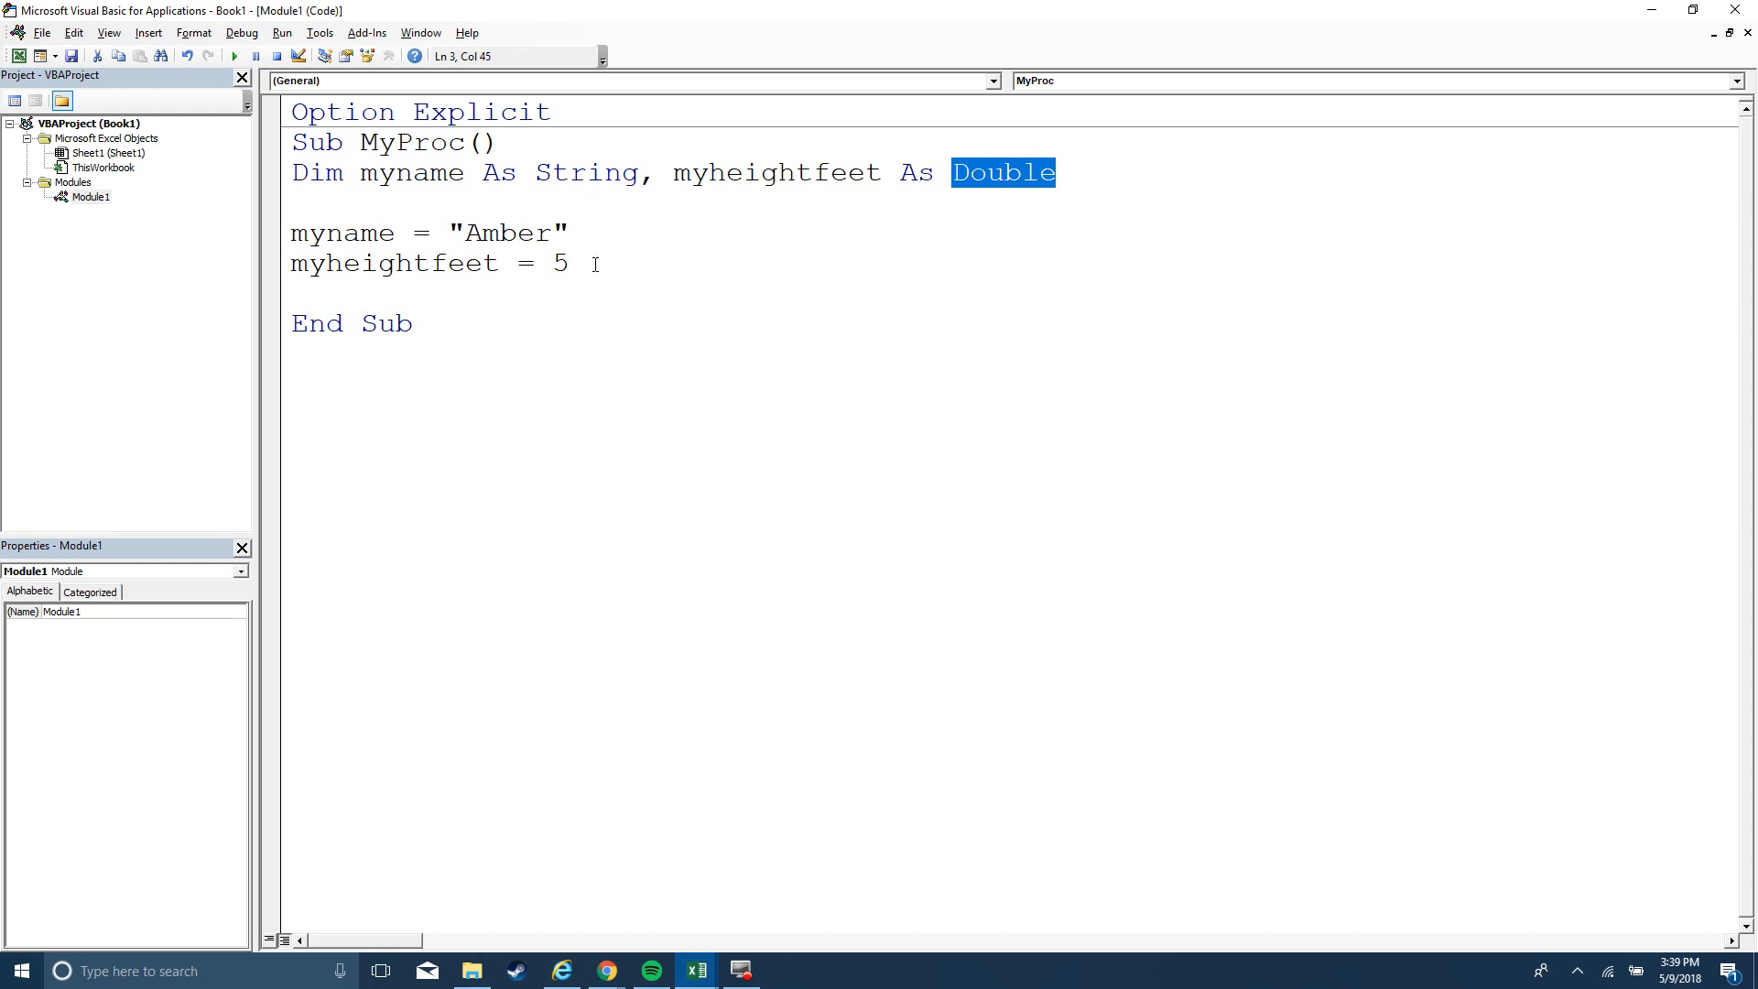
text(.5)
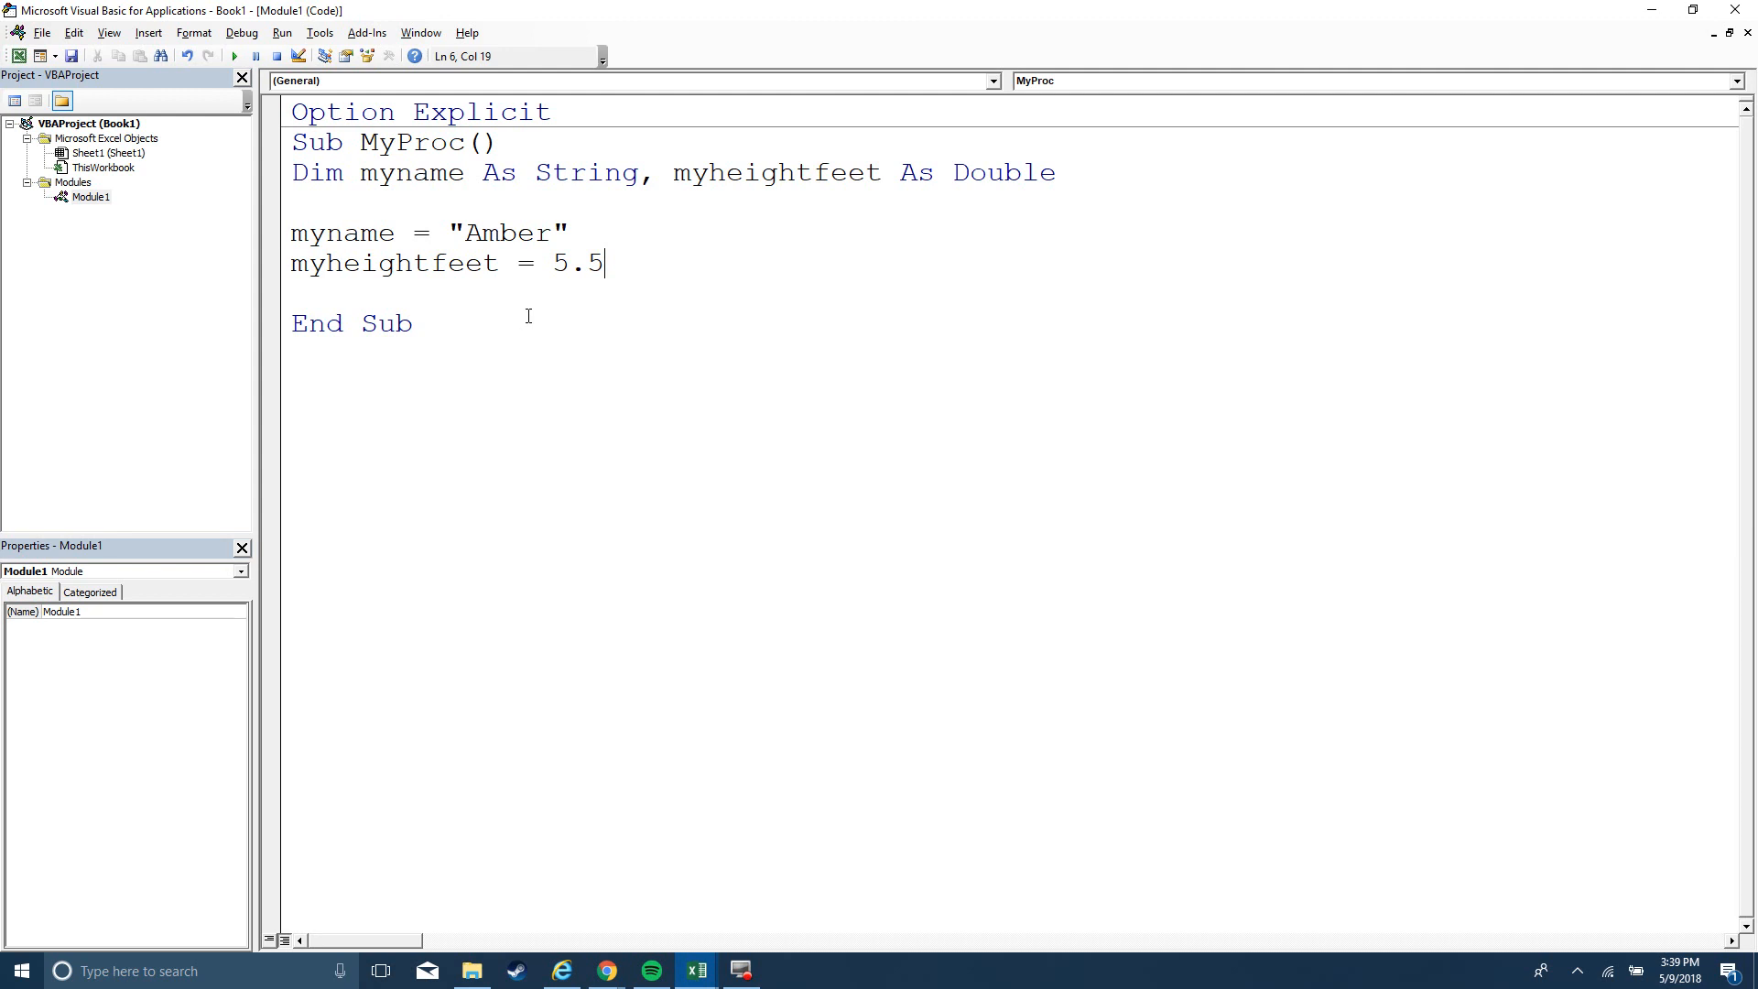
key(Backspace)
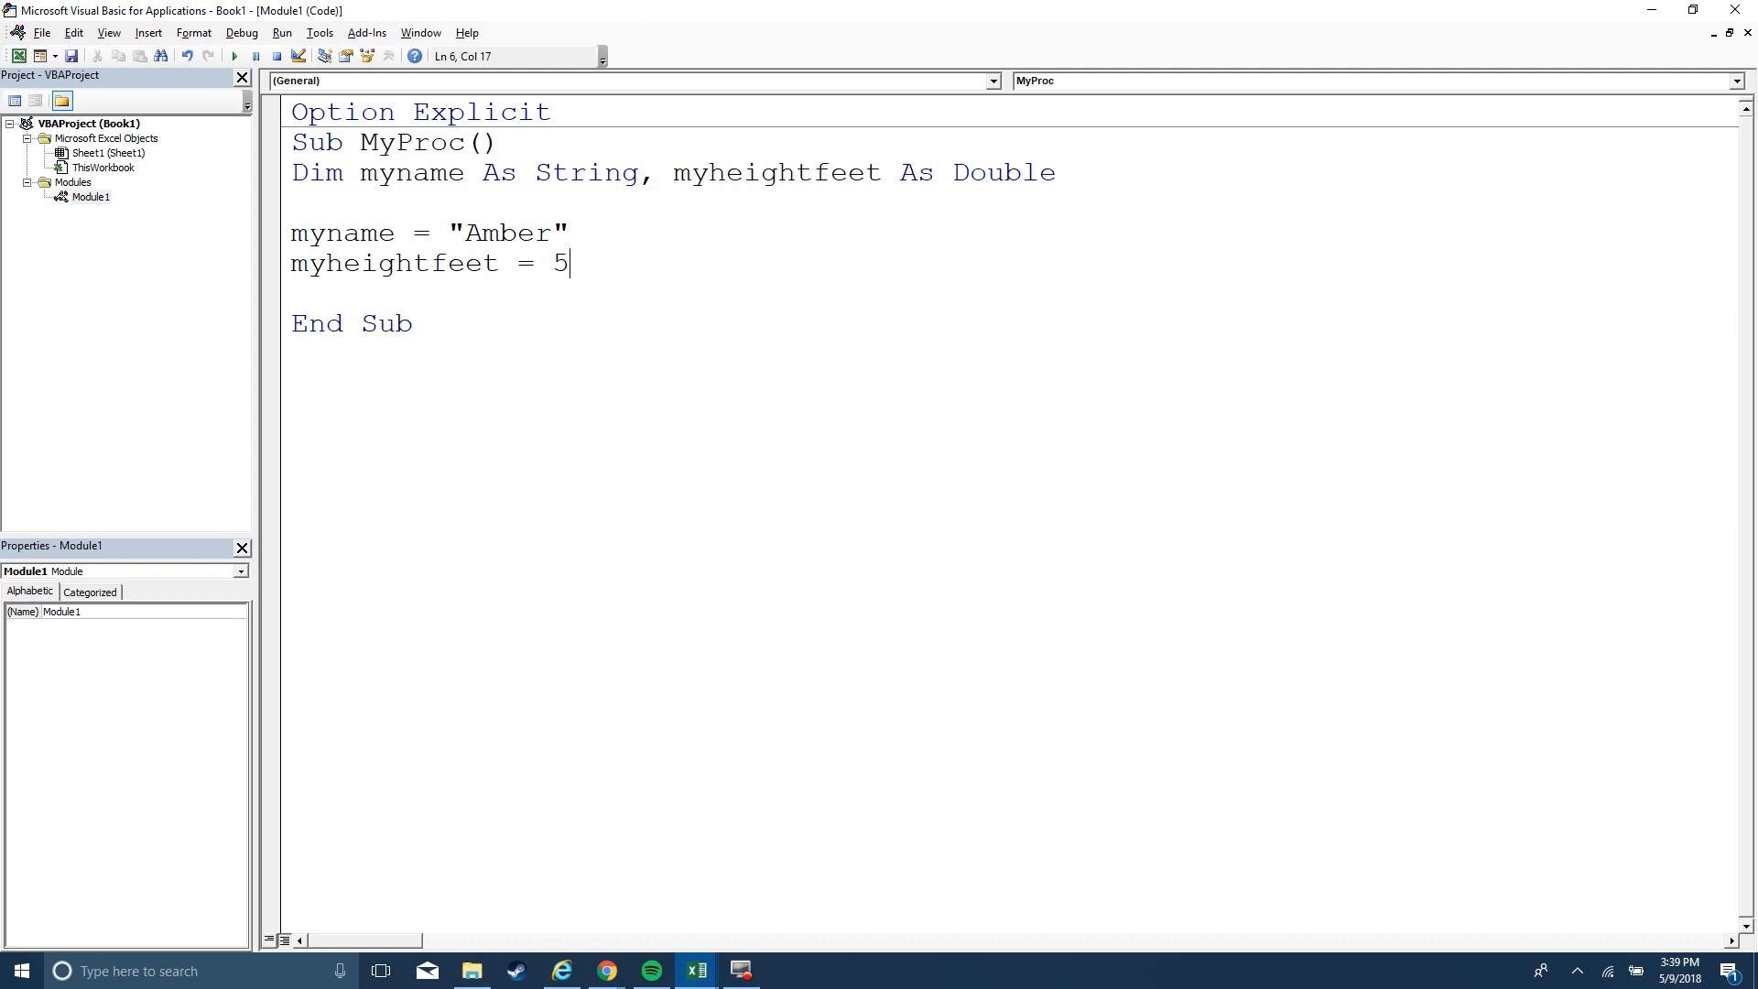
key(F8)
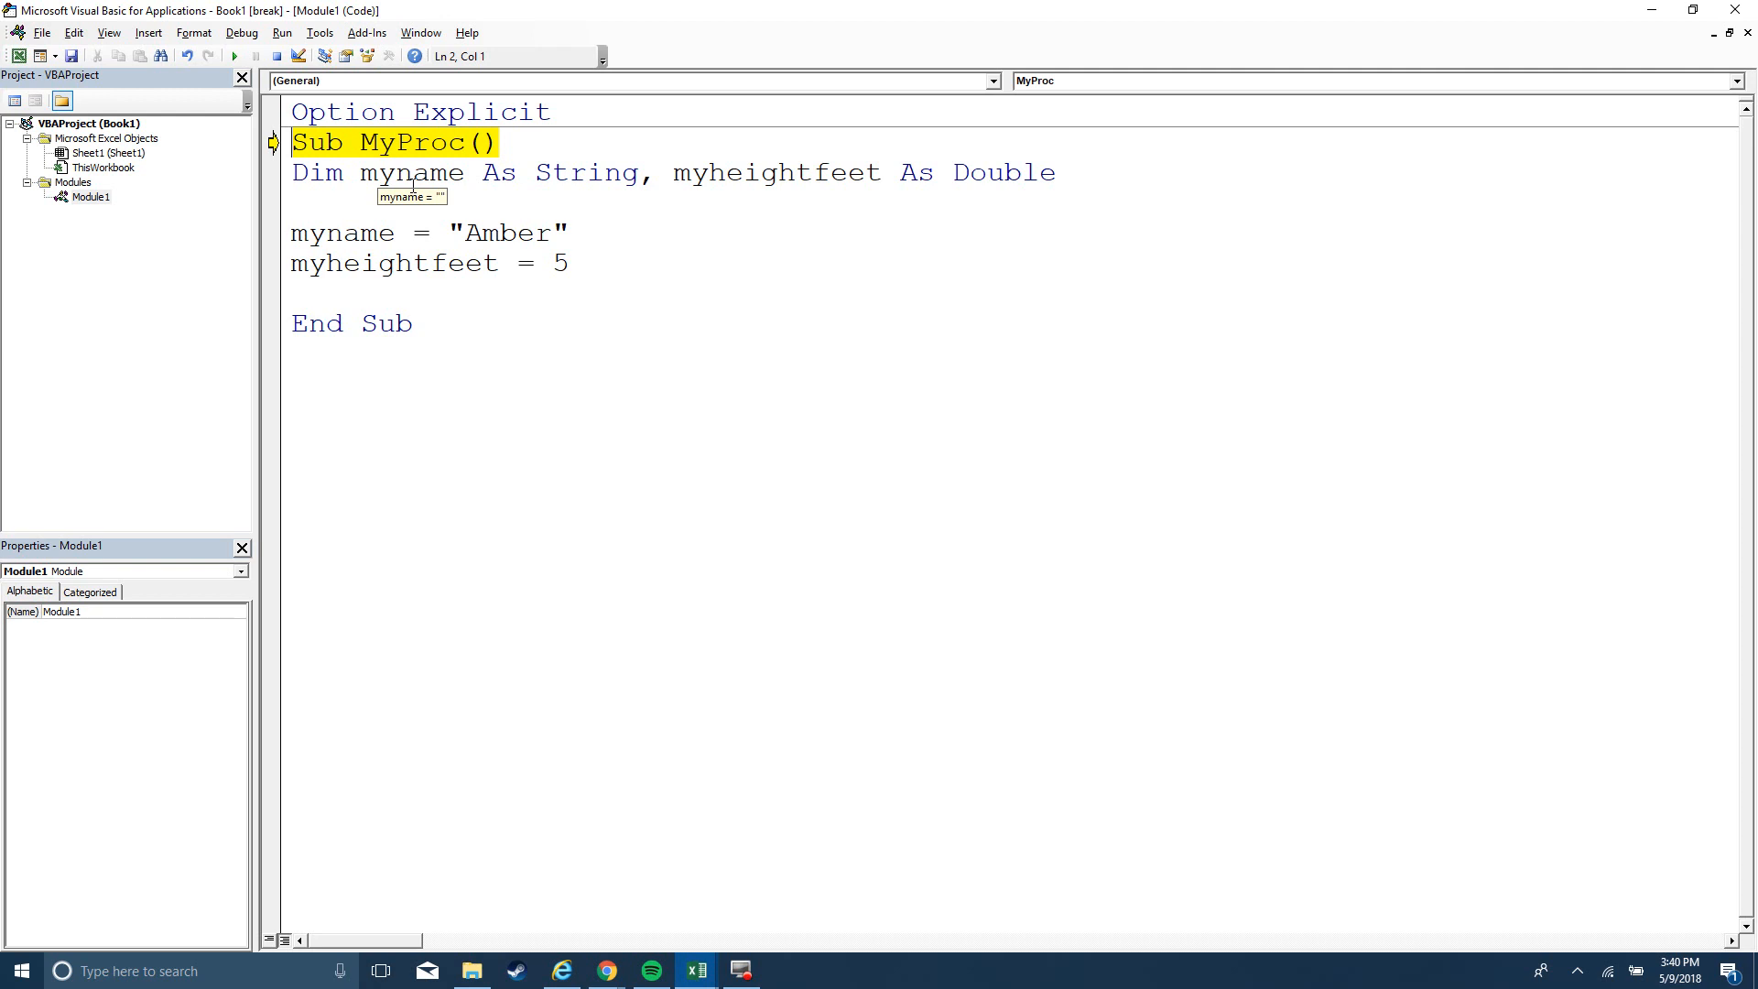
key(ctrl+a)
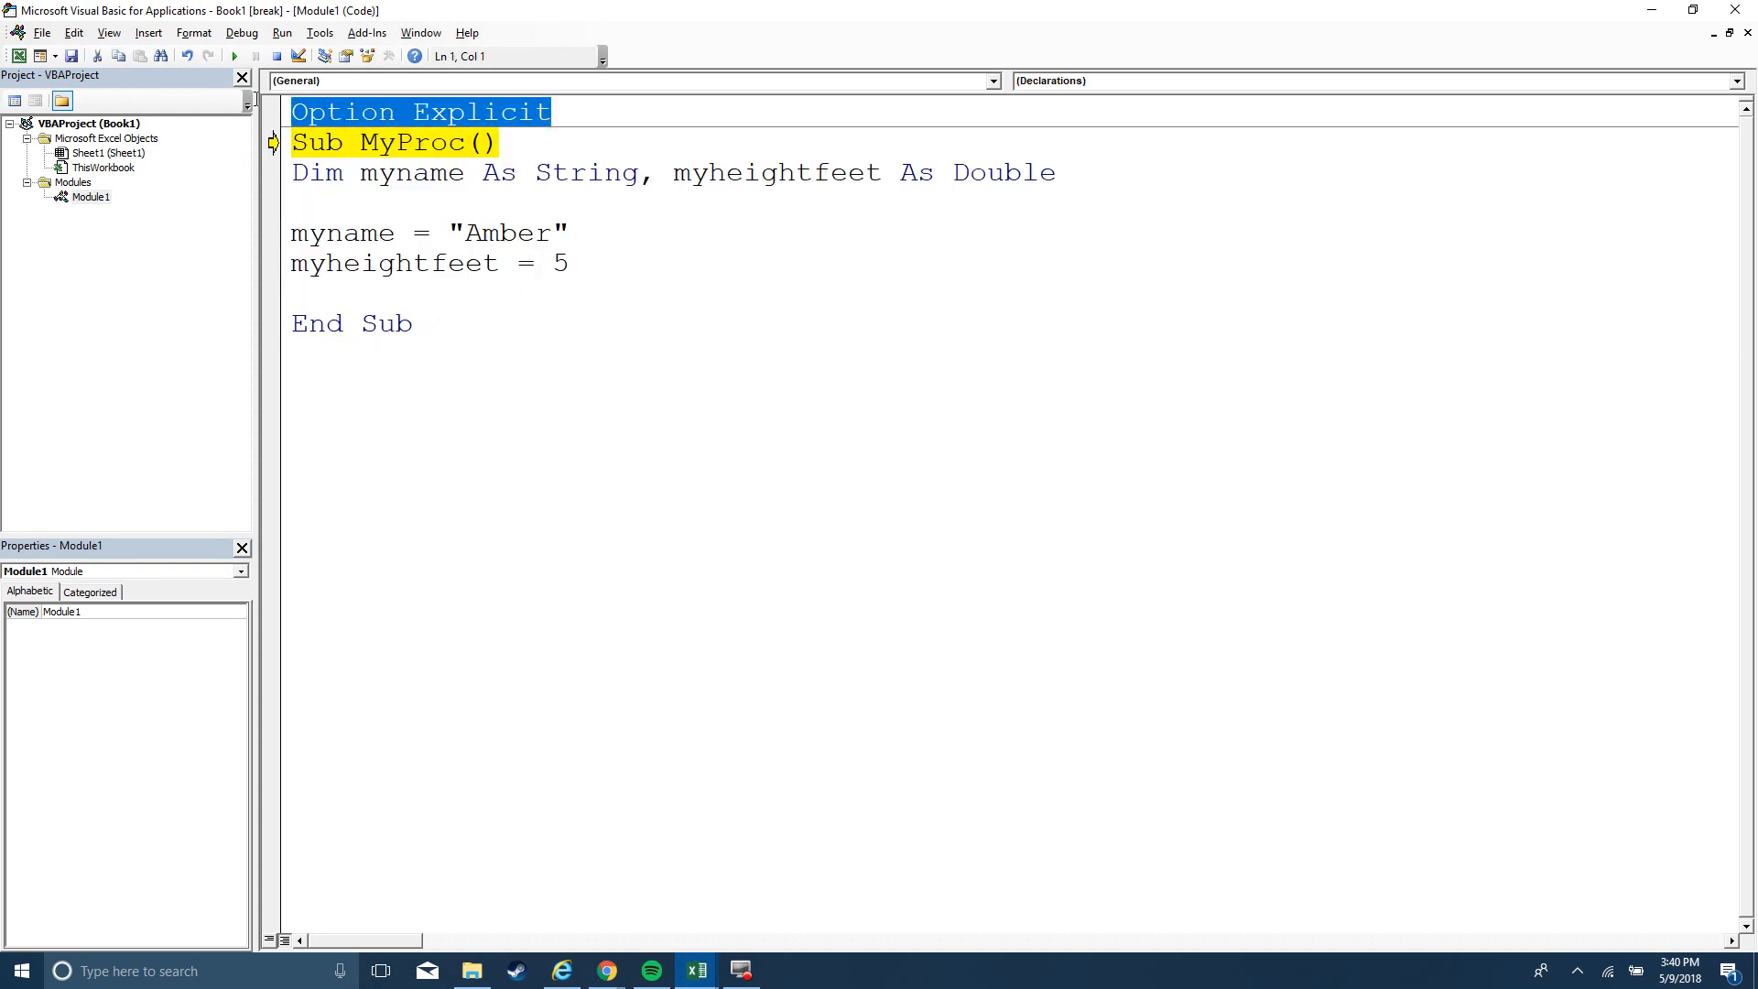
double_click(356, 233)
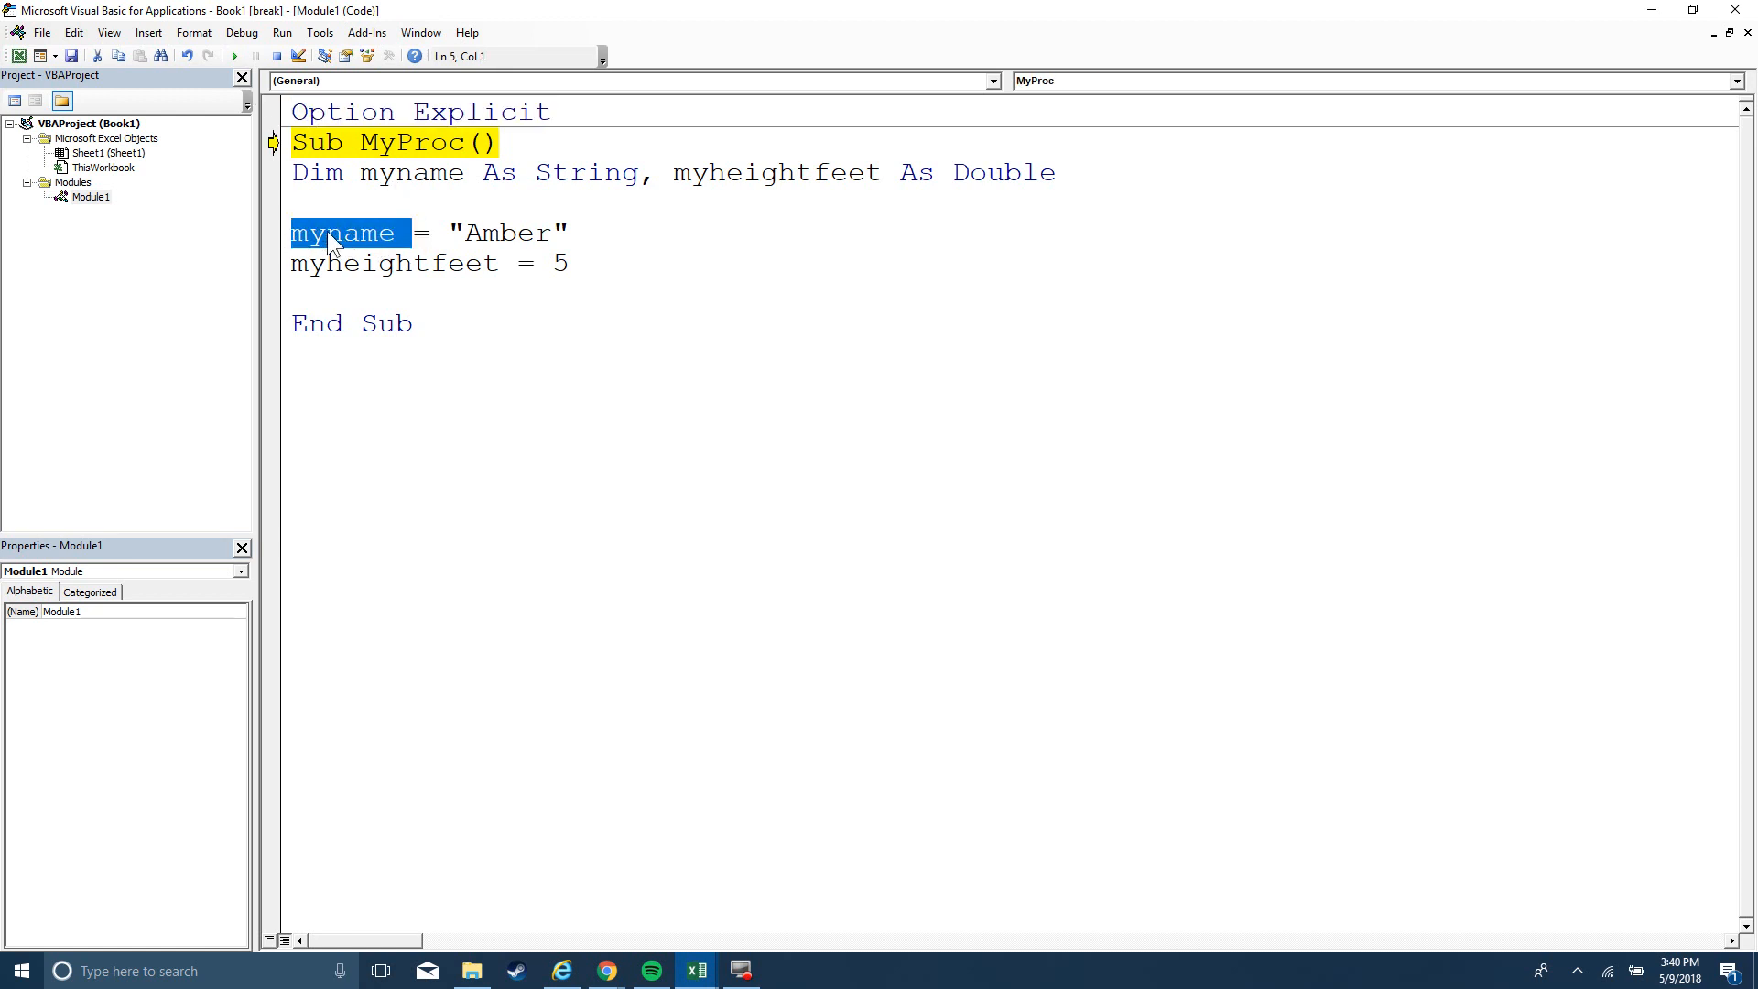
double_click(590, 171)
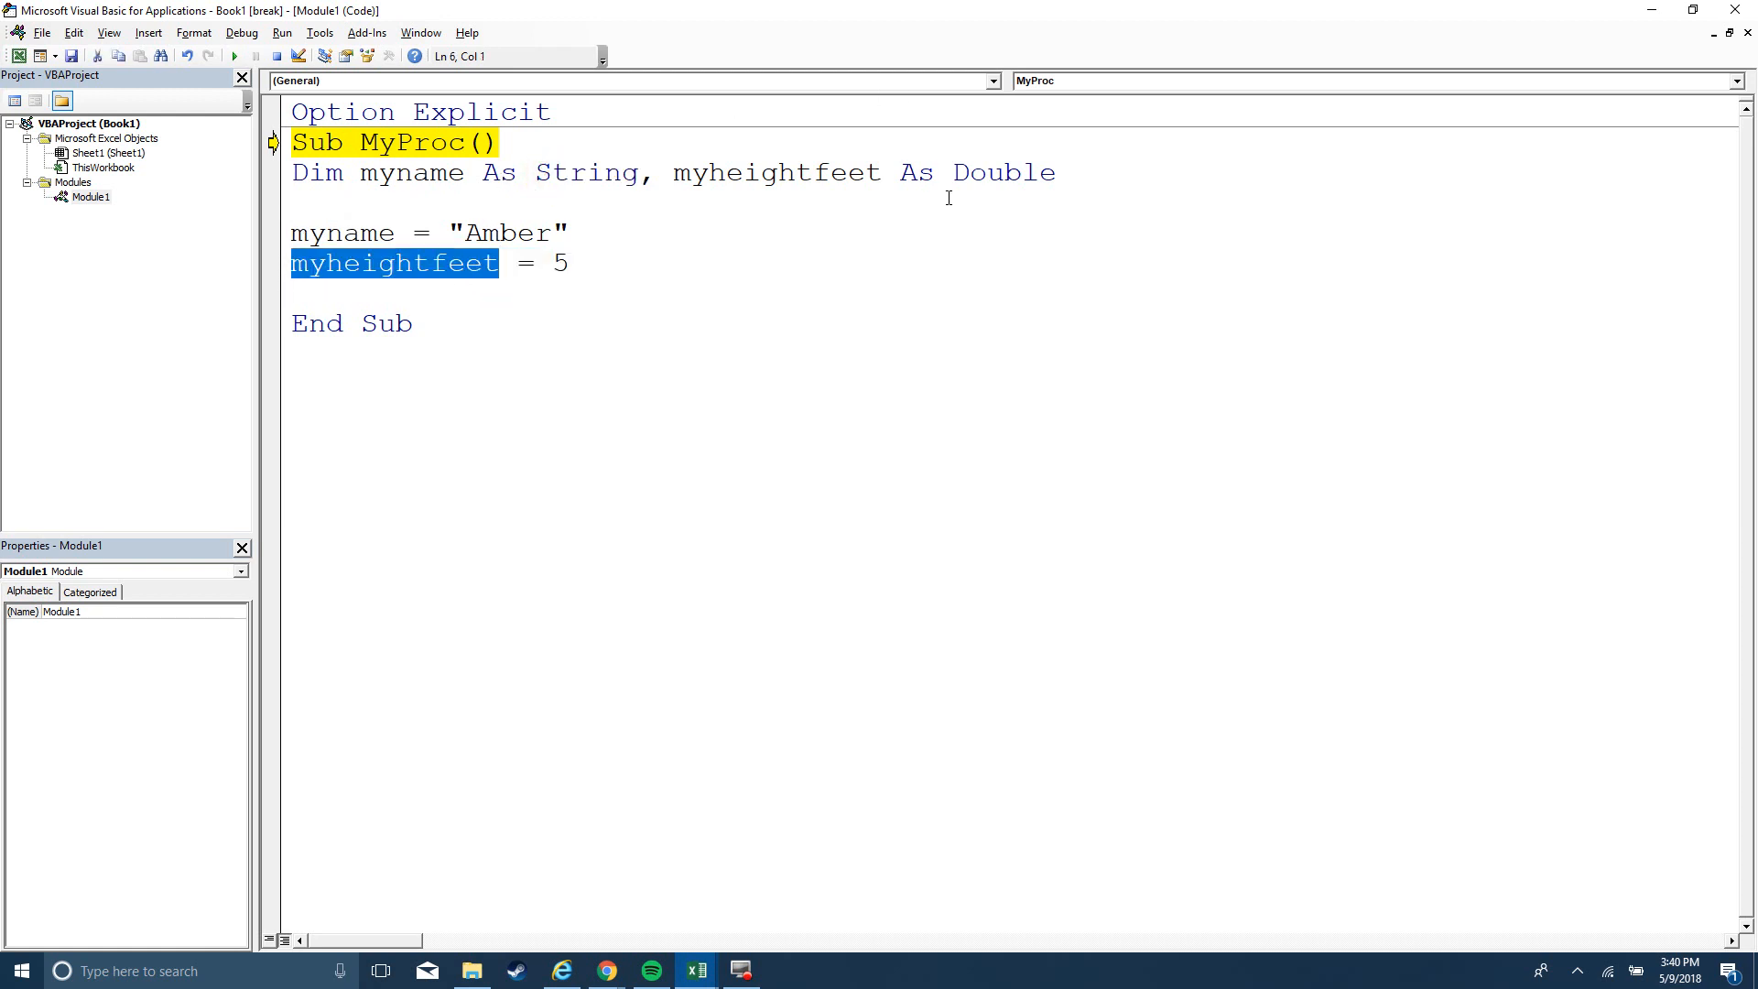
double_click(1001, 173)
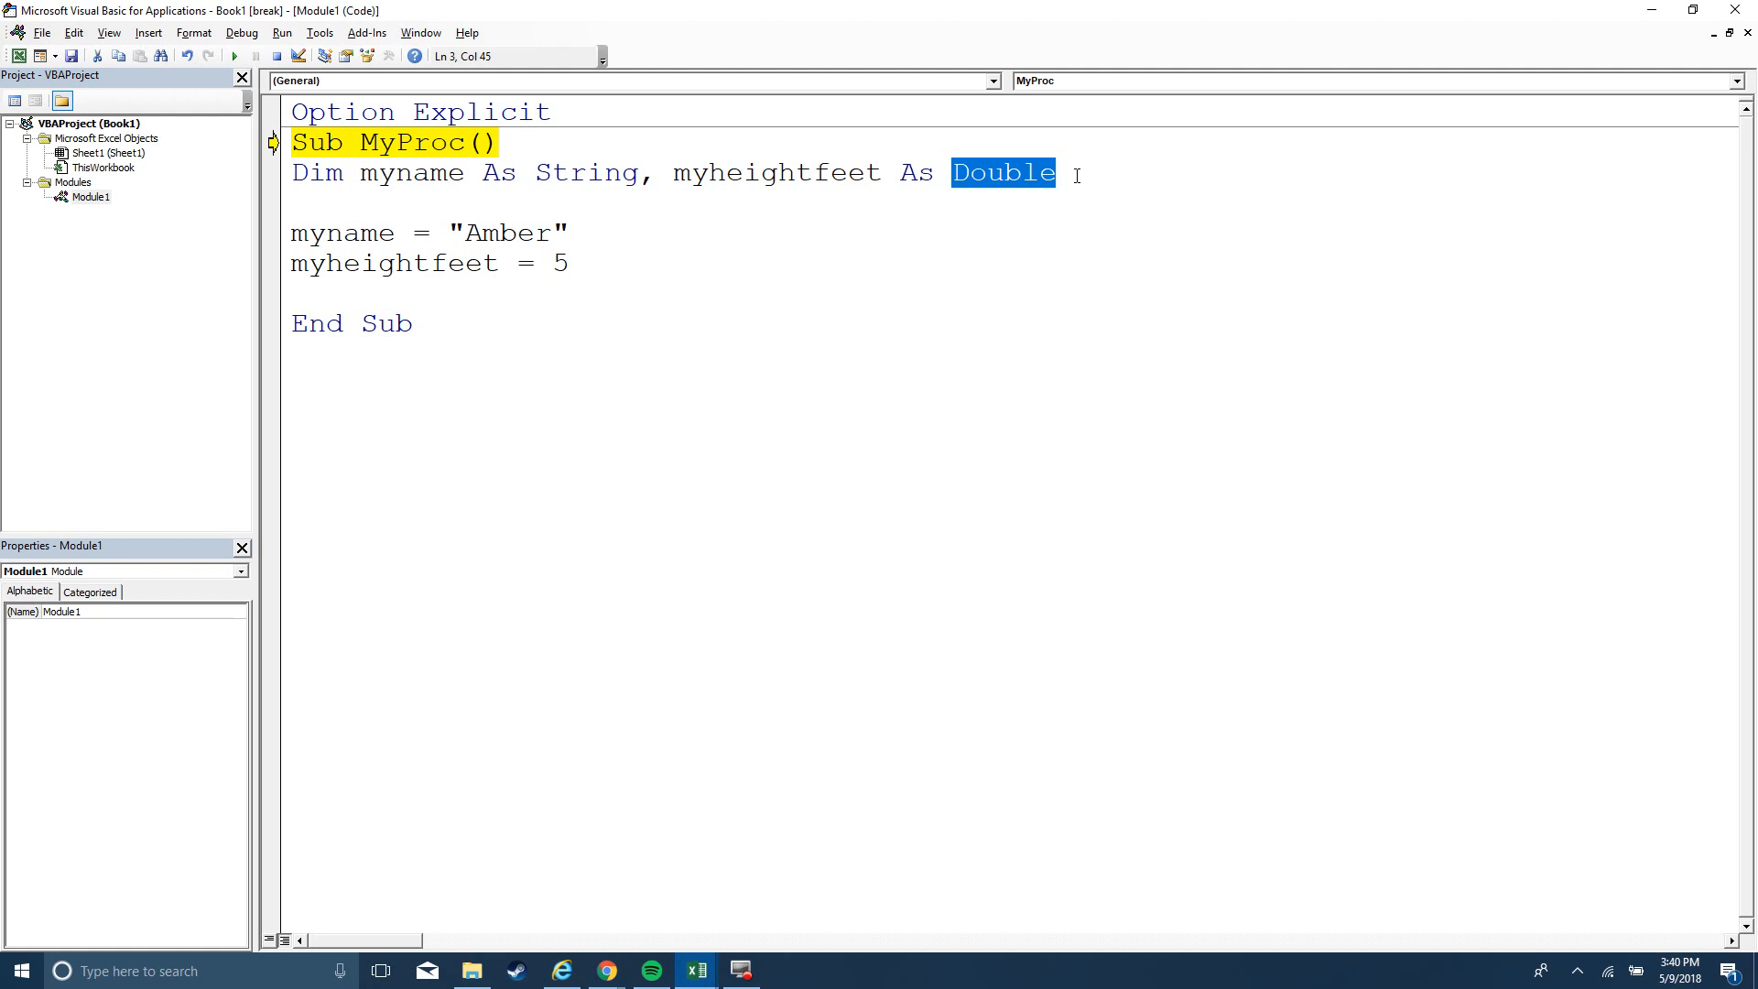
Type If mynamee = "Amber" Then MsgBox "Amber found" below the assignments
click(571, 264)
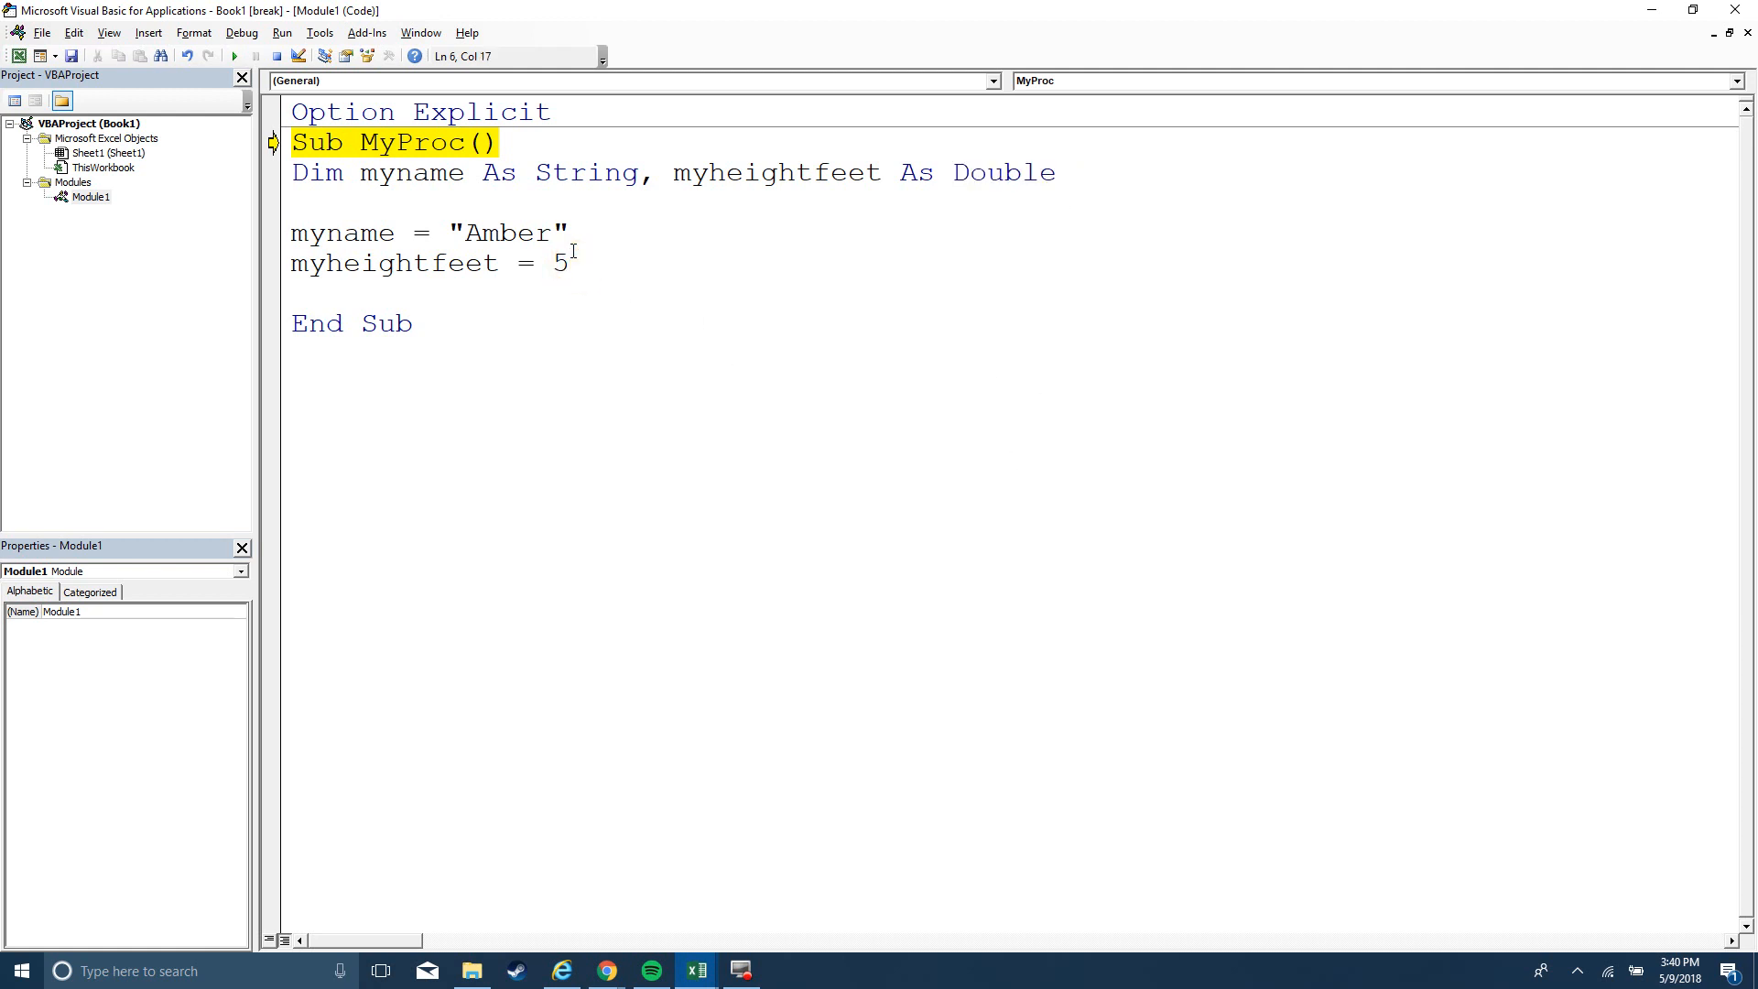
key(enter)
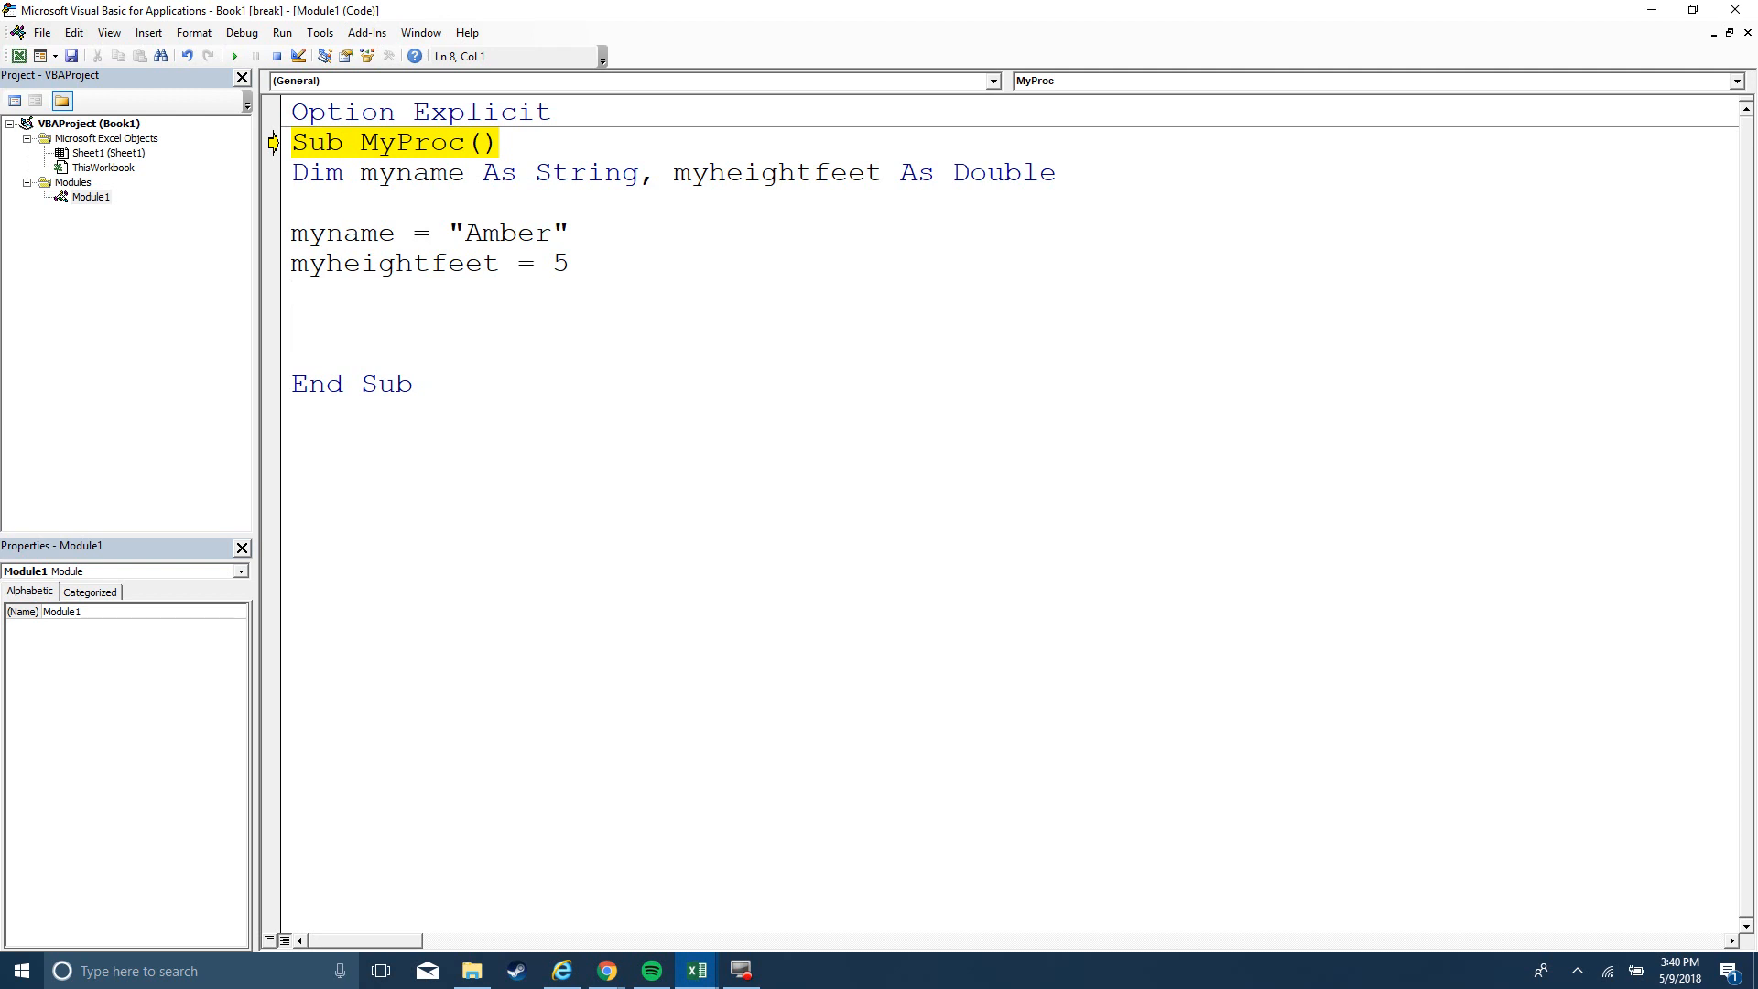
text(if myname =)
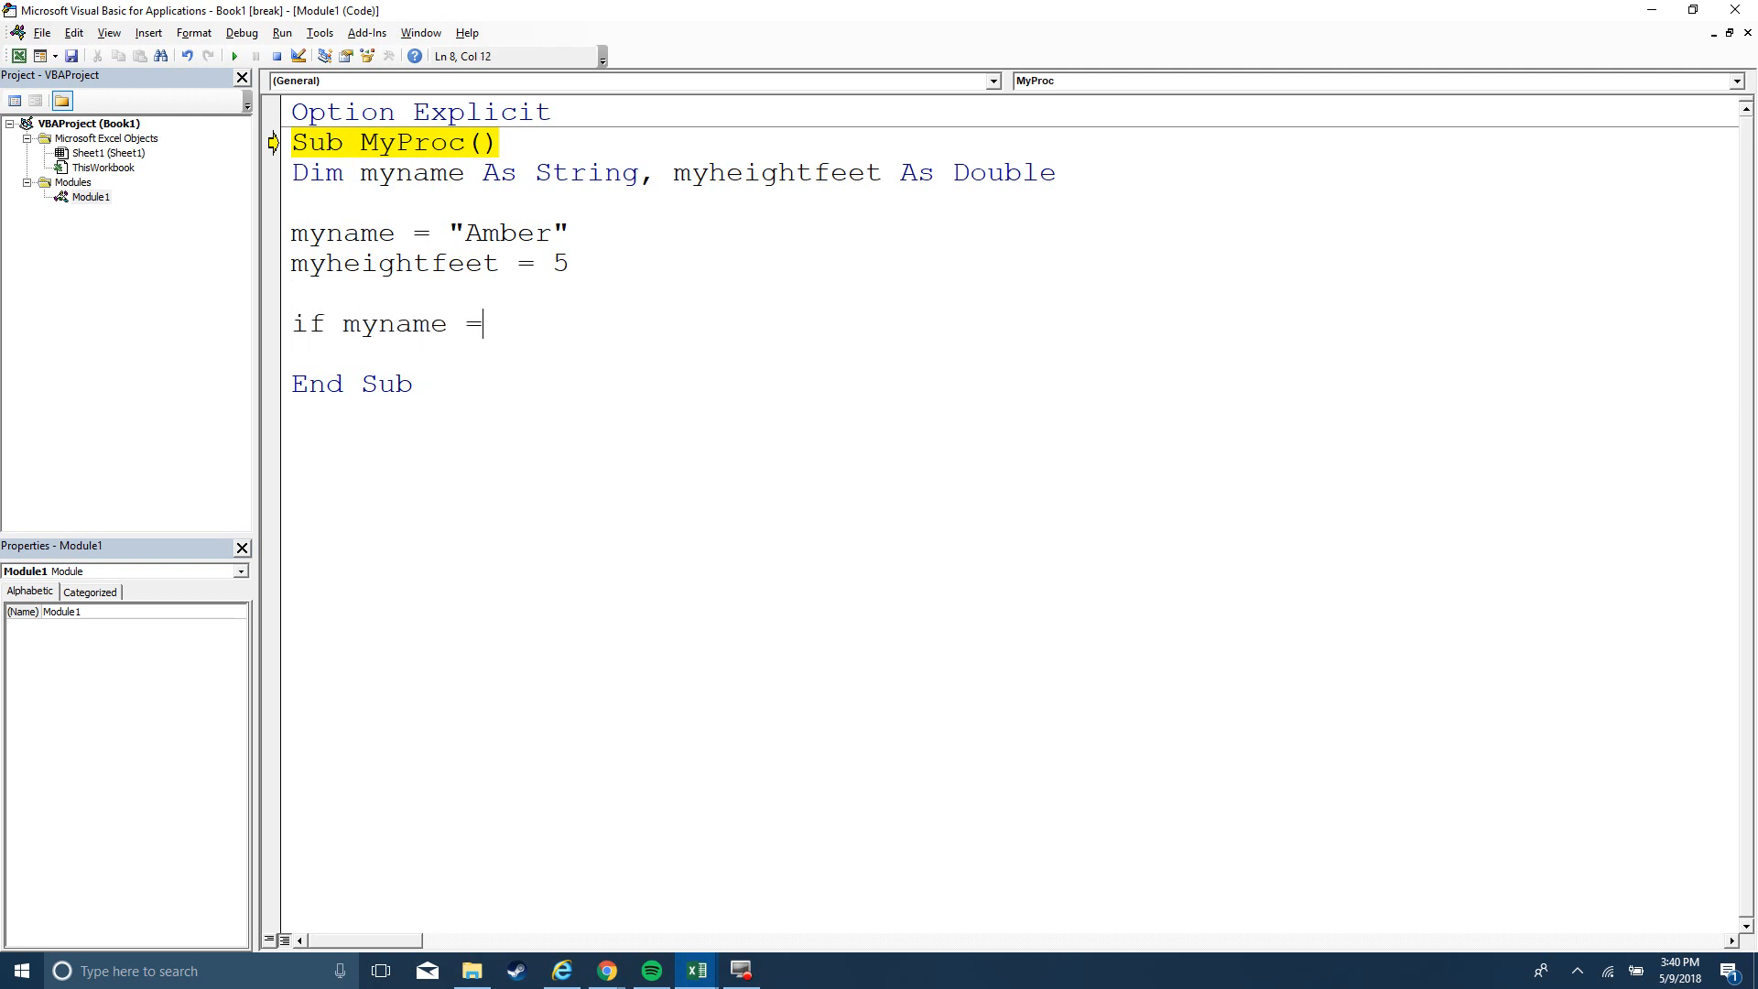
text(e)
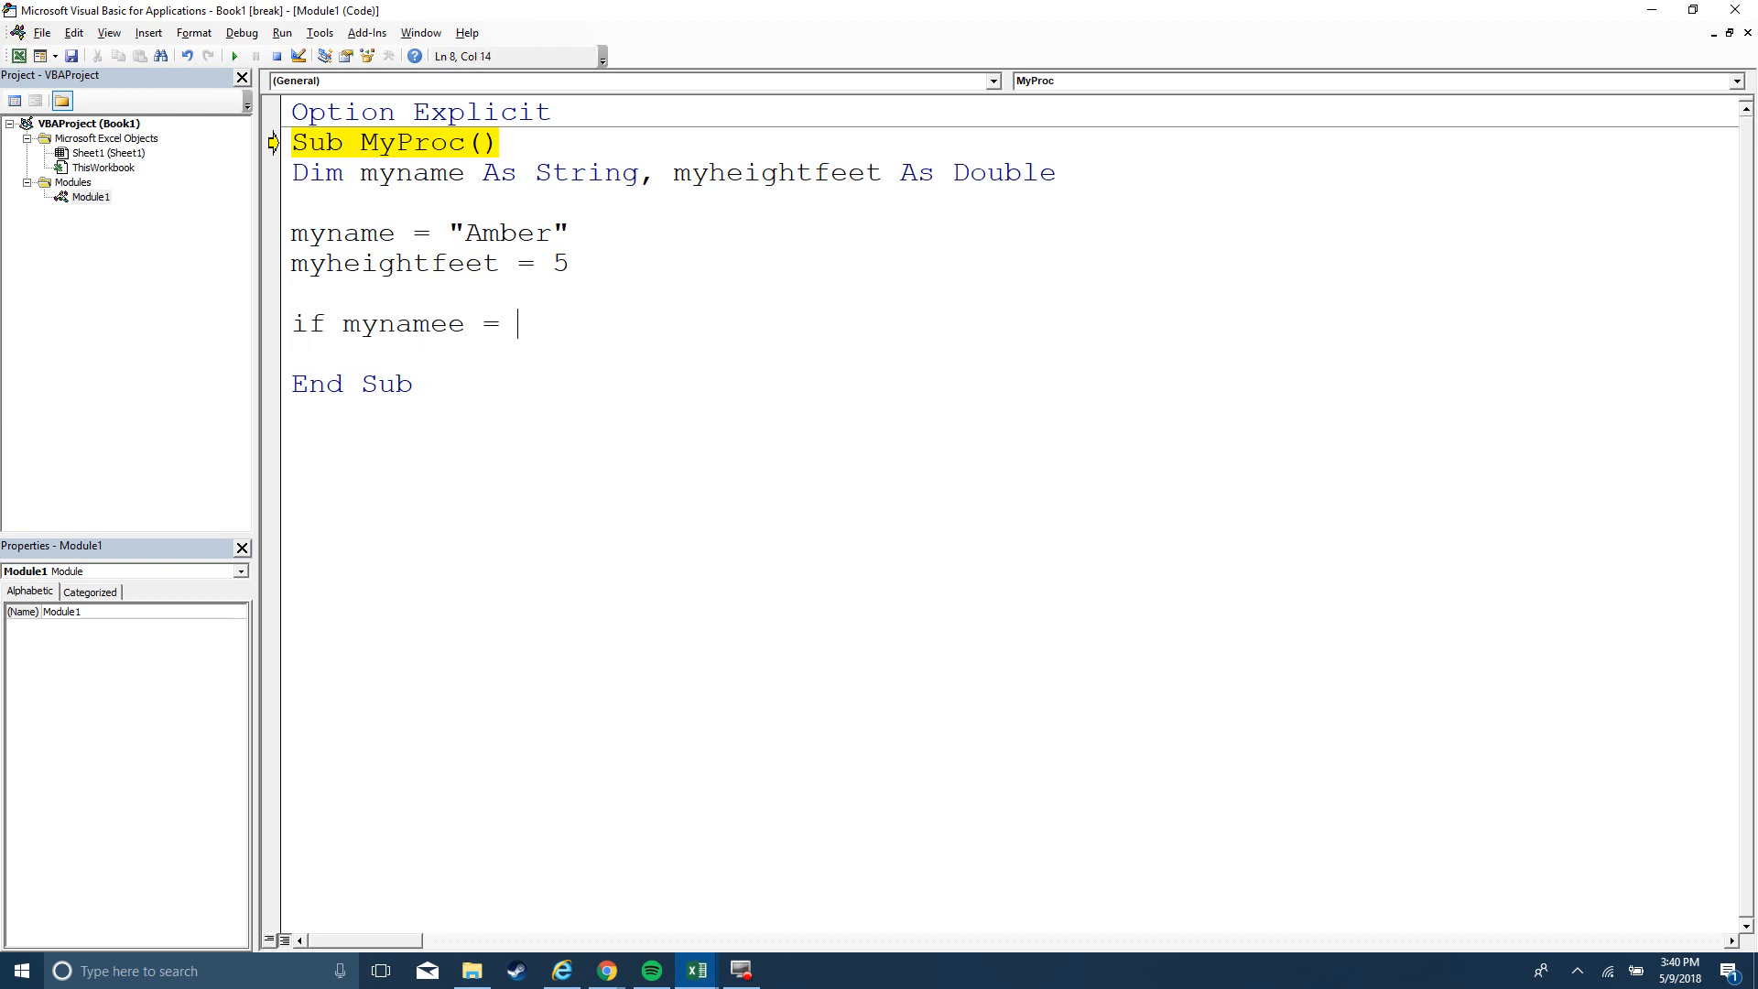
text("Amber" th)
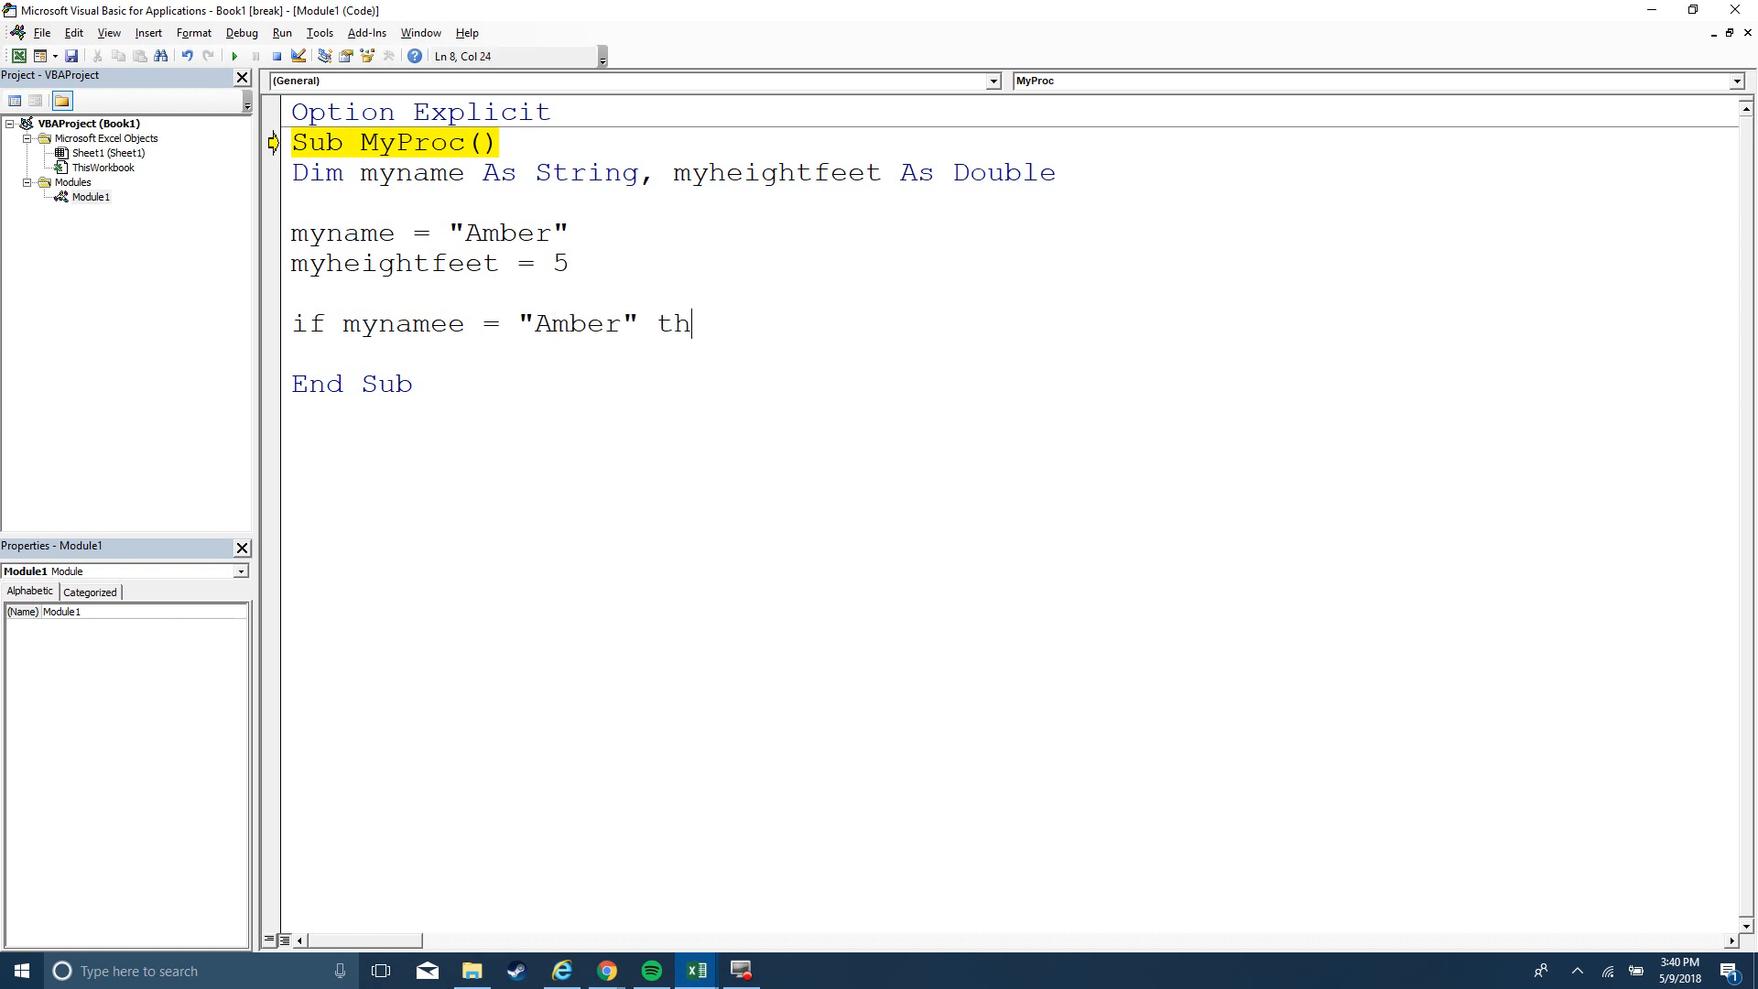
text(en msgbox "Amber foun)
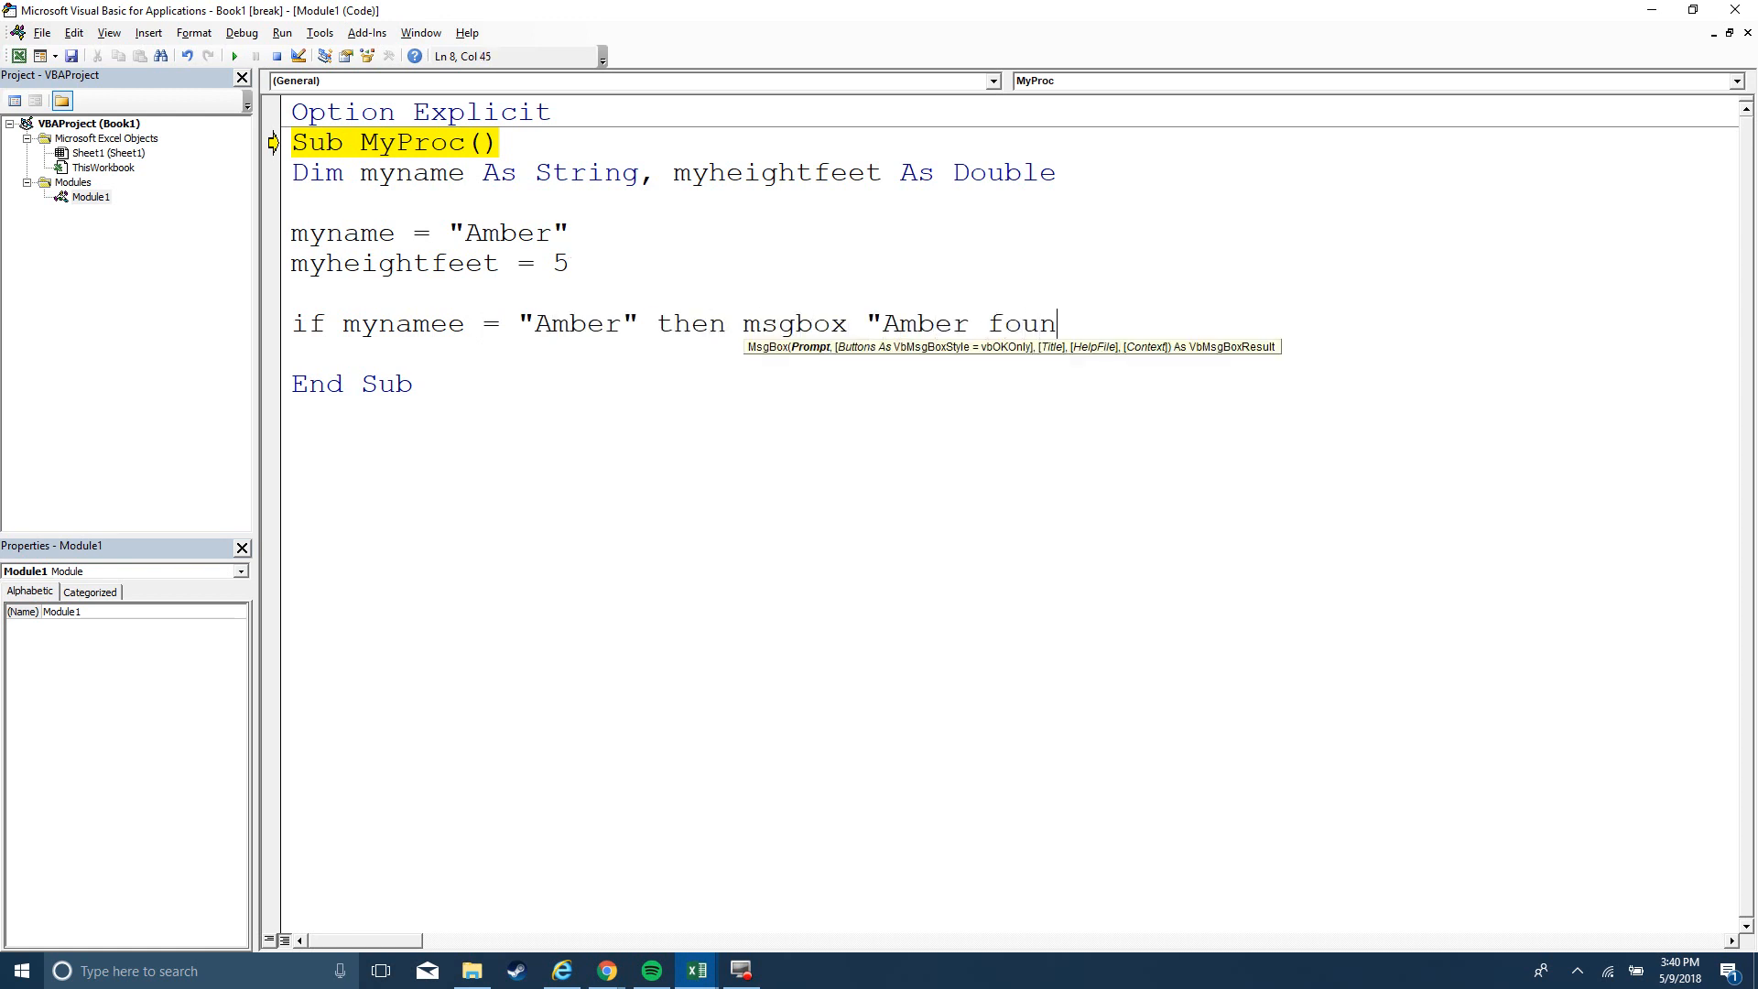
text(d")
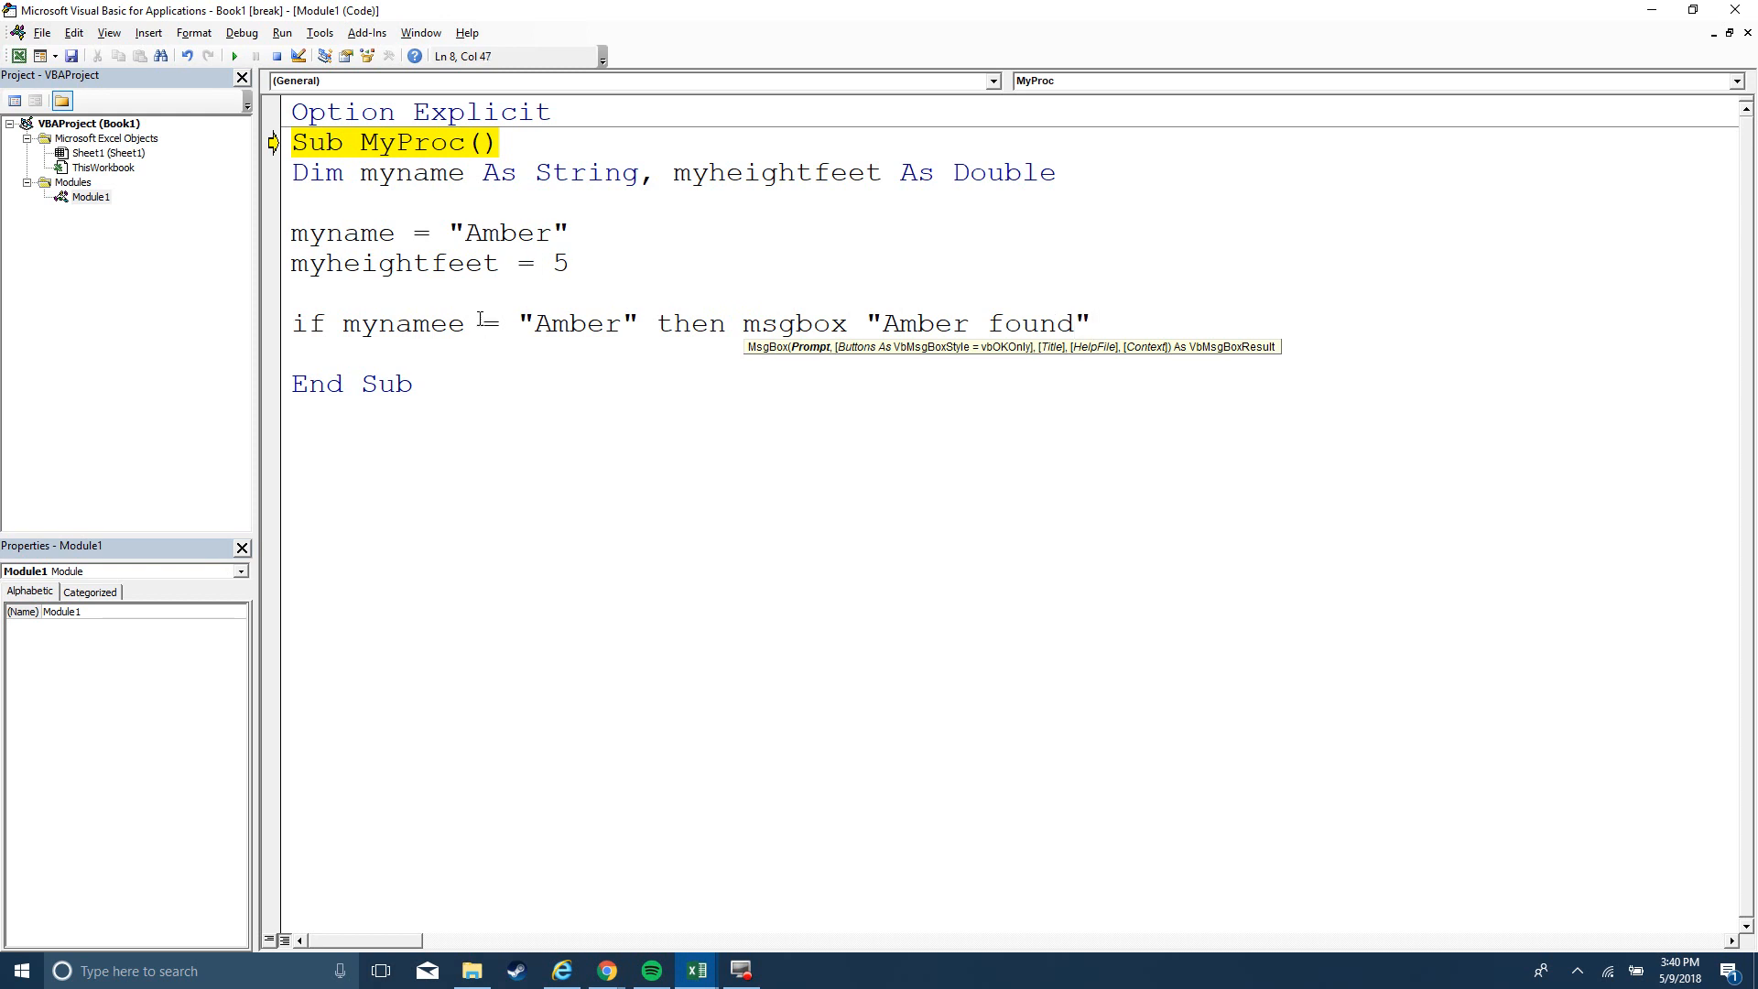
double_click(454, 324)
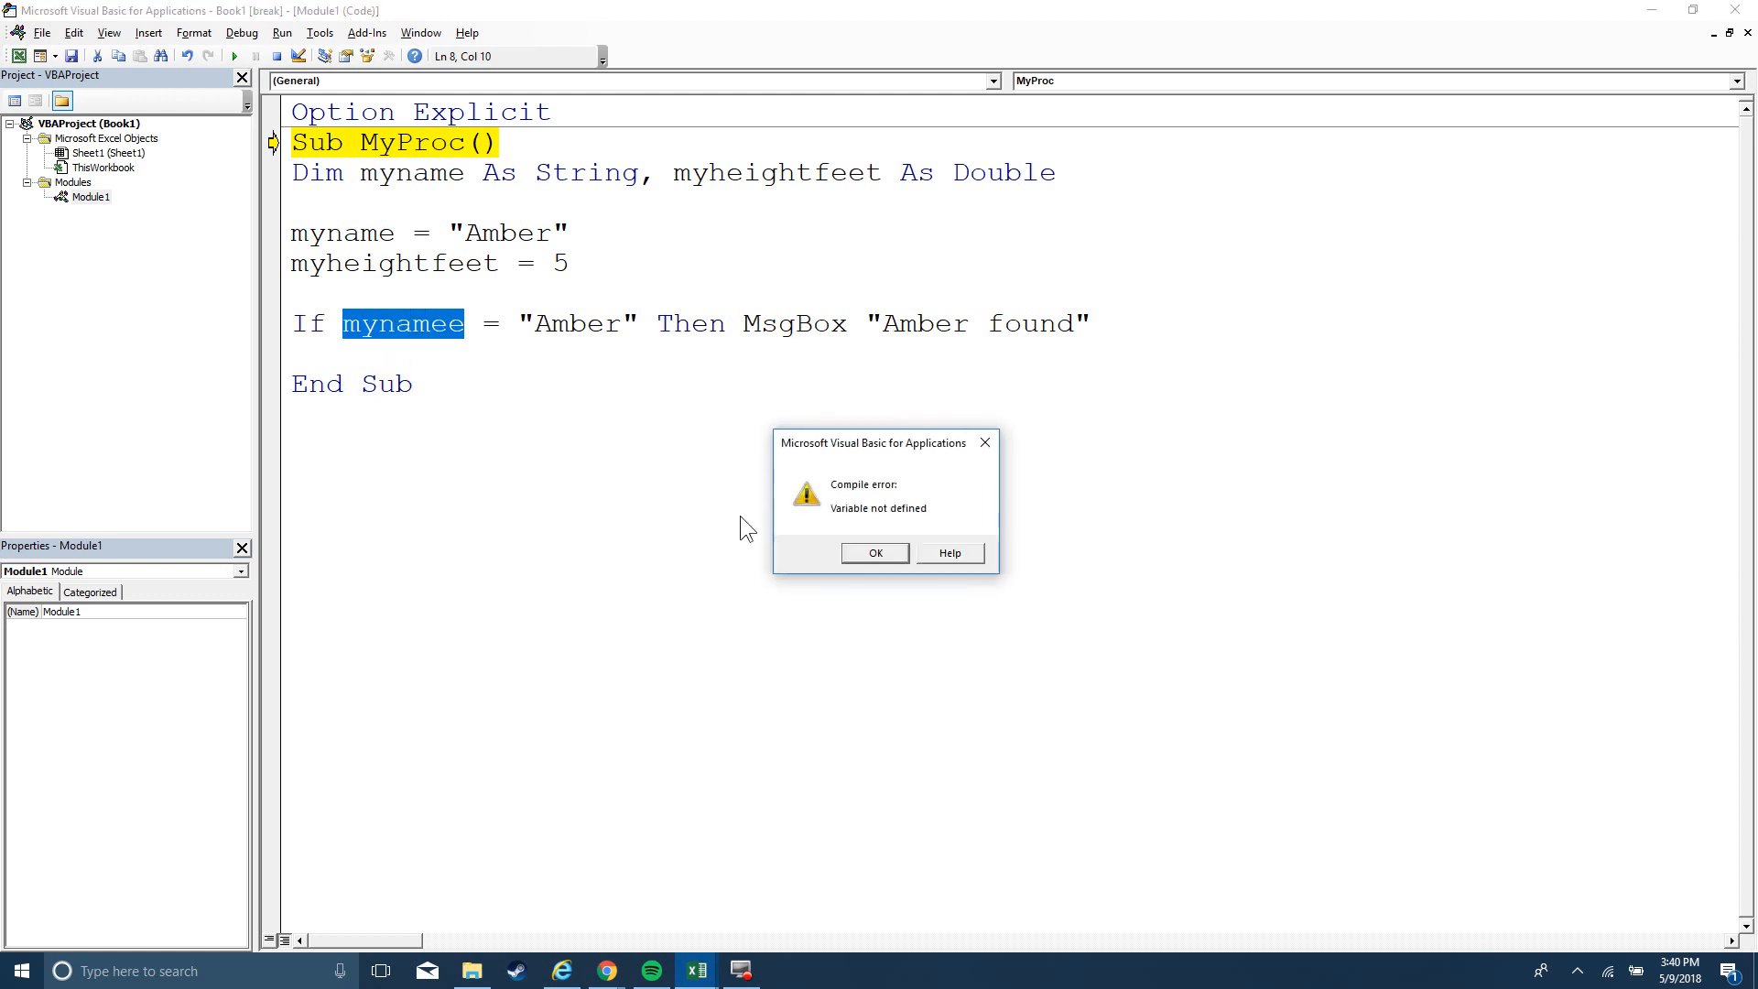
mouse_move(846, 535)
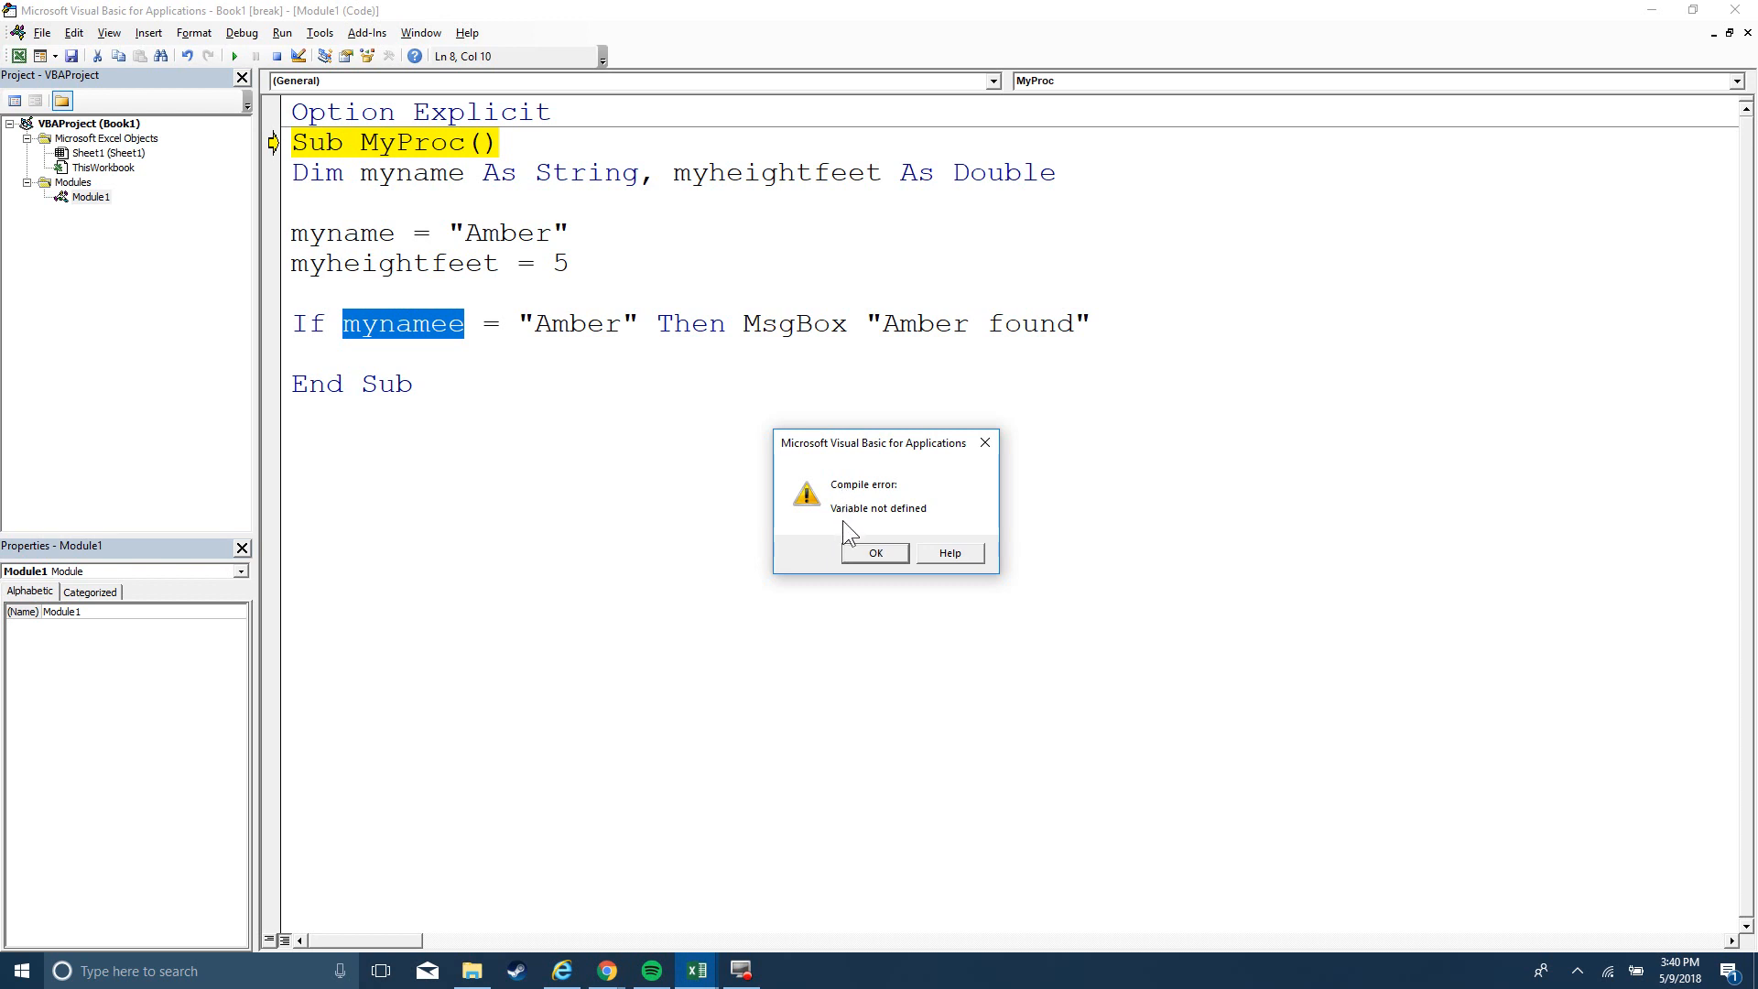
Close the Variable not defined error, fix mynamee to myname, and press F8
click(875, 553)
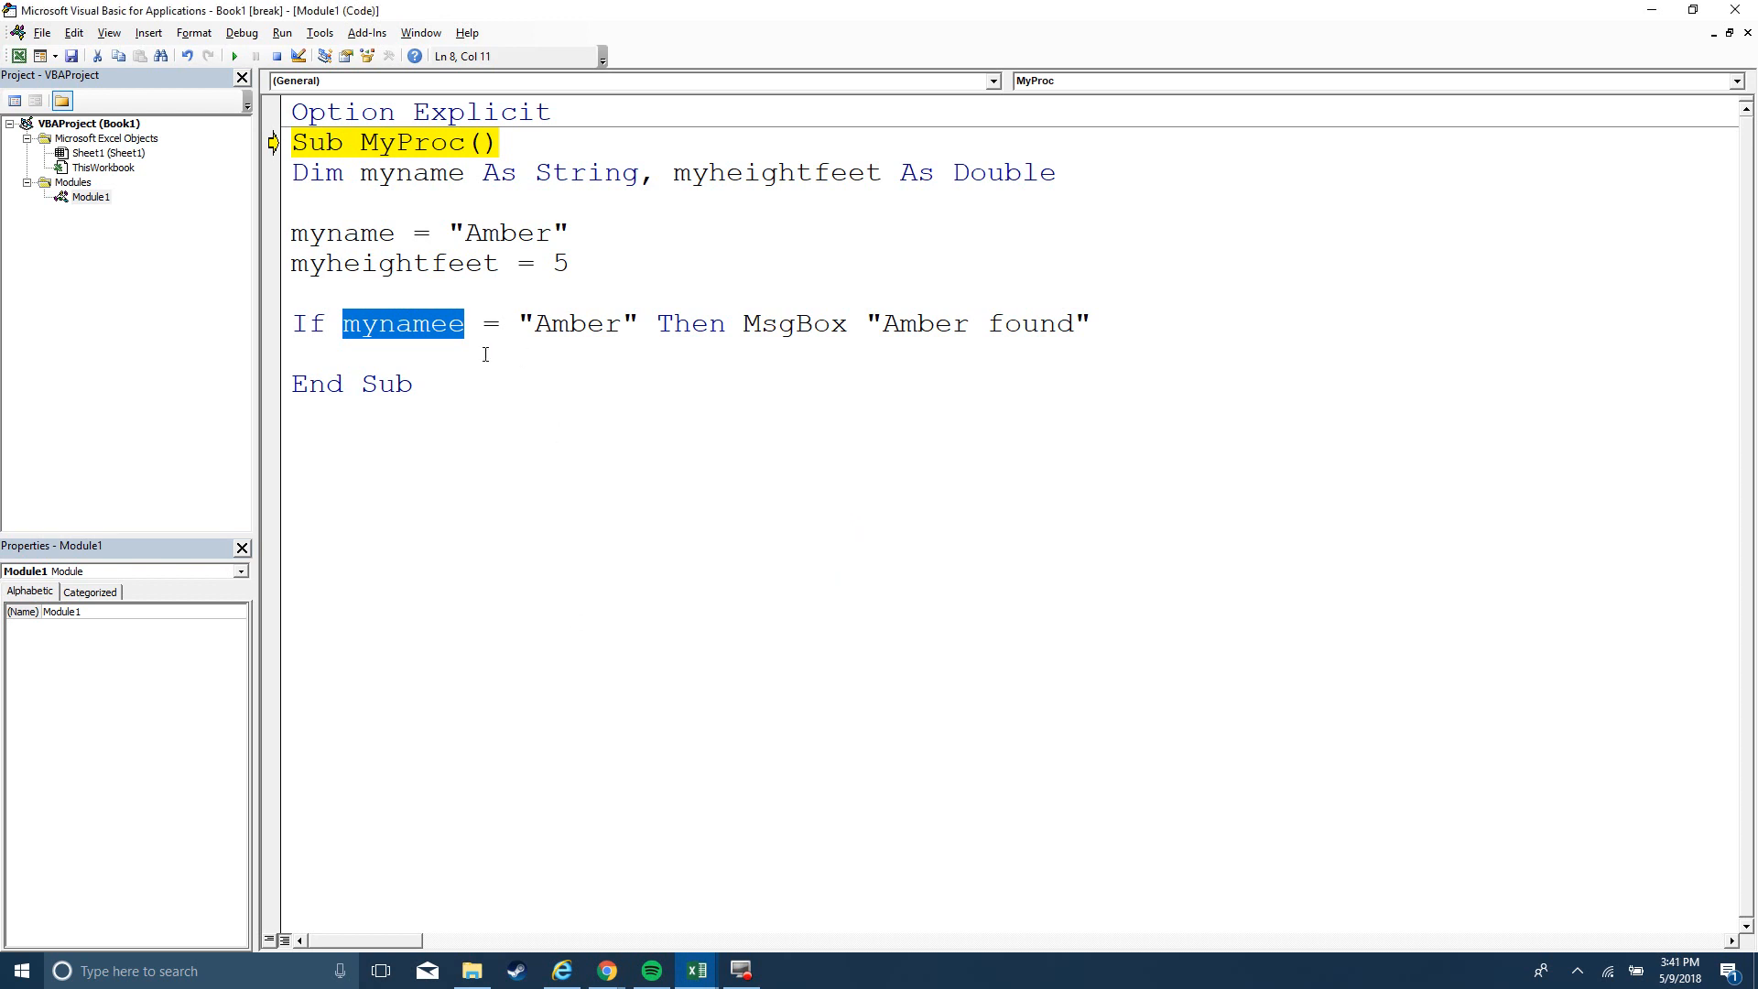
click(460, 324)
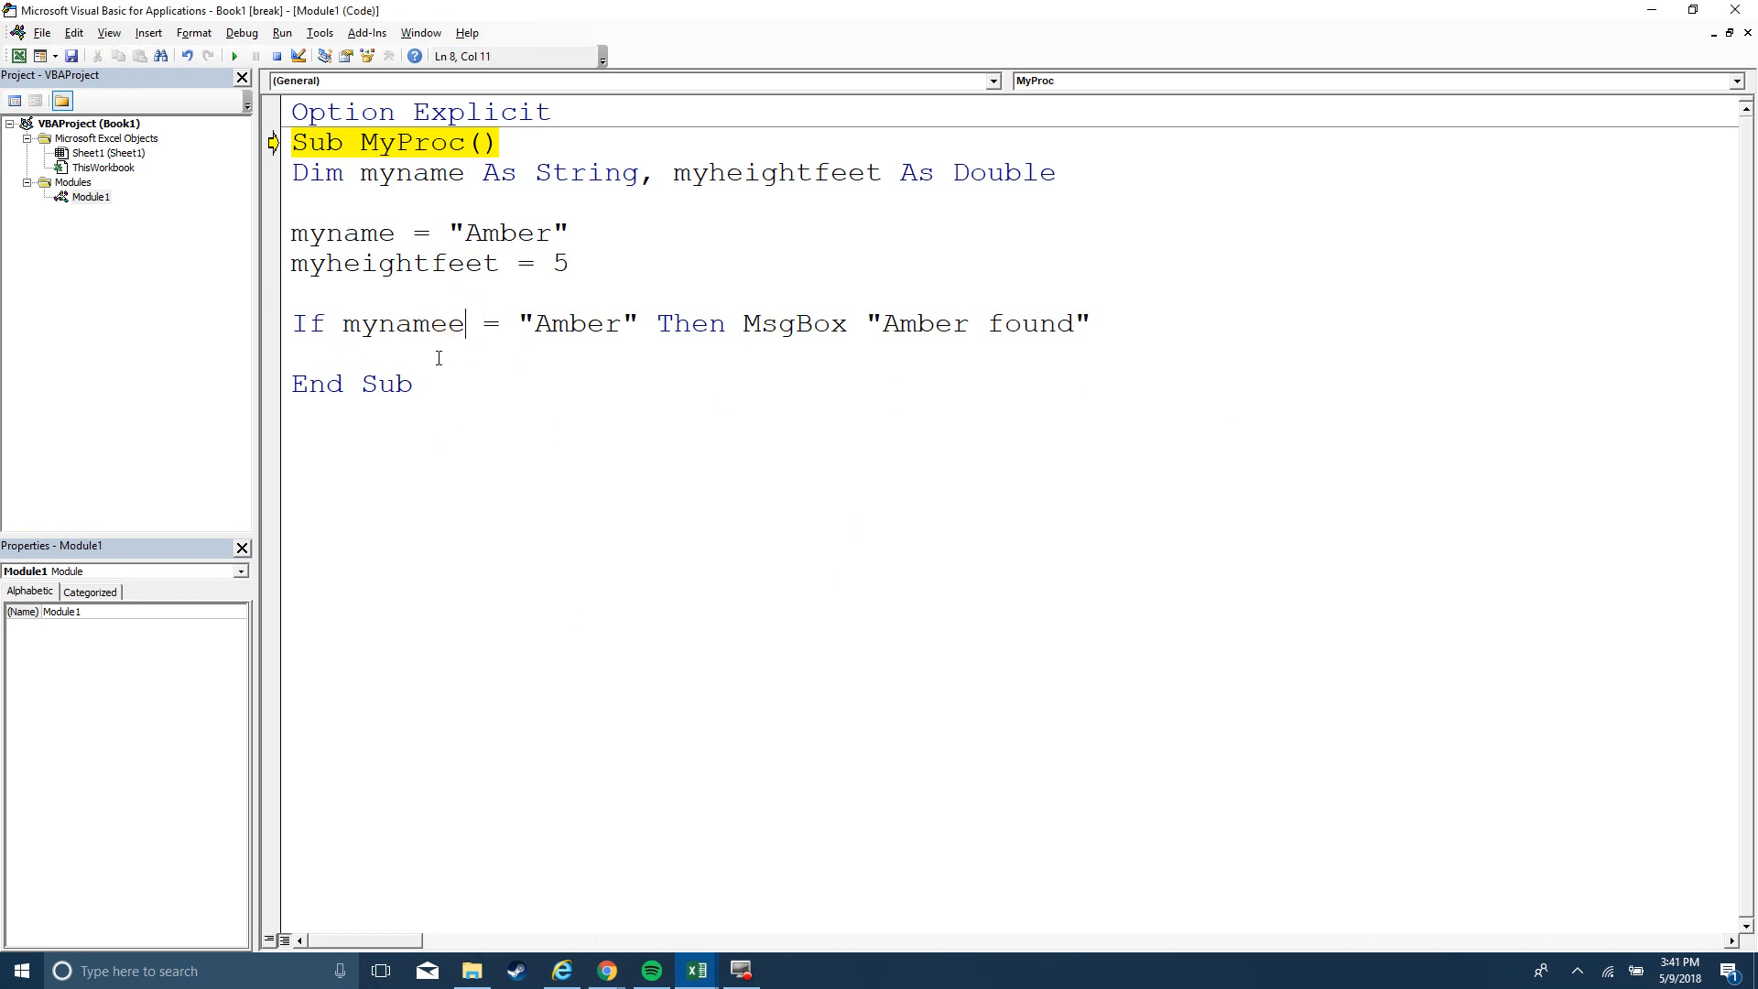
mouse_move(840, 355)
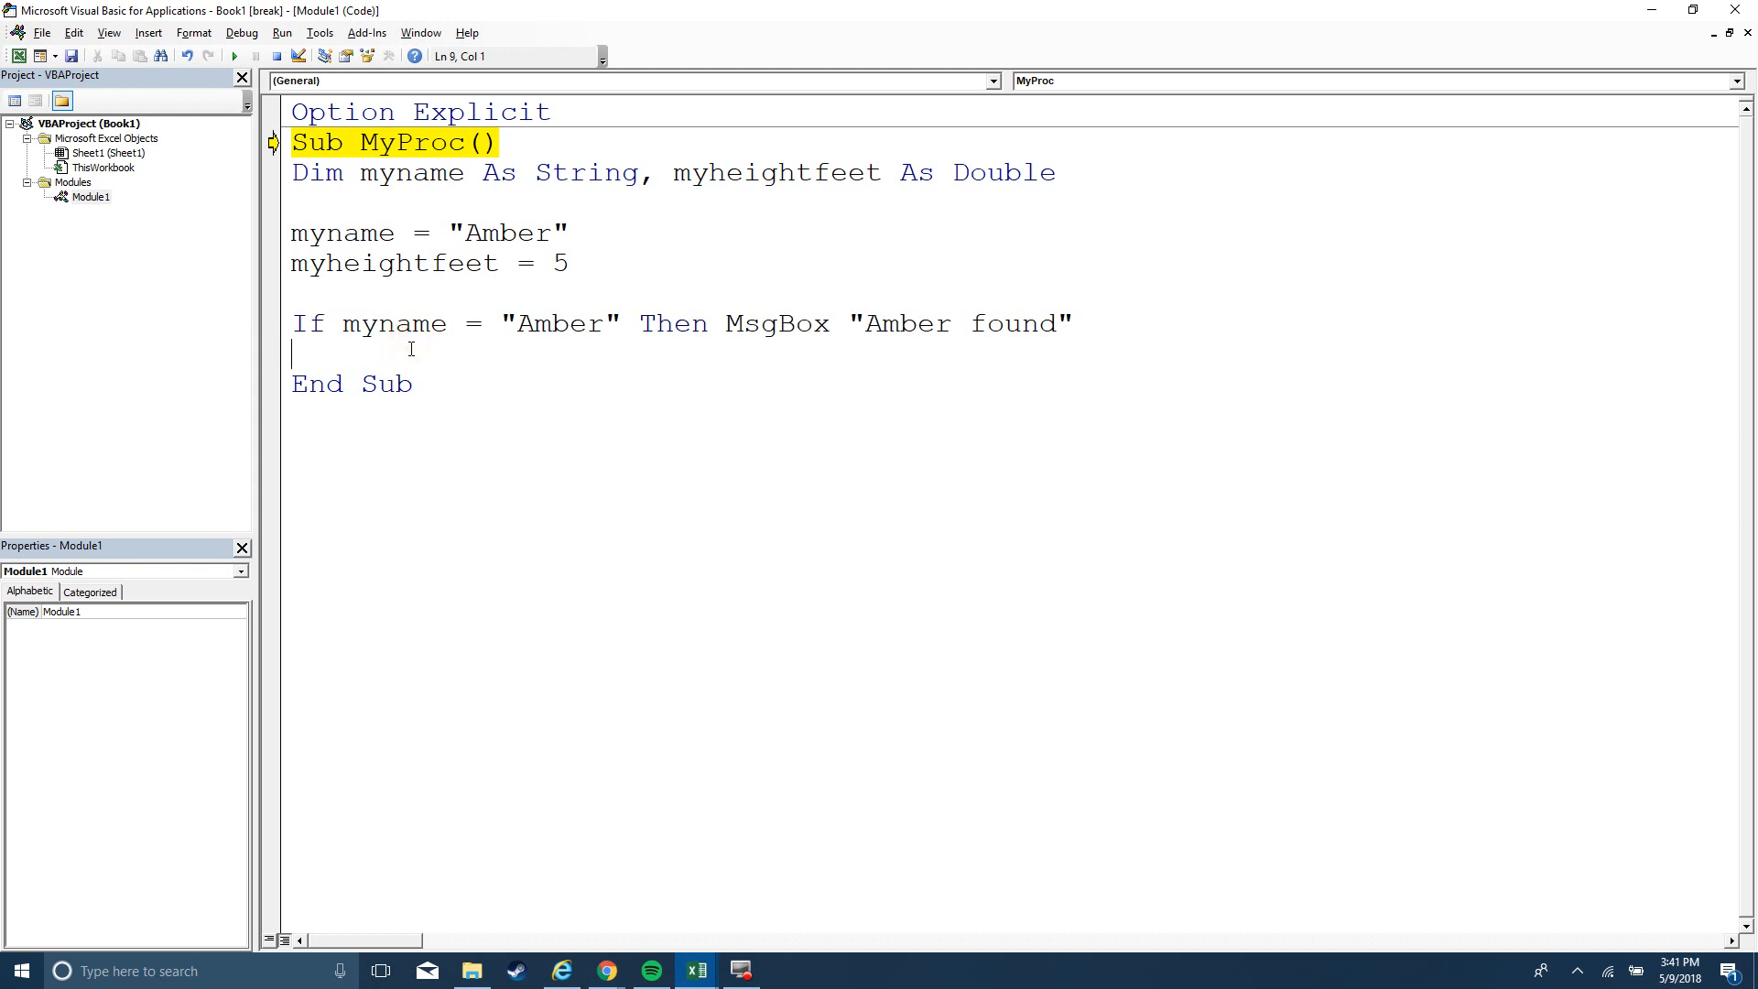
key(F8)
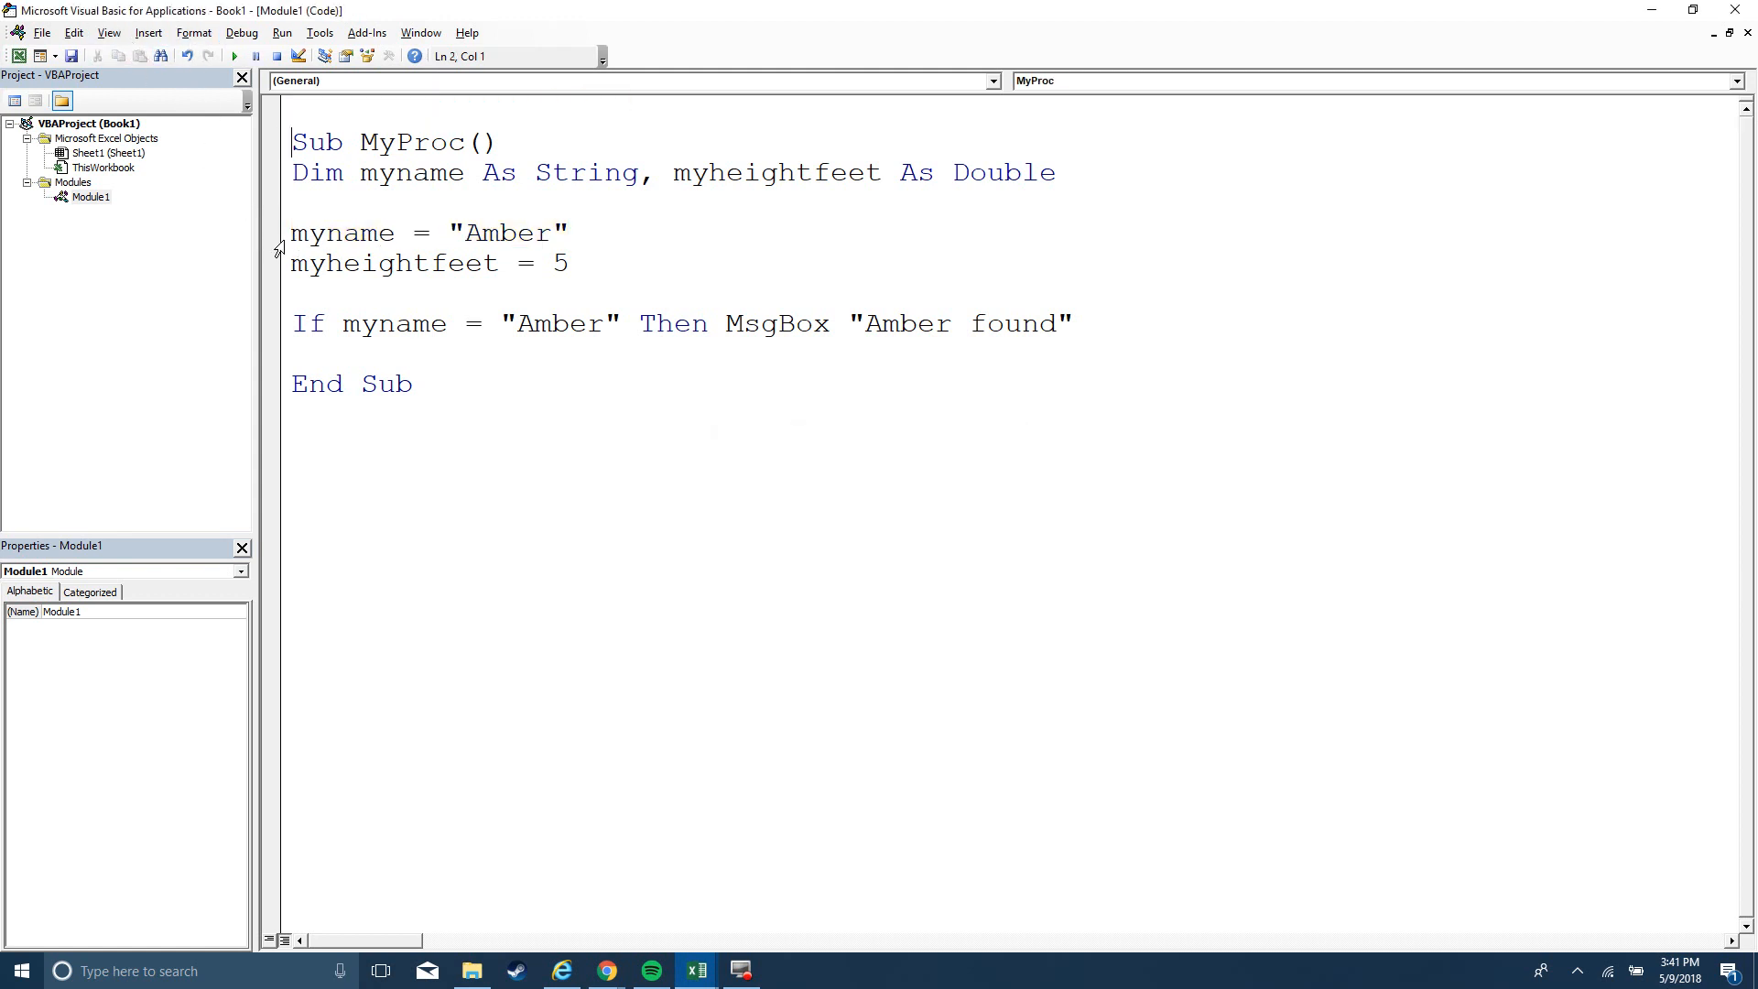
Misspell myname as mynamee, step with F8 to End Sub, then remove the extra e
click(453, 324)
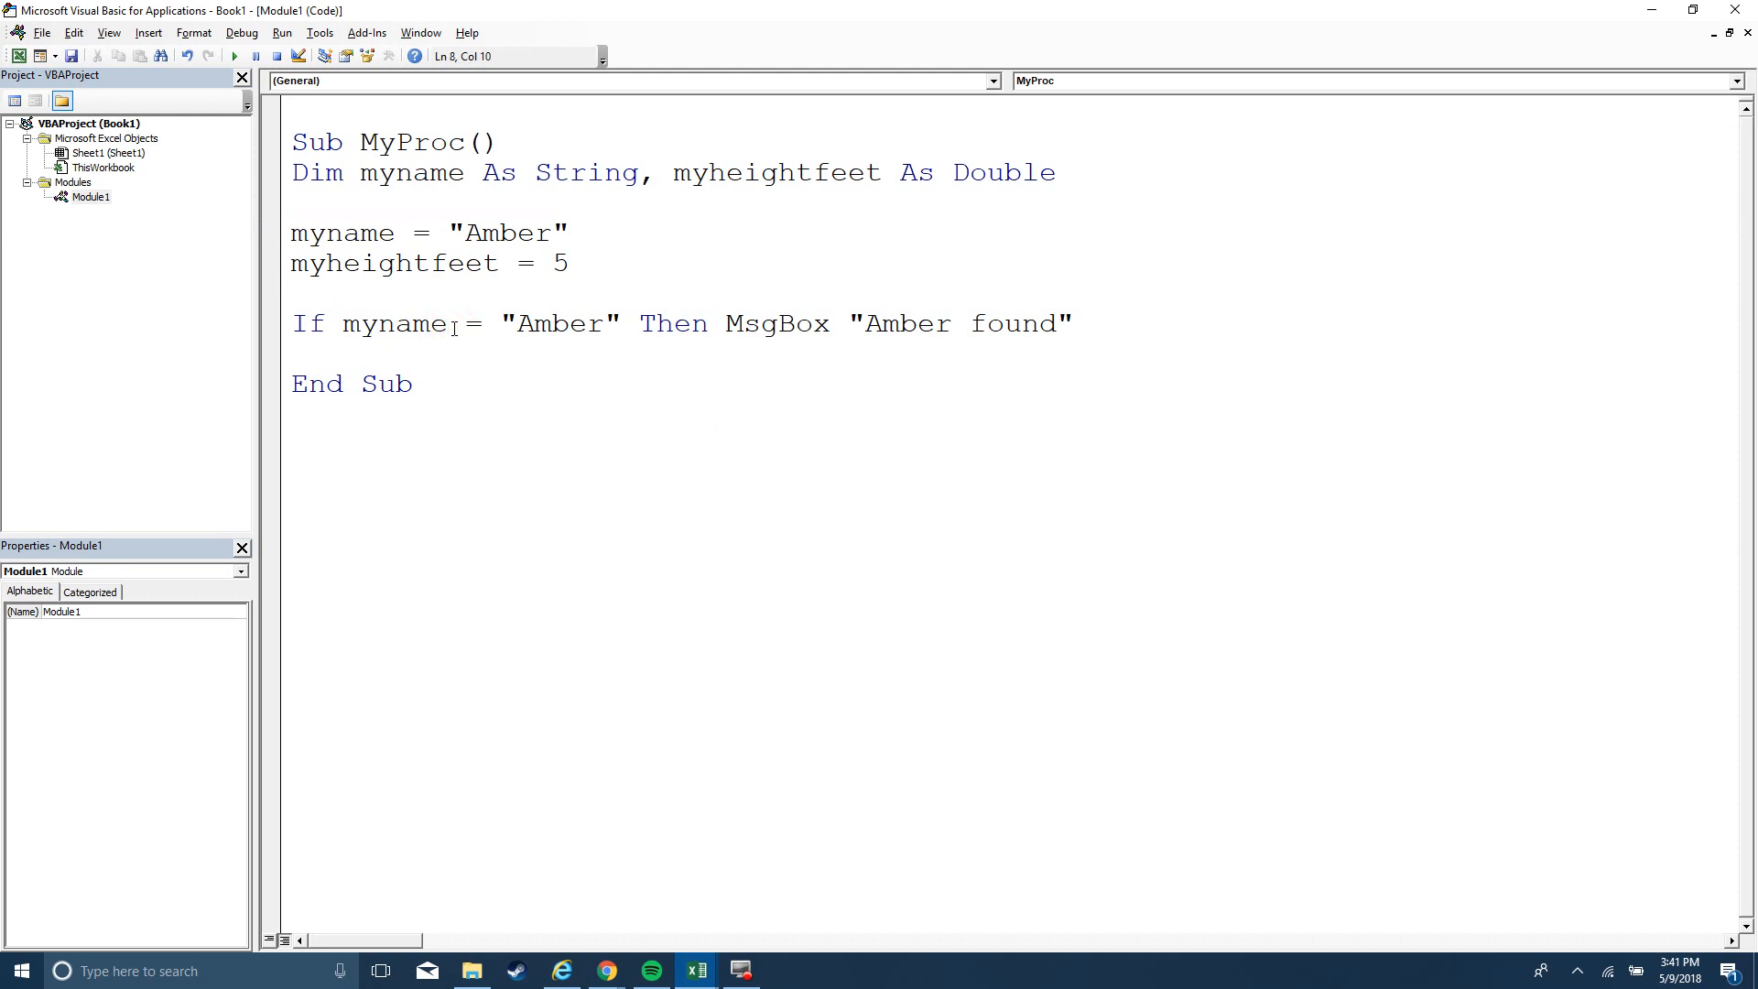
text(e)
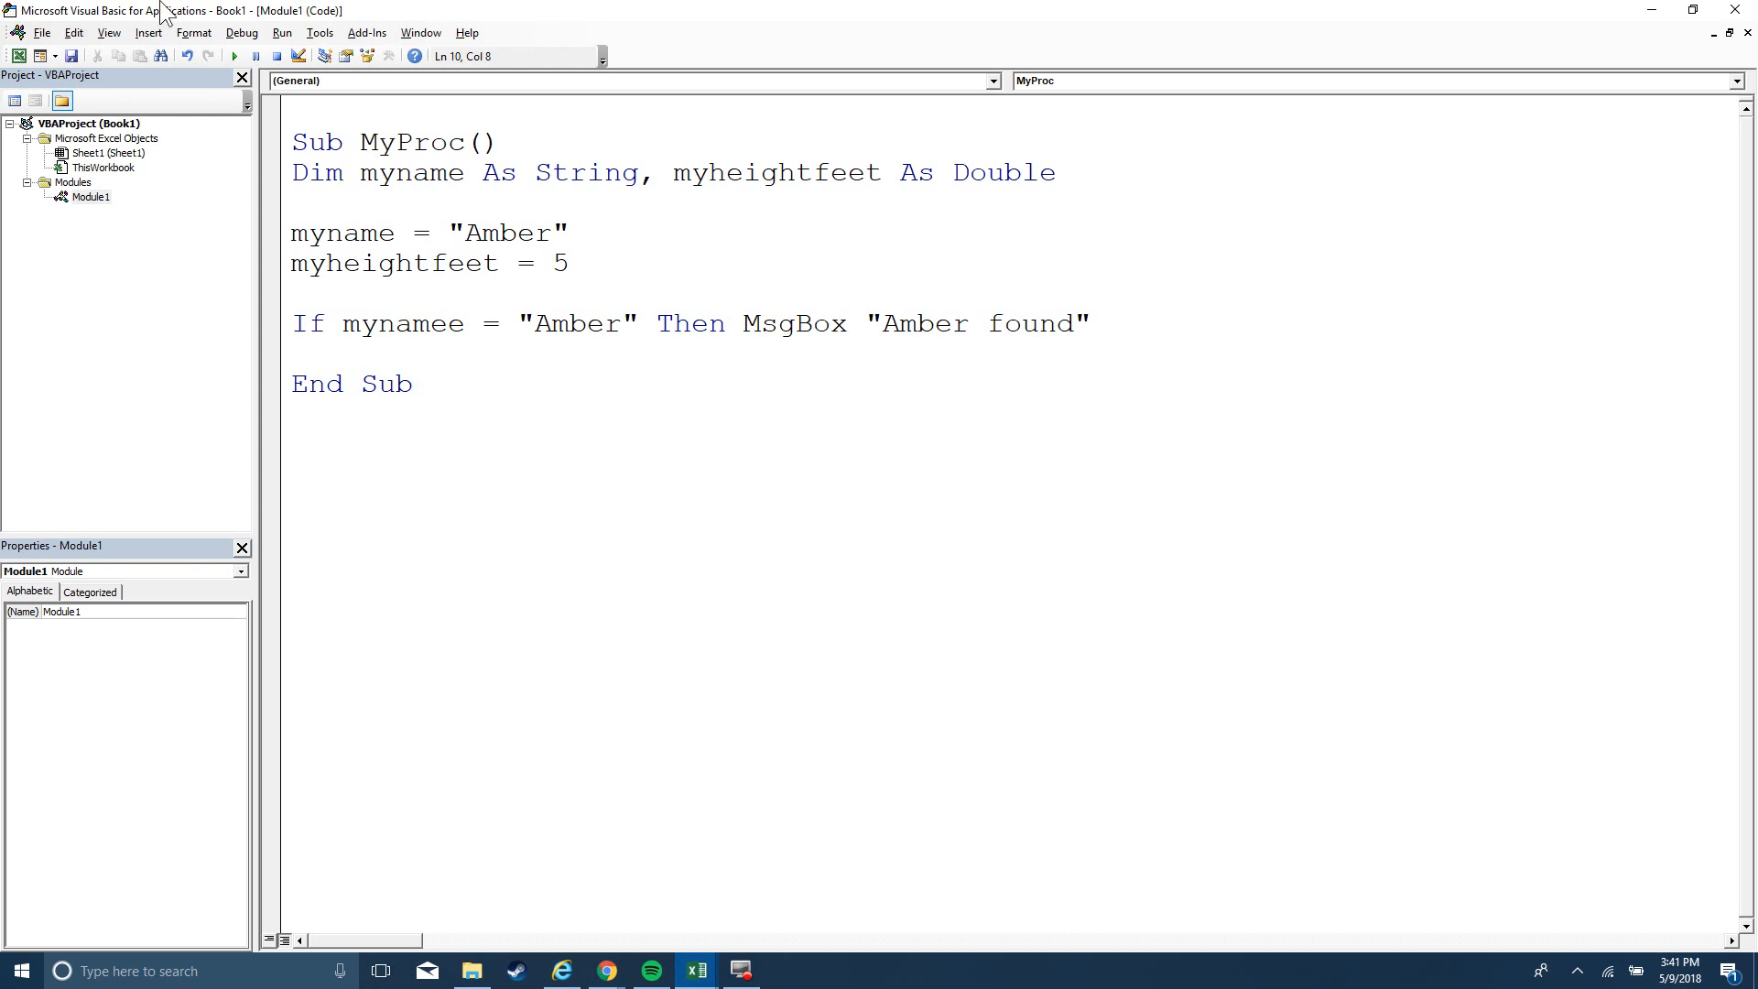
key(F8)
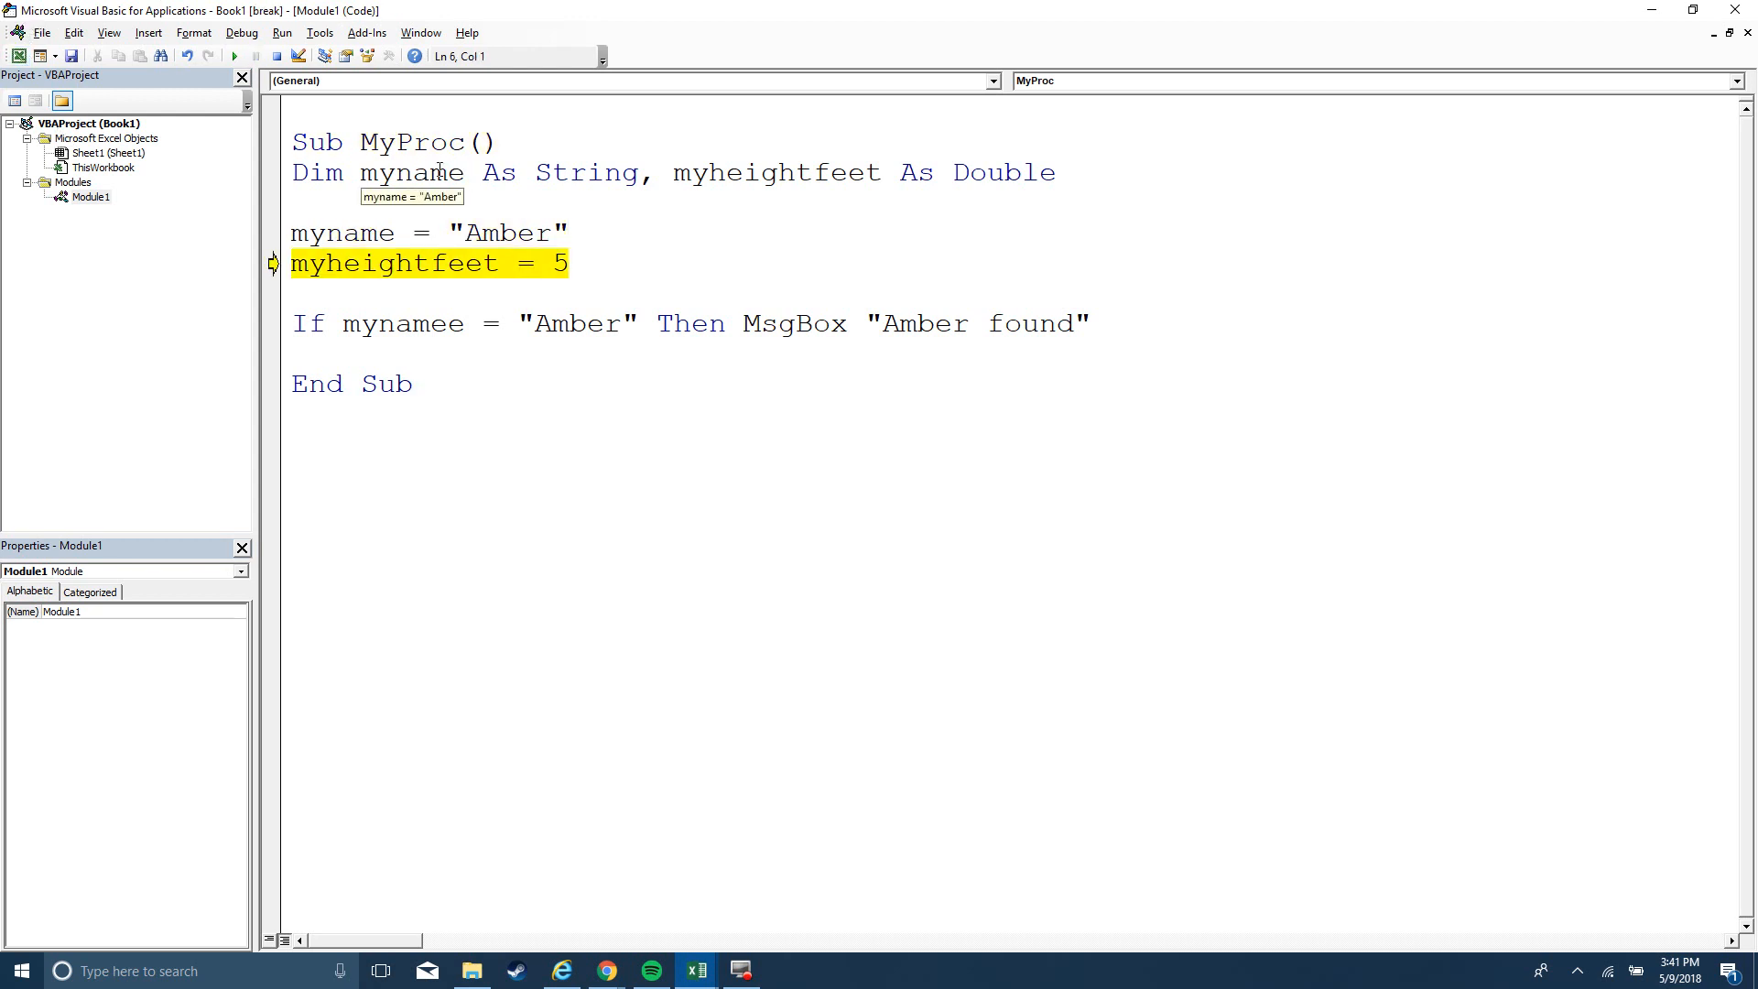
key(F8)
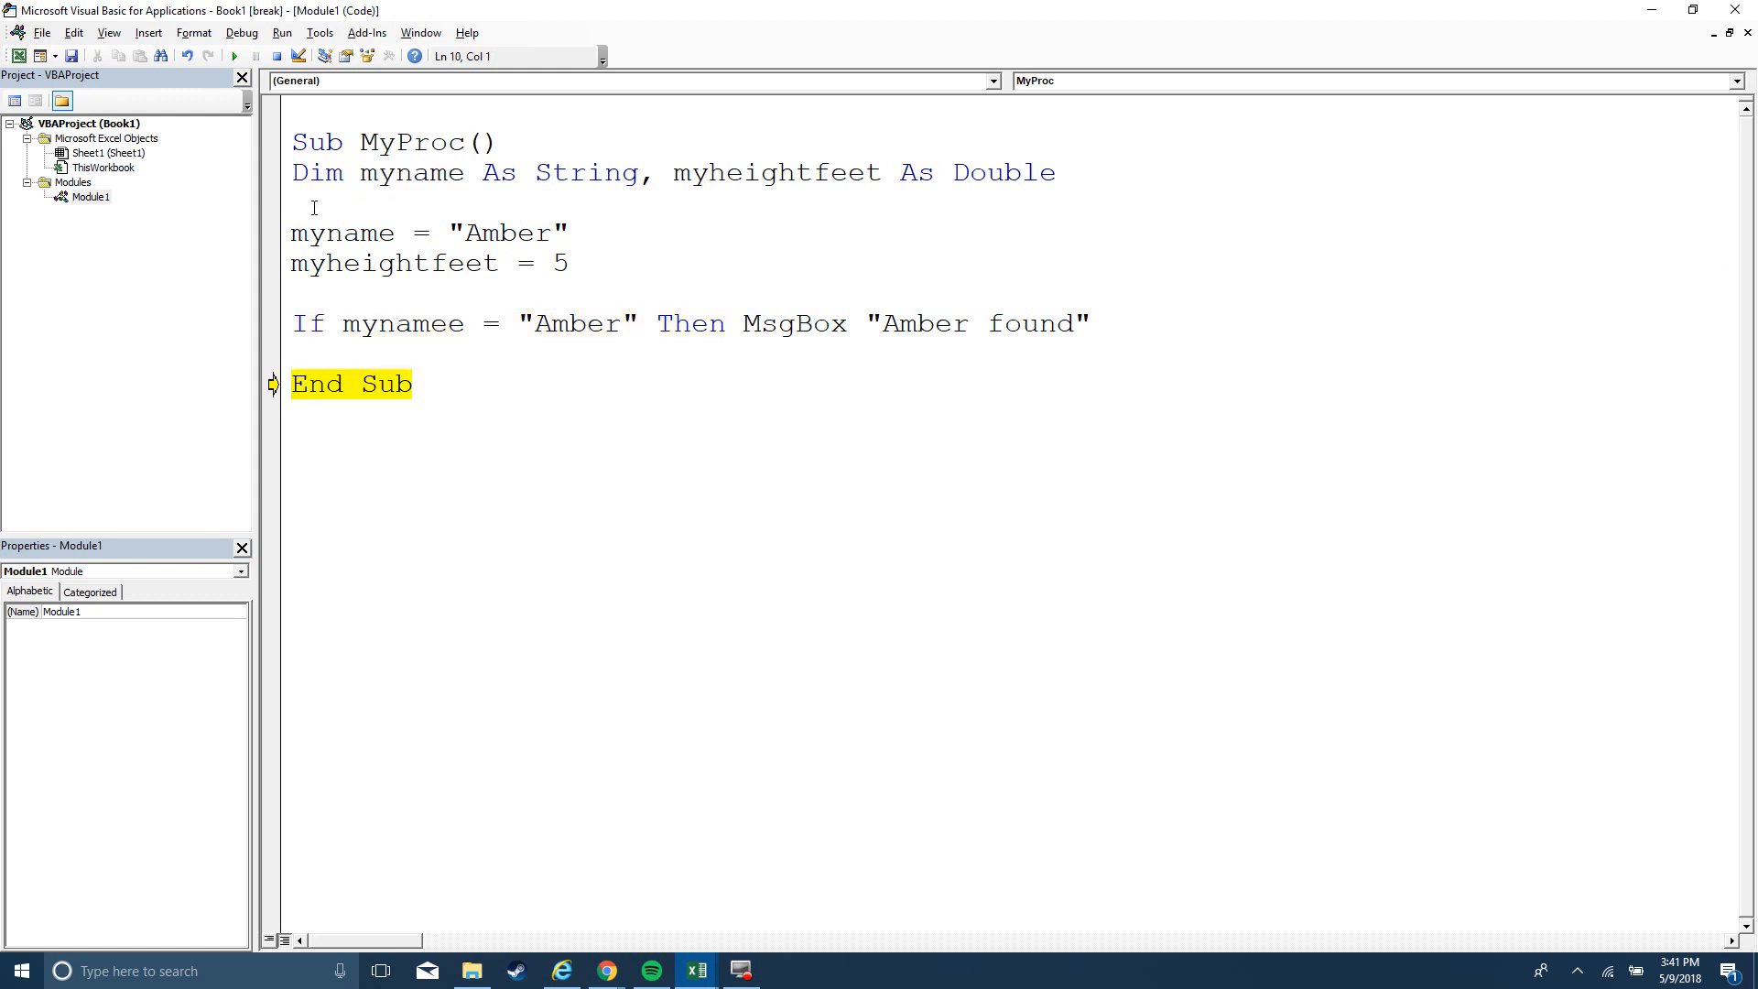
mouse_move(336, 233)
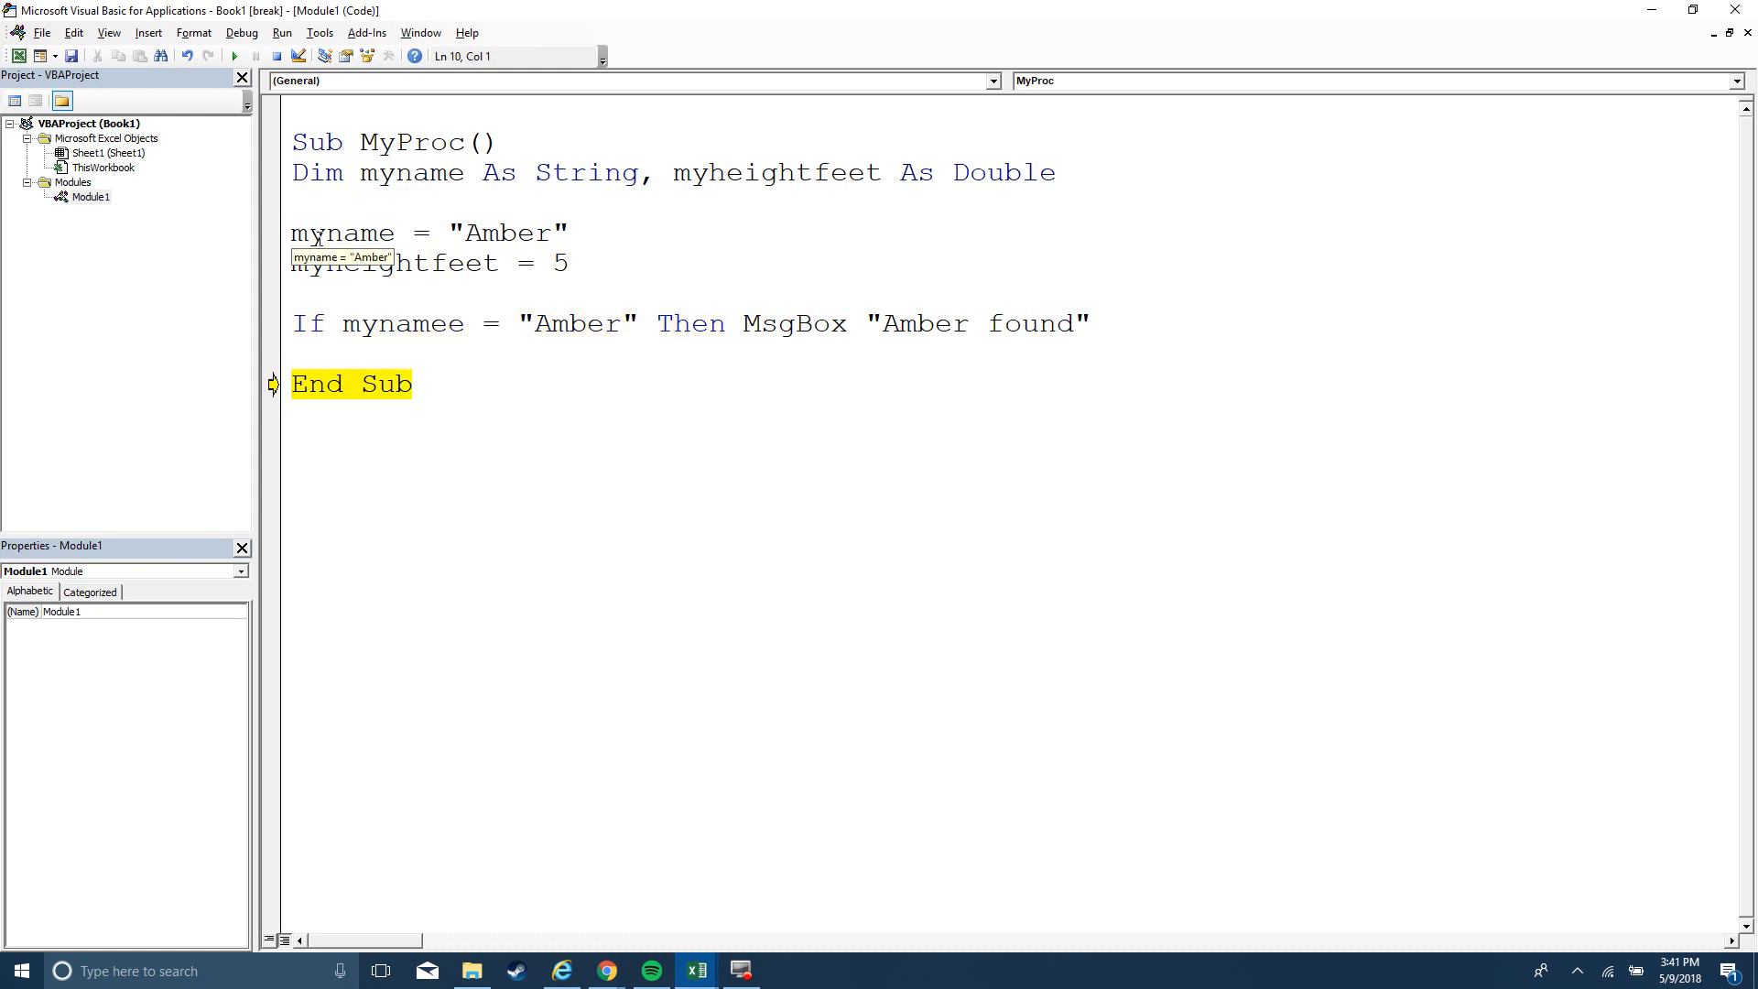
key(BackSpace)
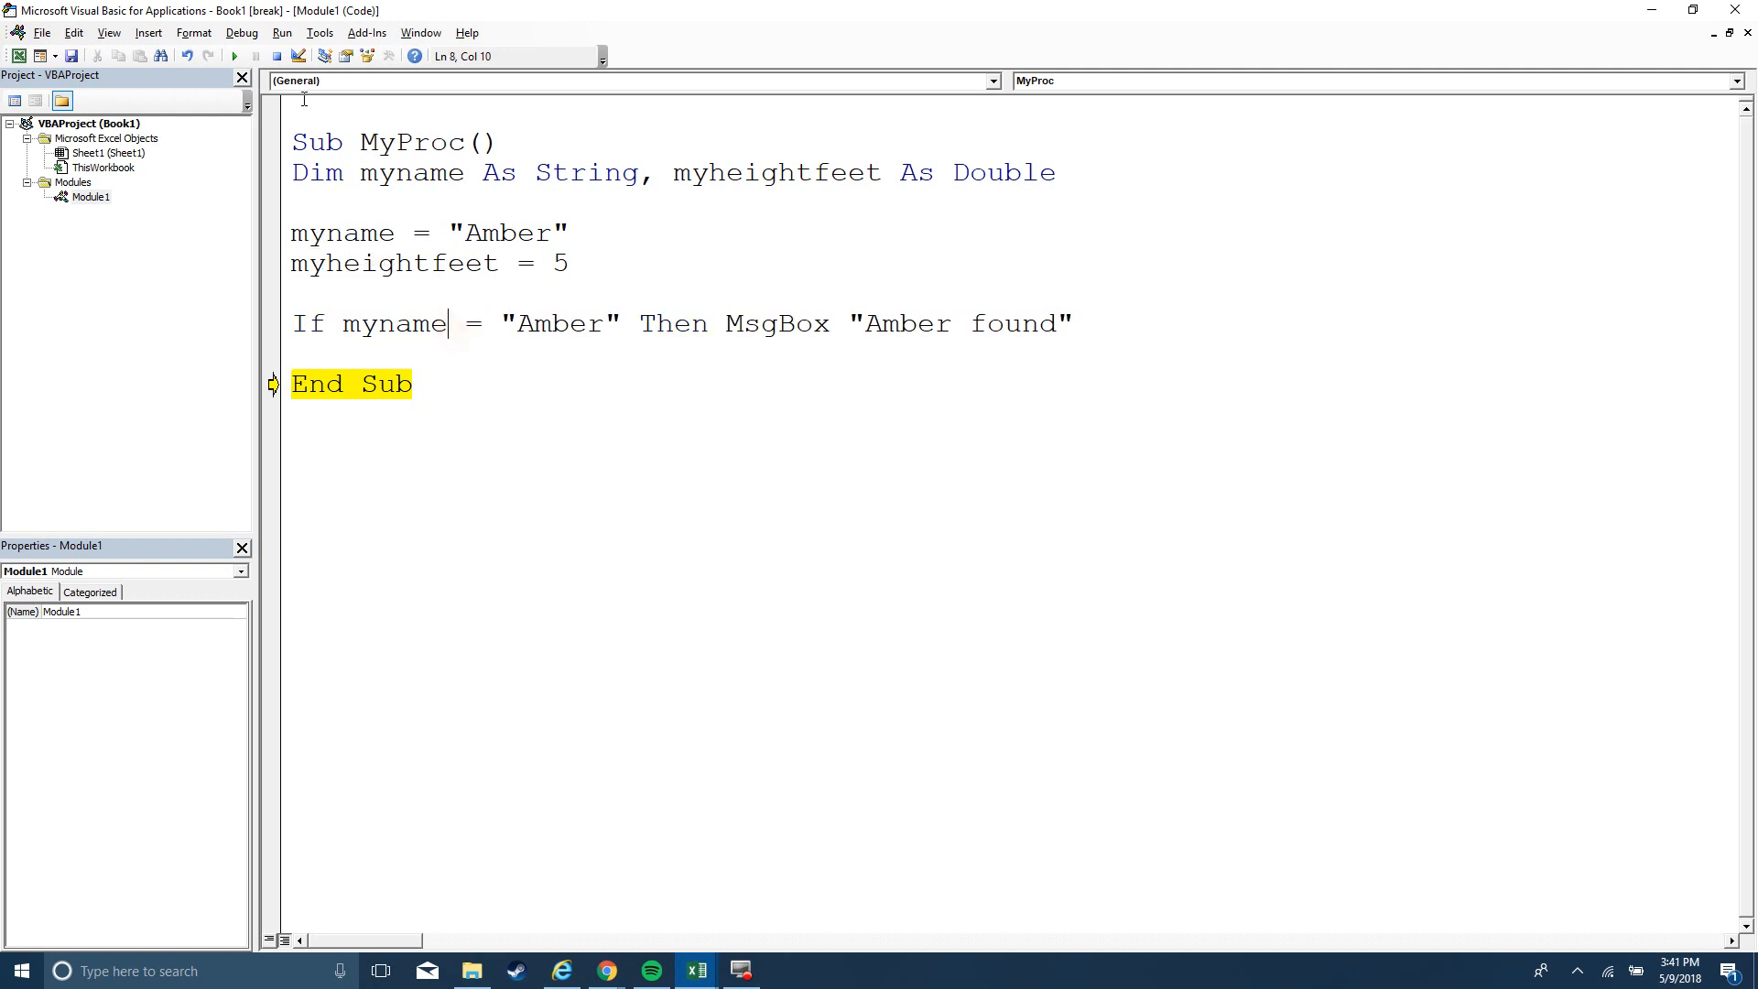
Retype Option Explicit on the module's first line and click away, triggering the reset warning
text(Op)
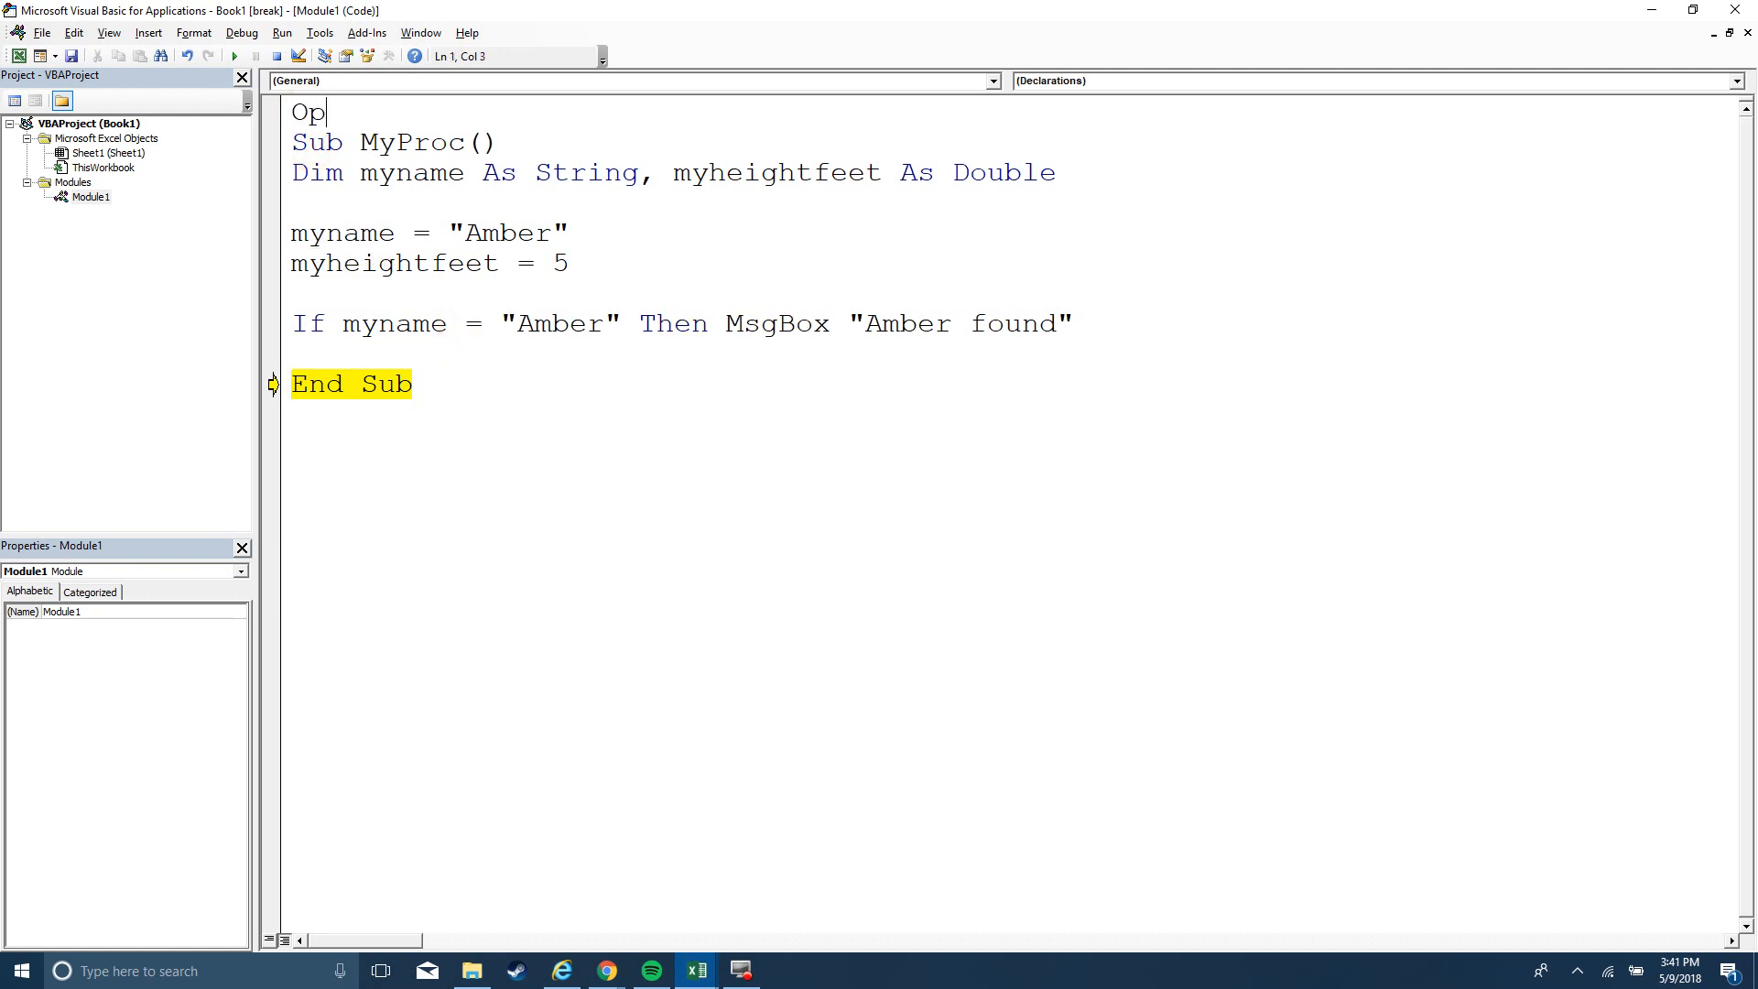
text(tion Ex)
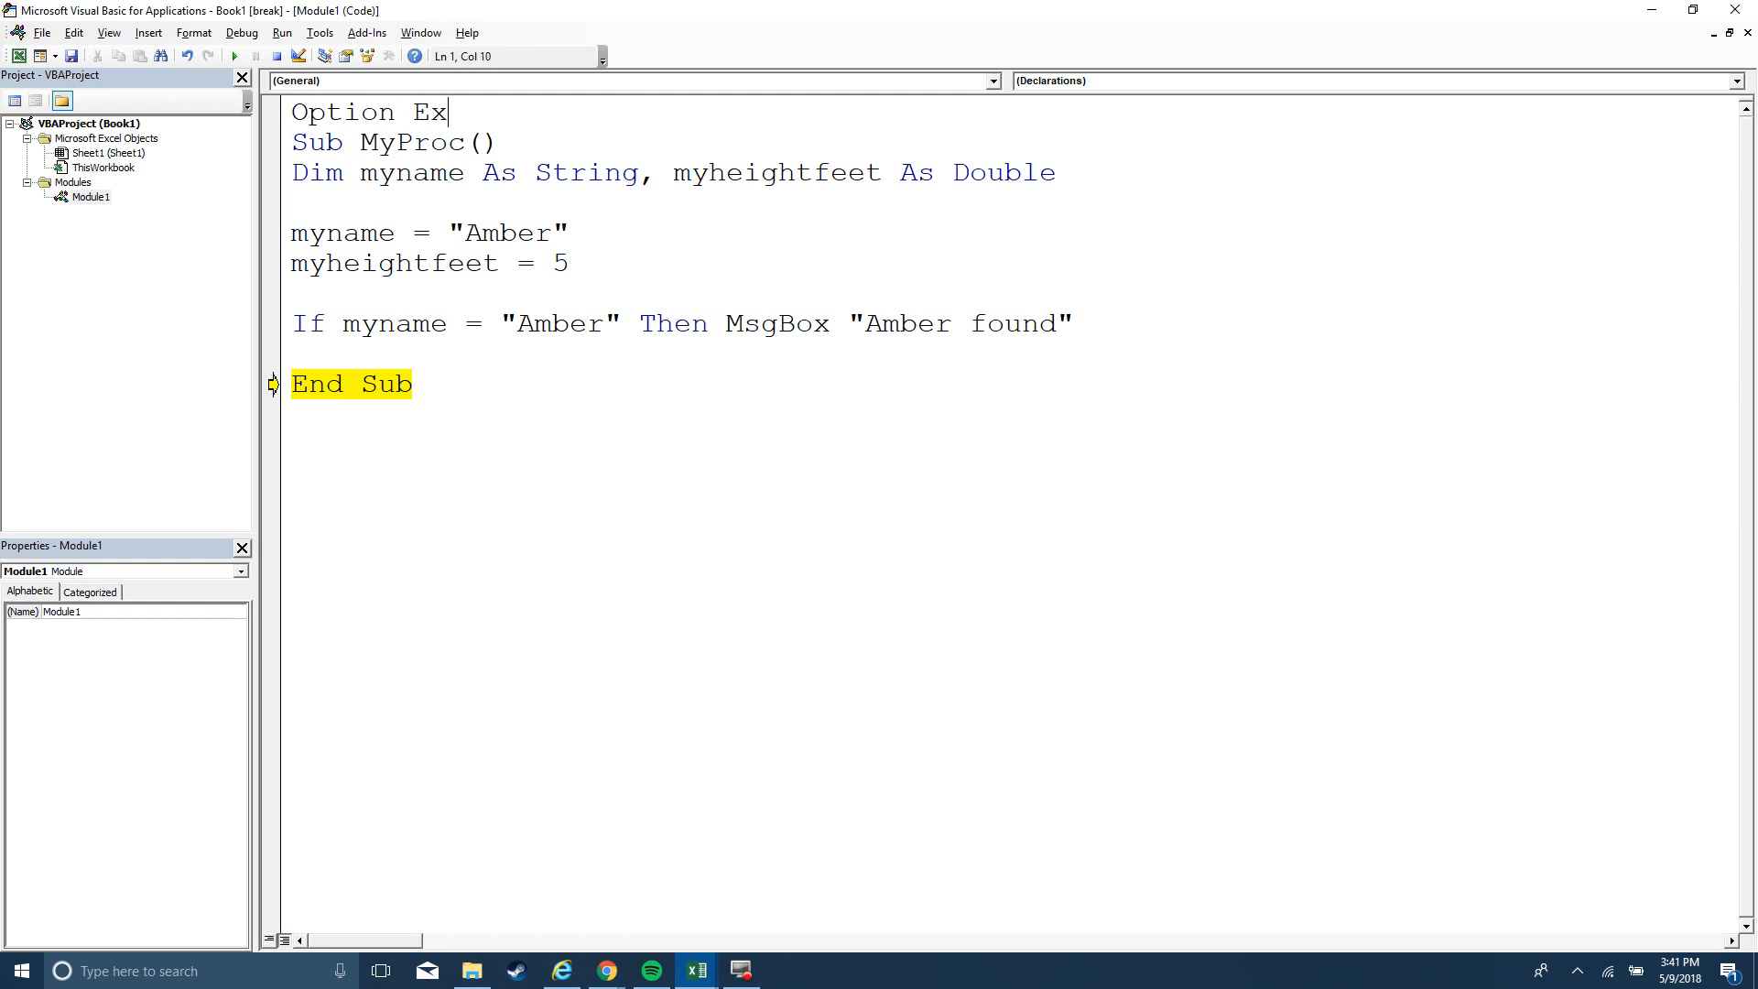
text(lici)
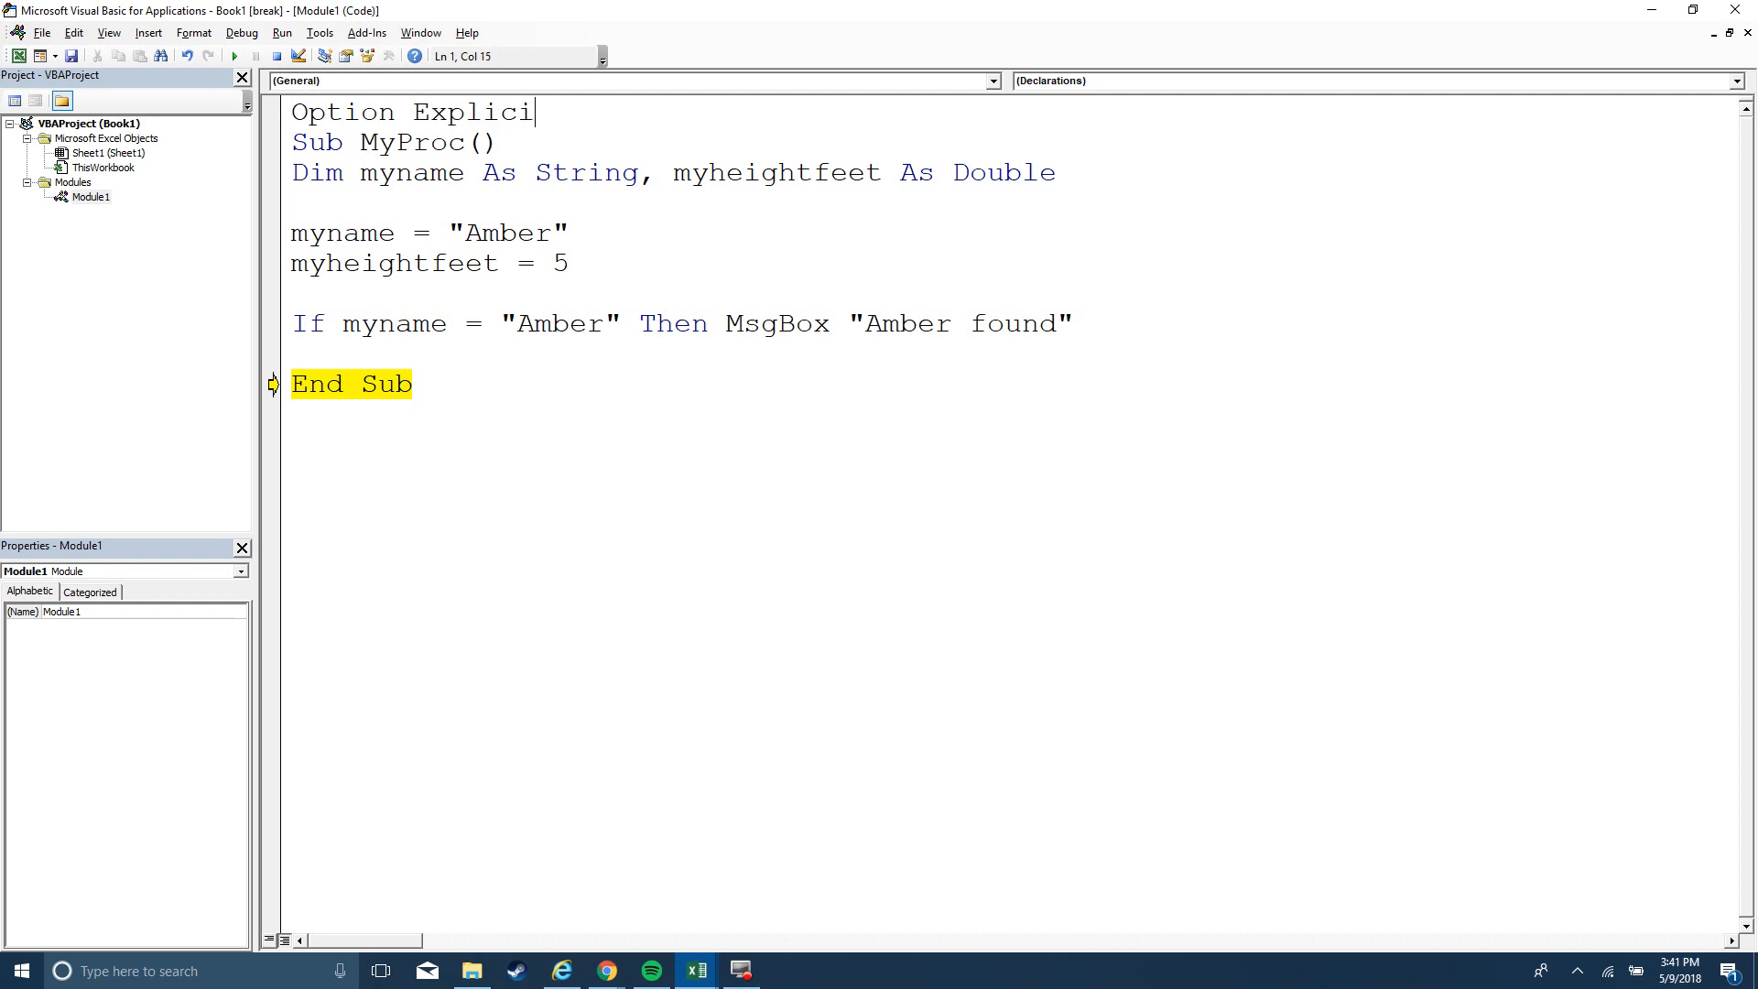
click(255, 56)
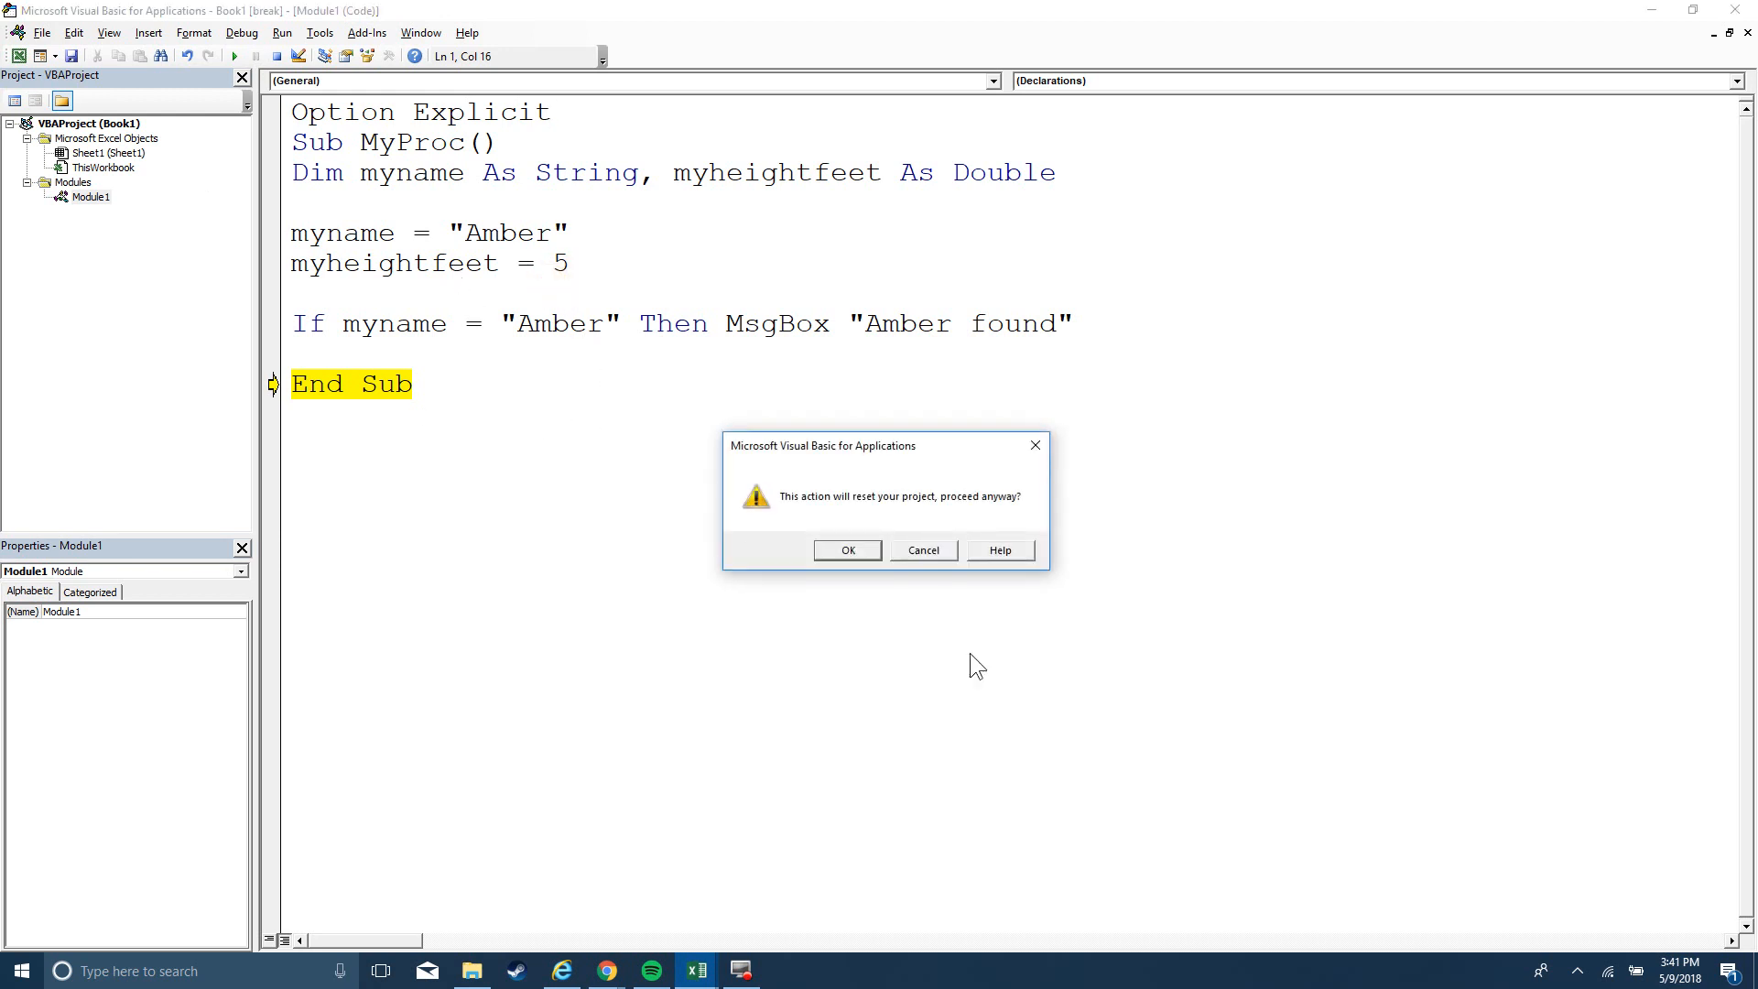